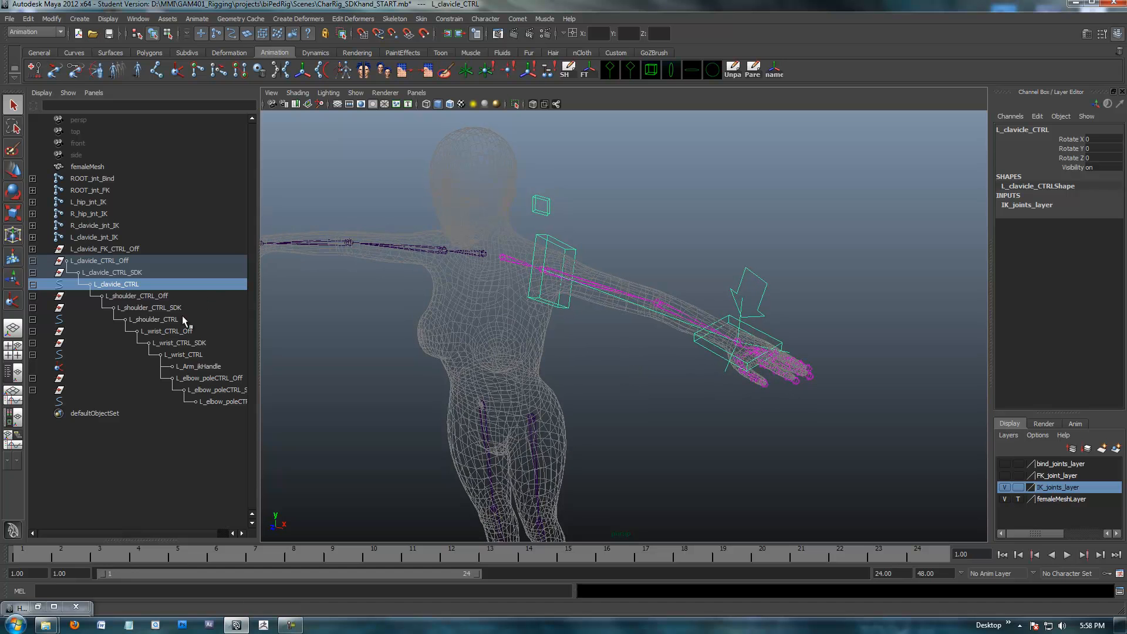
- Select L_clavicle_CTRL_Off in the Outliner and reach the Modify menu for renaming
click(98, 260)
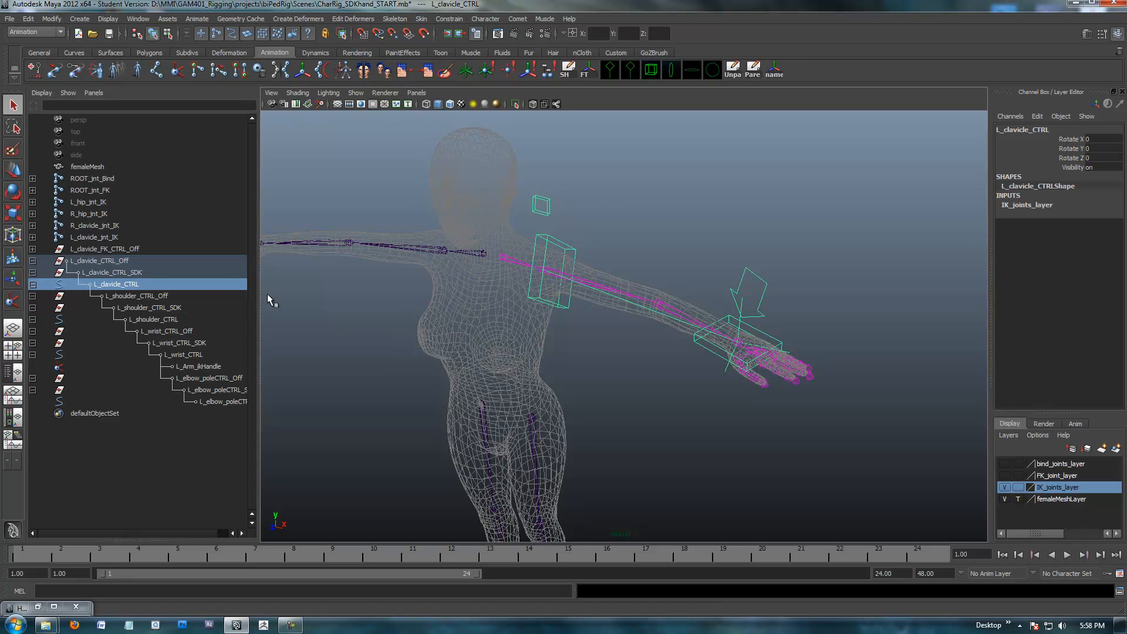
click(100, 261)
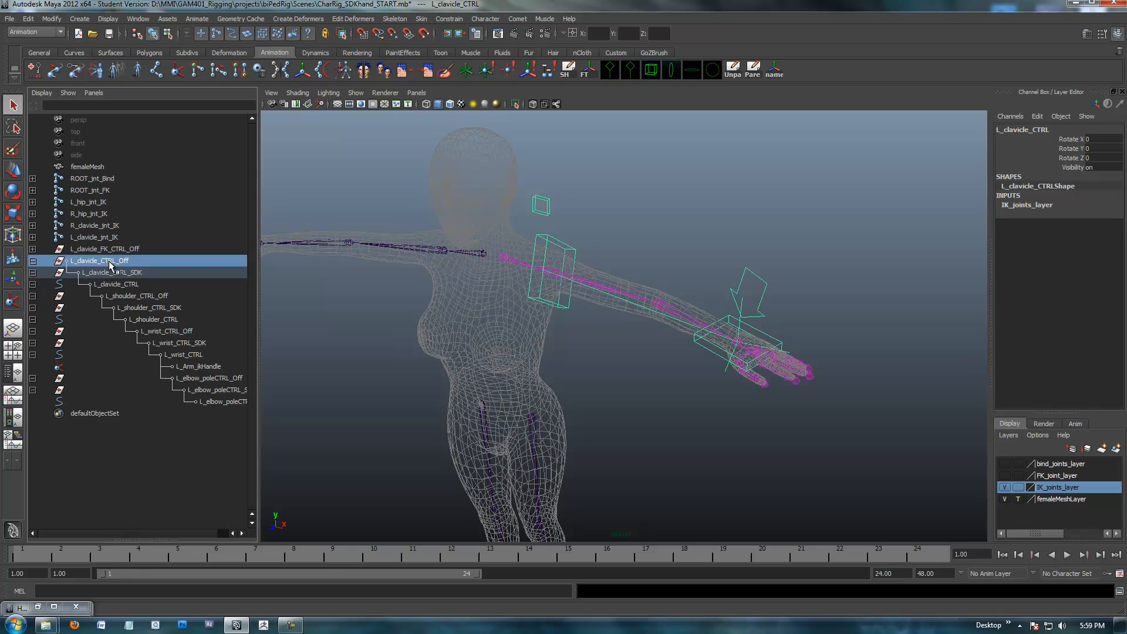
click(51, 19)
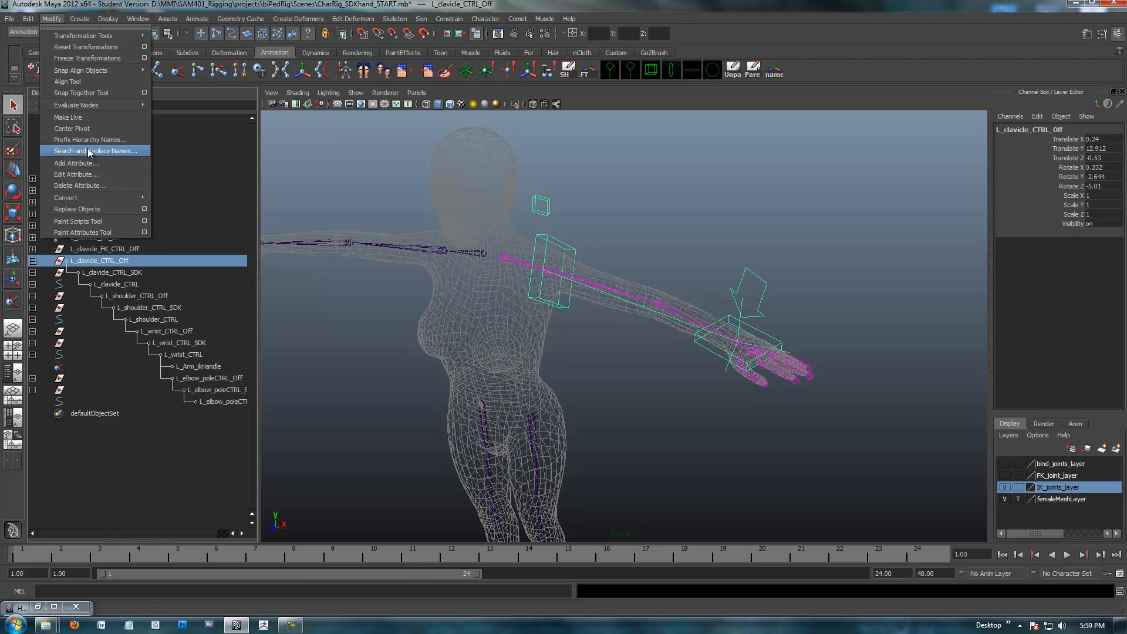
- Replace _CTRL with _IK_CTRL across the clavicle hierarchy, including the elbow pole controls
click(95, 151)
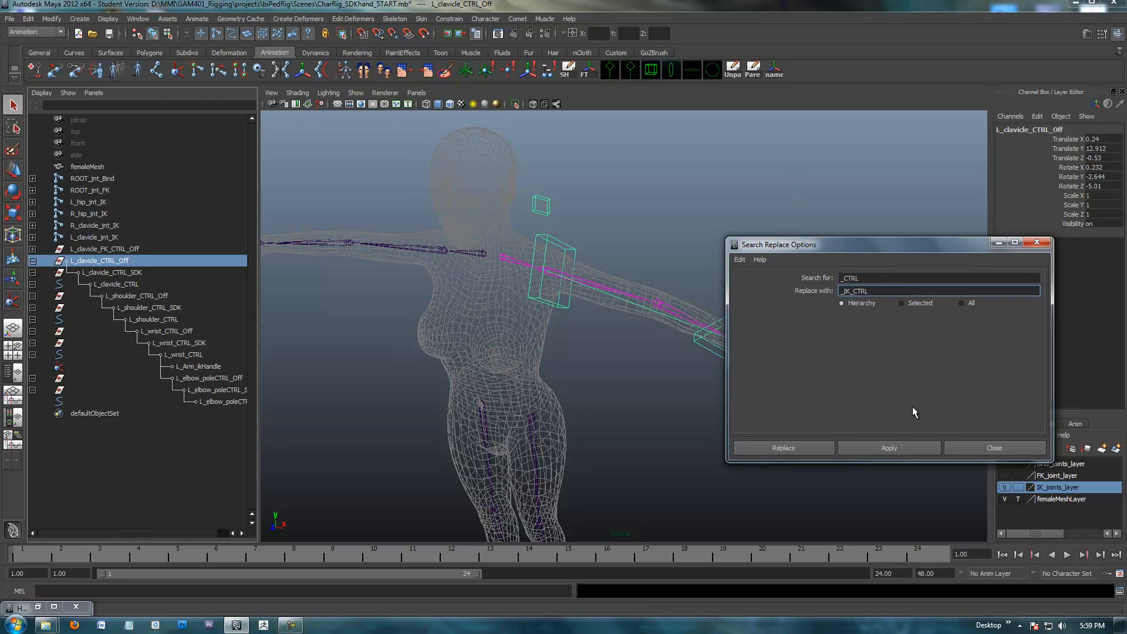
click(889, 448)
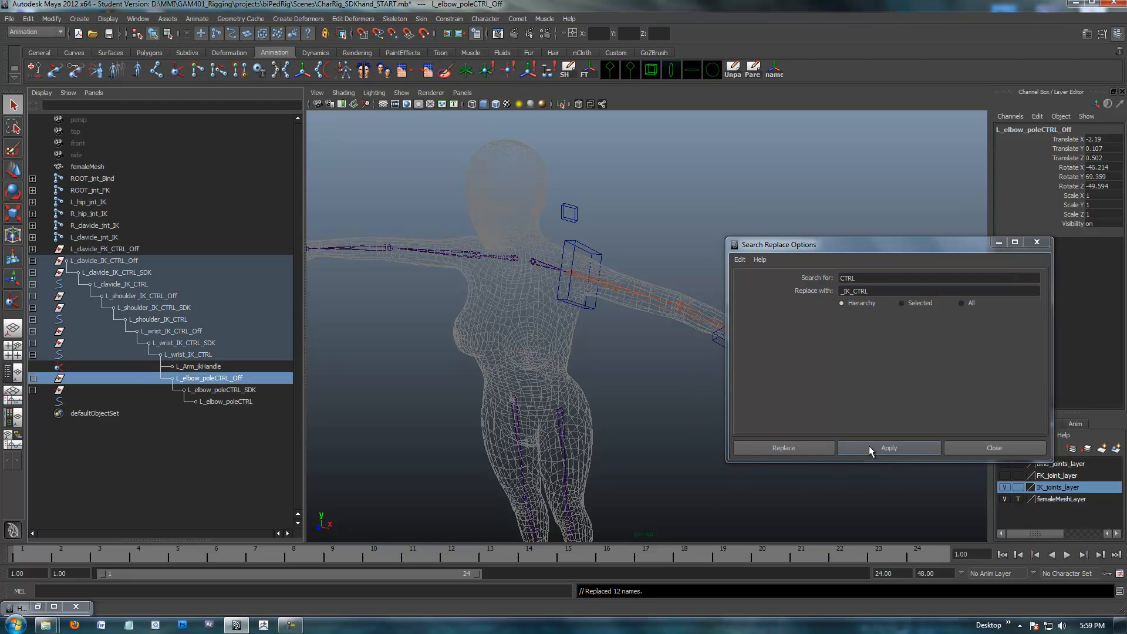
click(889, 447)
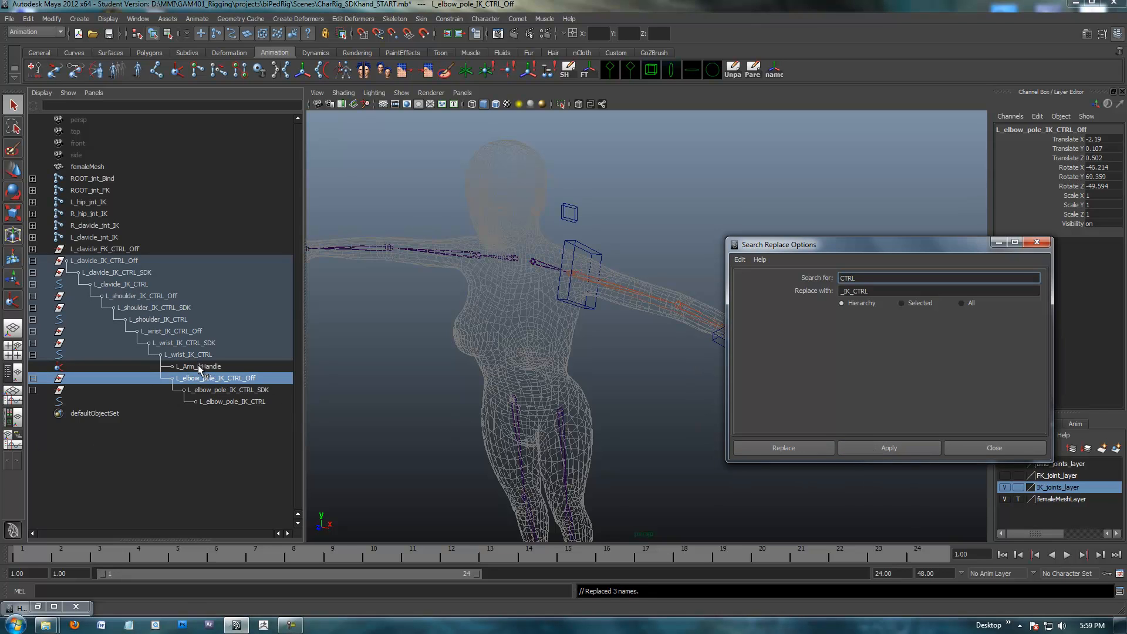
- Check the renamed L_Arm_ikHandle nodes and close the Search Replace window
click(196, 366)
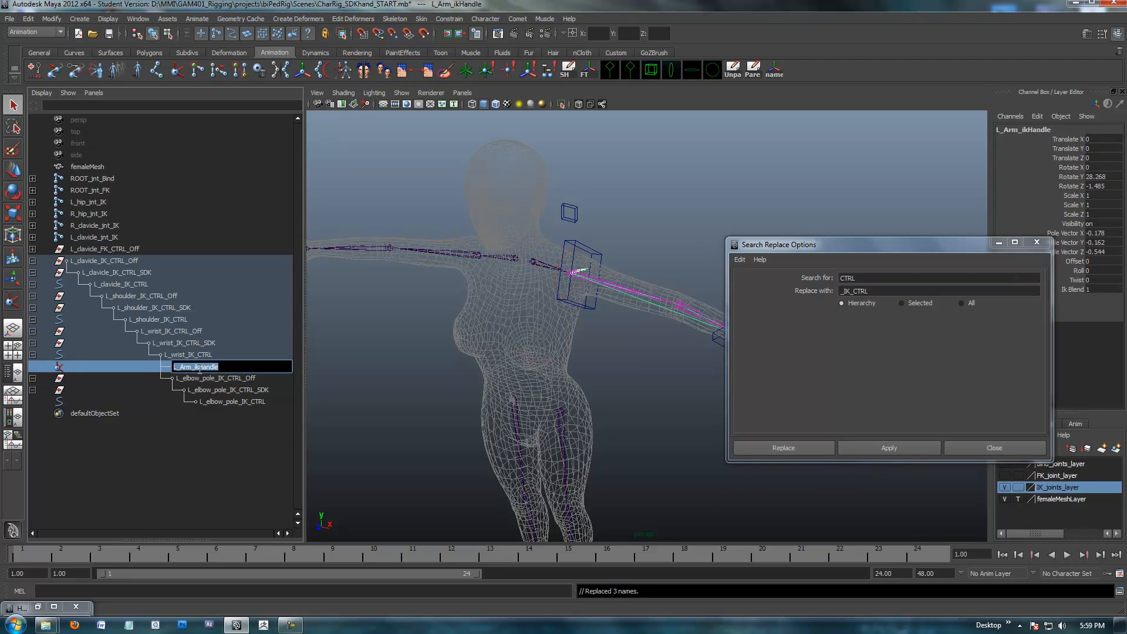
click(214, 377)
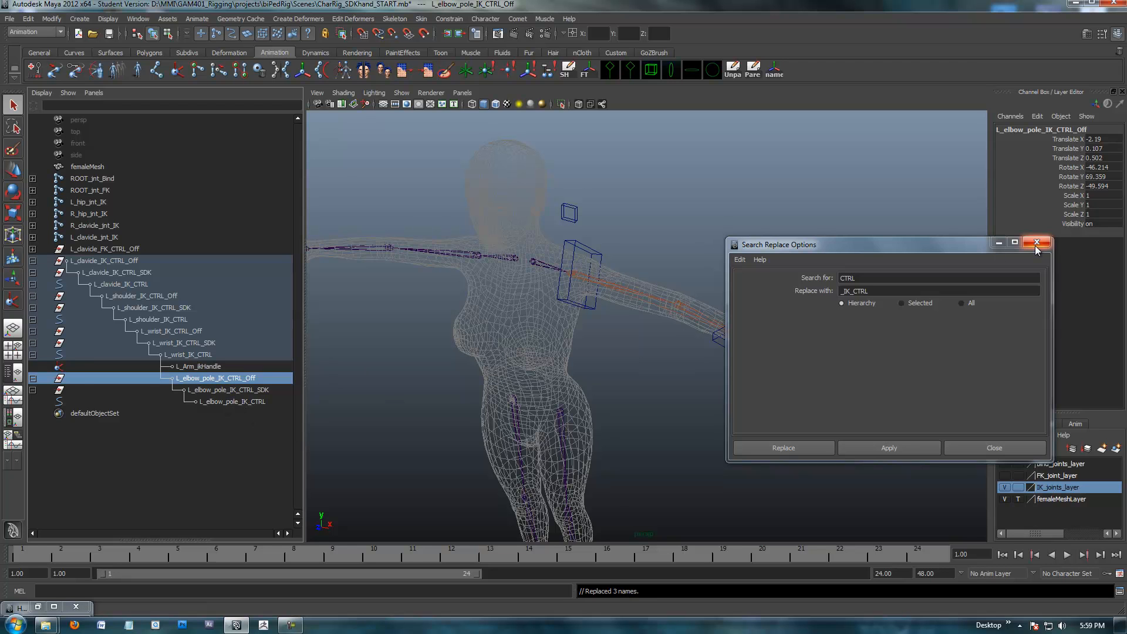
click(1036, 243)
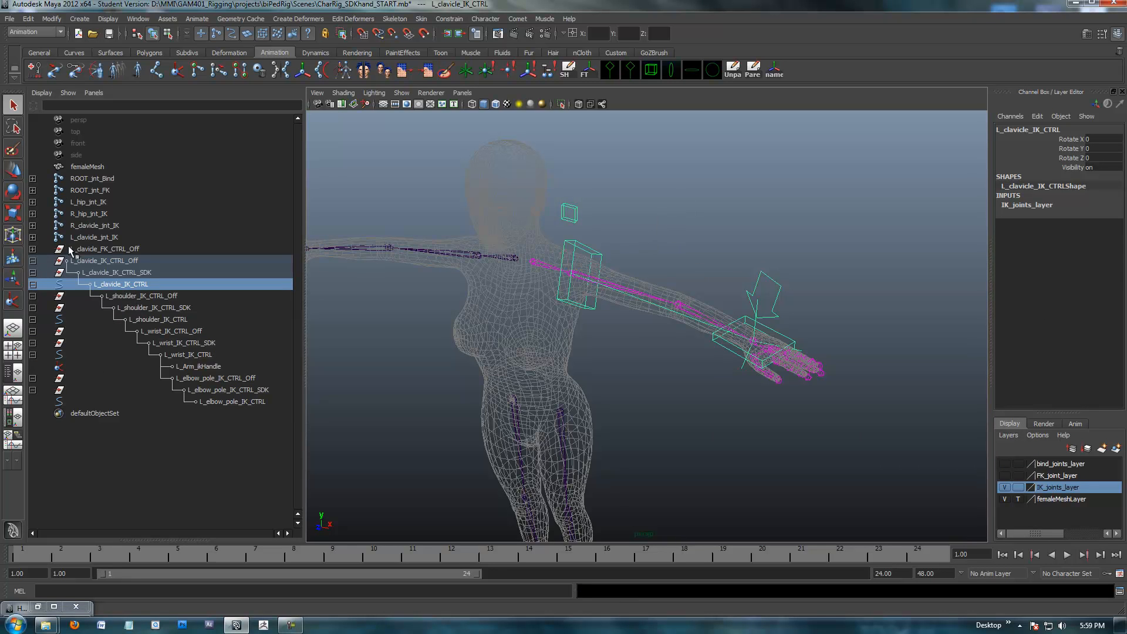
- Collapse the L_clavicle_IK_CTRL_Off hierarchy in the Outliner
click(33, 261)
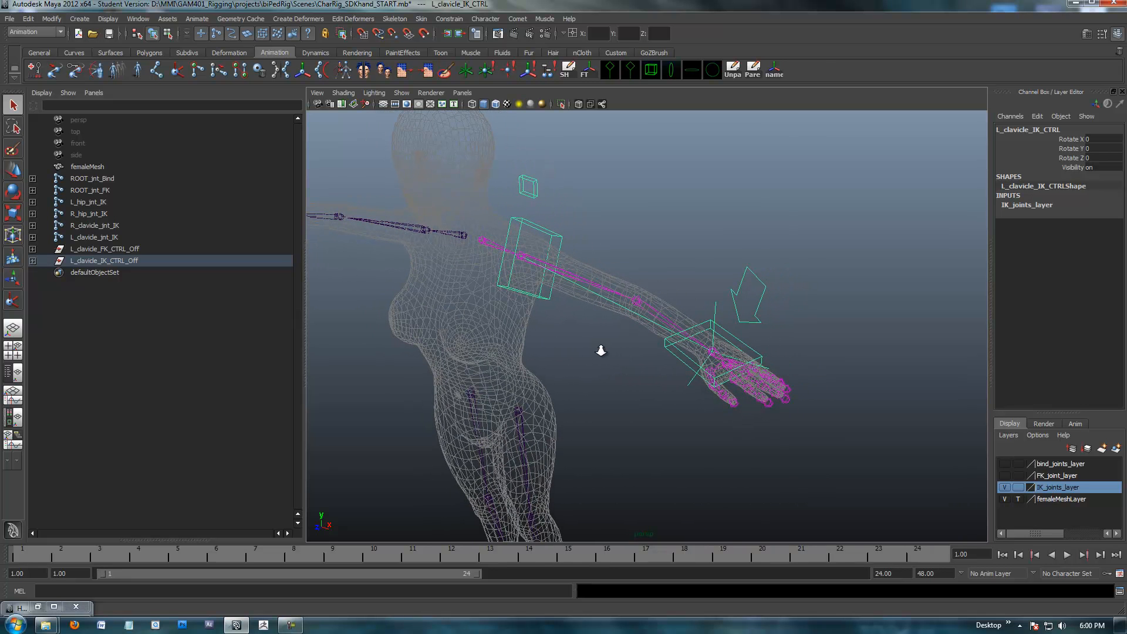
mouse_move(565, 312)
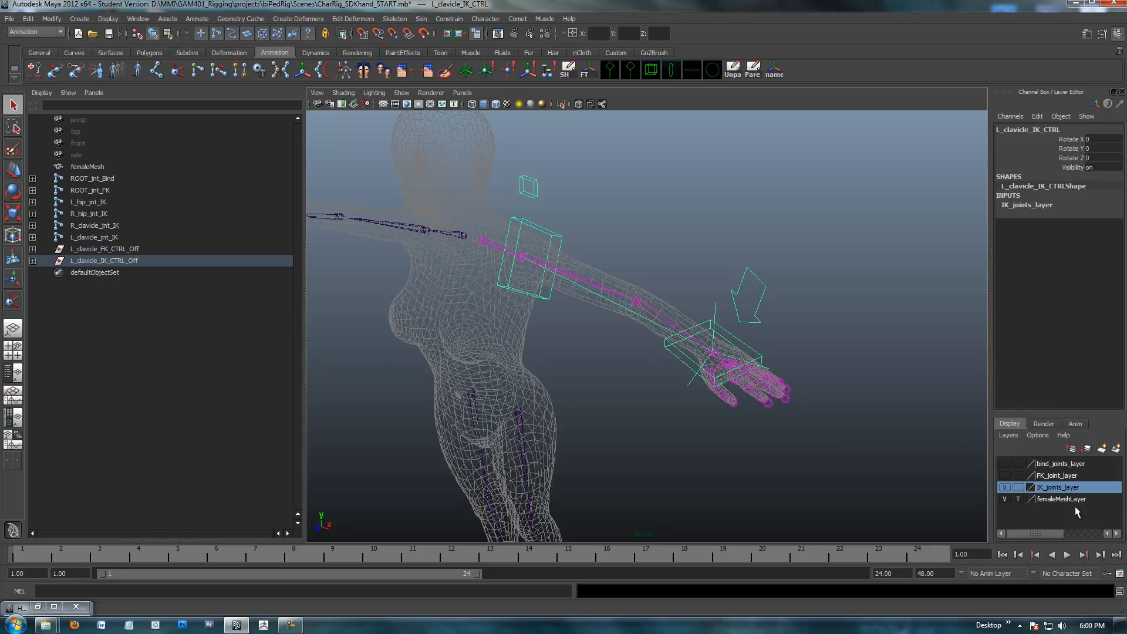
mouse_move(662, 375)
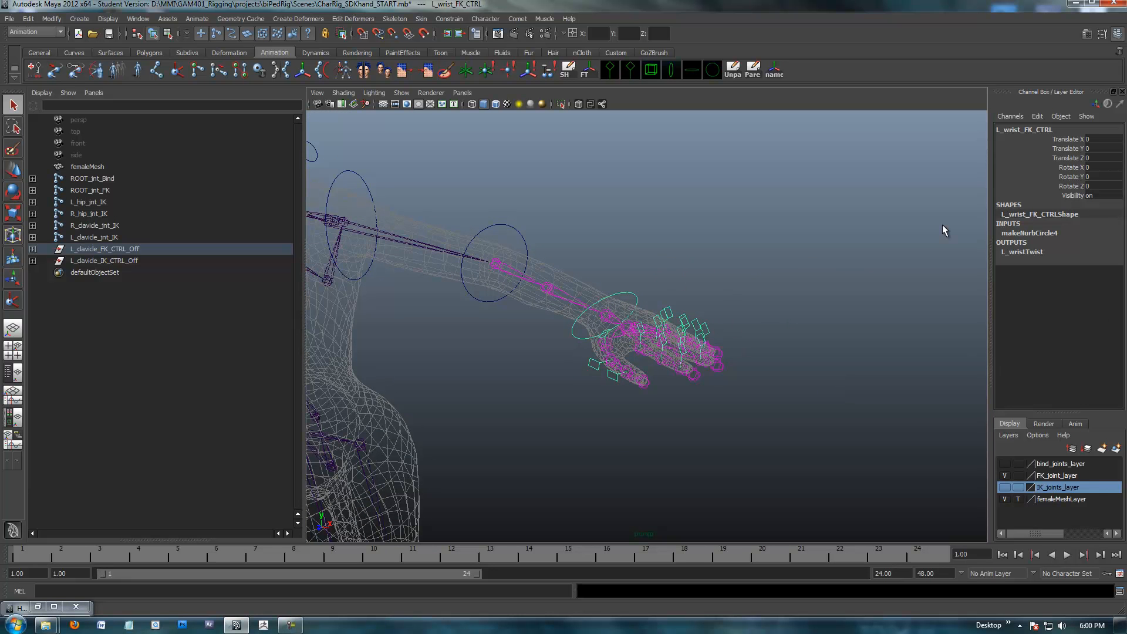
mouse_move(167, 302)
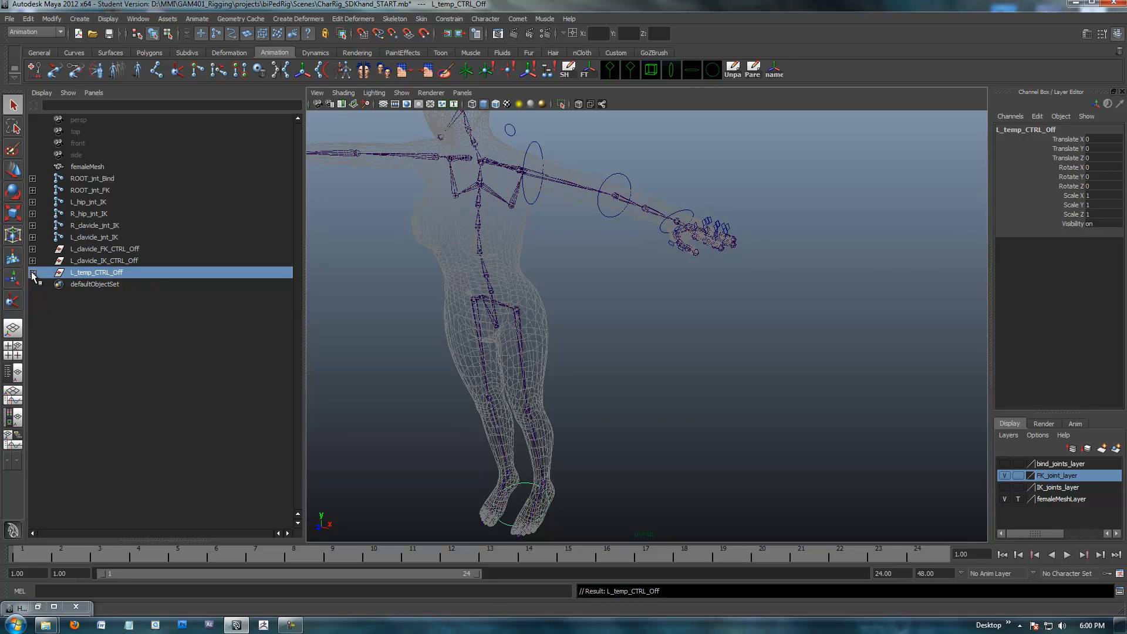
- Expand L_temp_CTRL_Off and inspect its L_temp_CTRL_SDK child in the Hypergraph
click(33, 273)
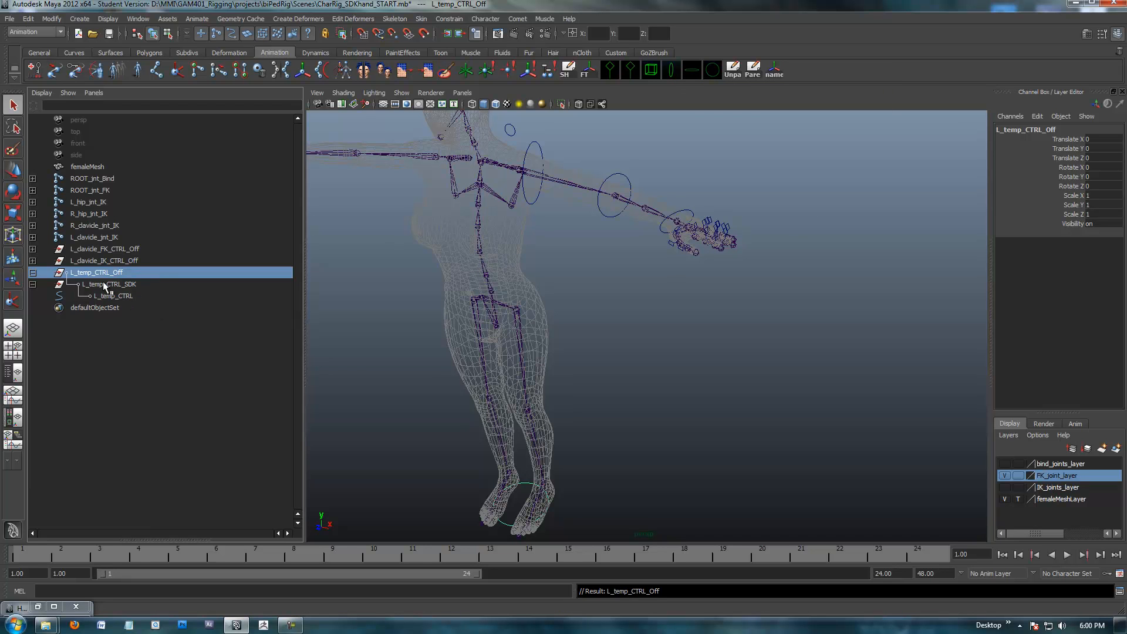
click(107, 284)
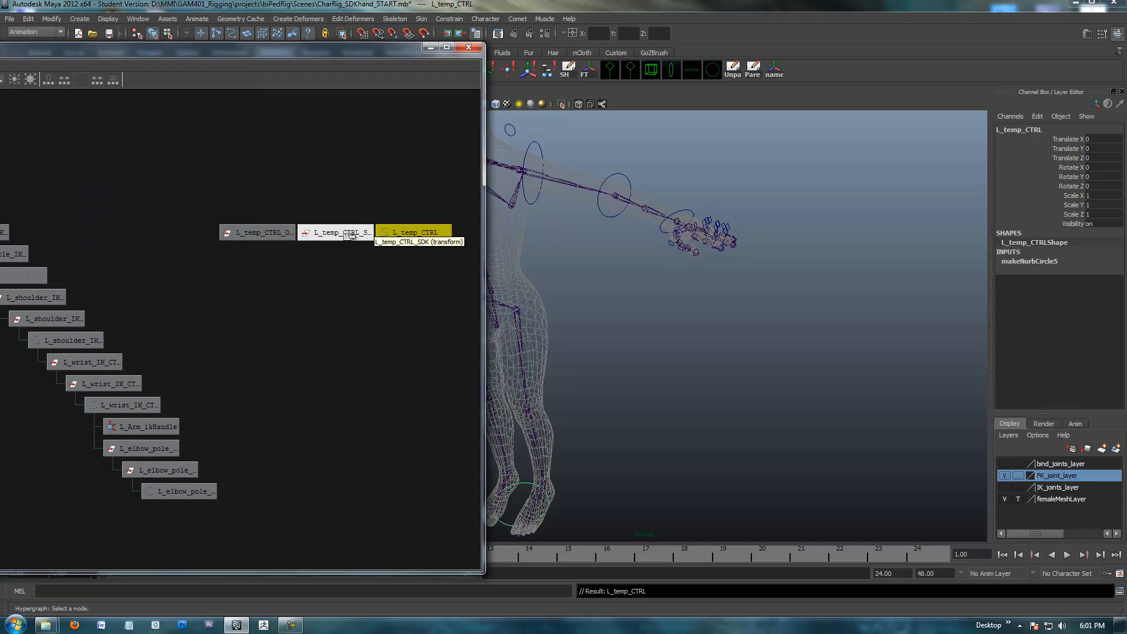
click(257, 232)
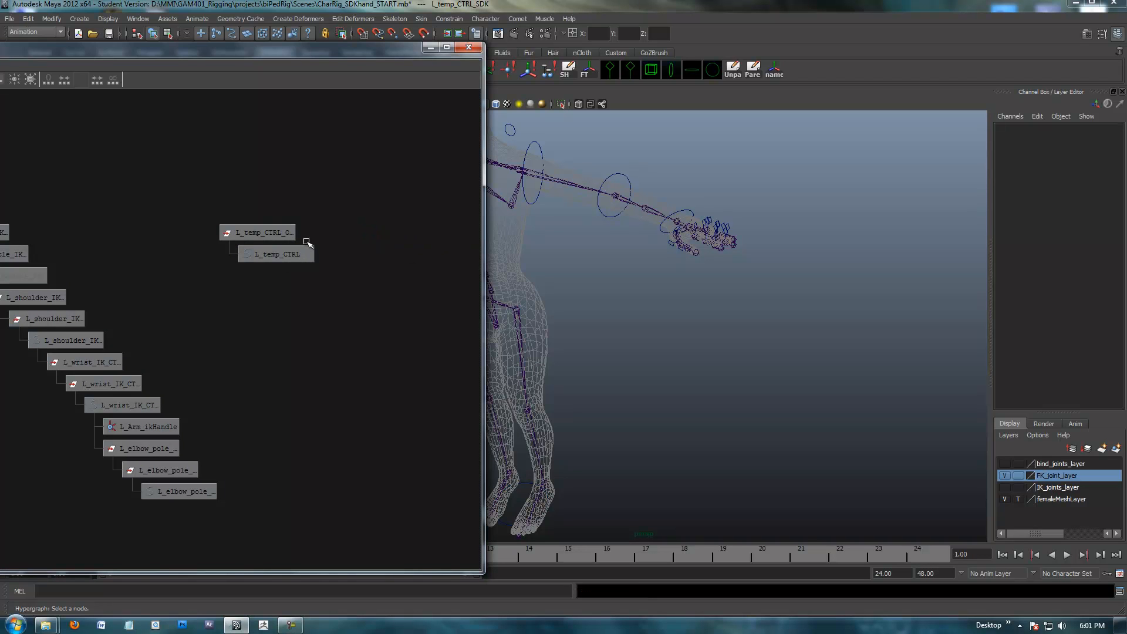
click(275, 253)
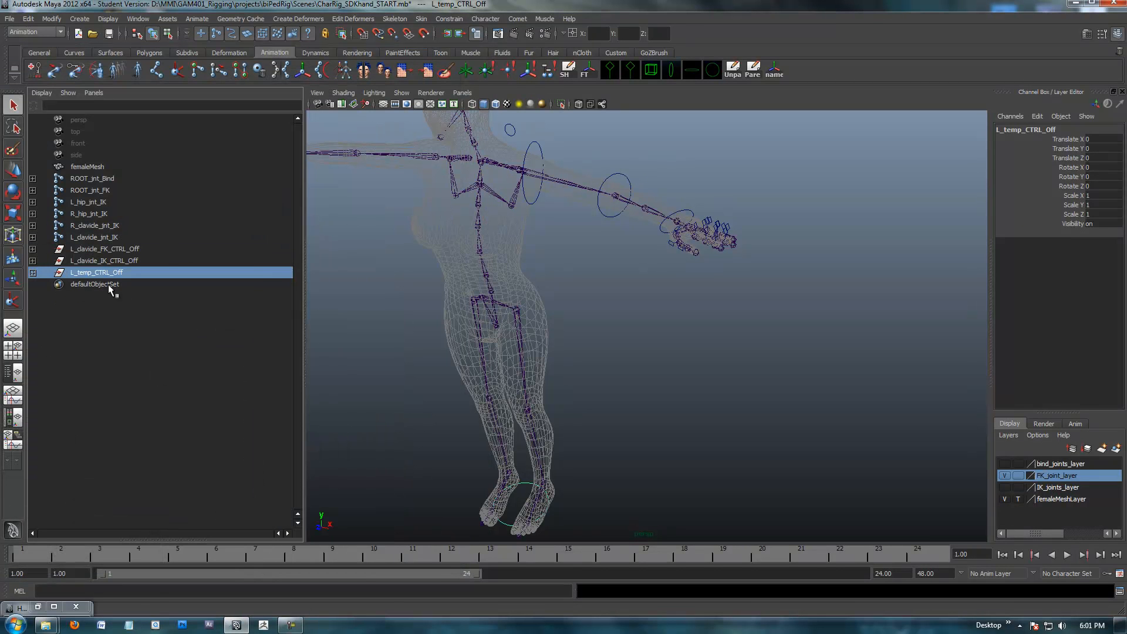
- Shrink and rotate the L_temp_CTRL circle's CVs so it sits beyond the fingertips
click(33, 273)
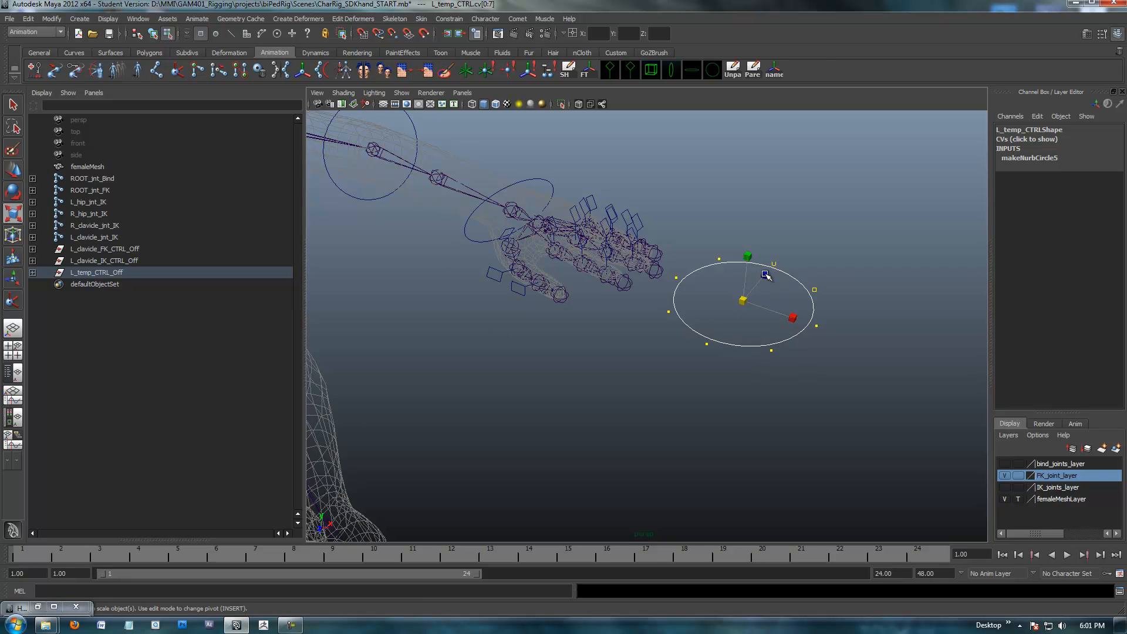
drag(765, 278, 781, 309)
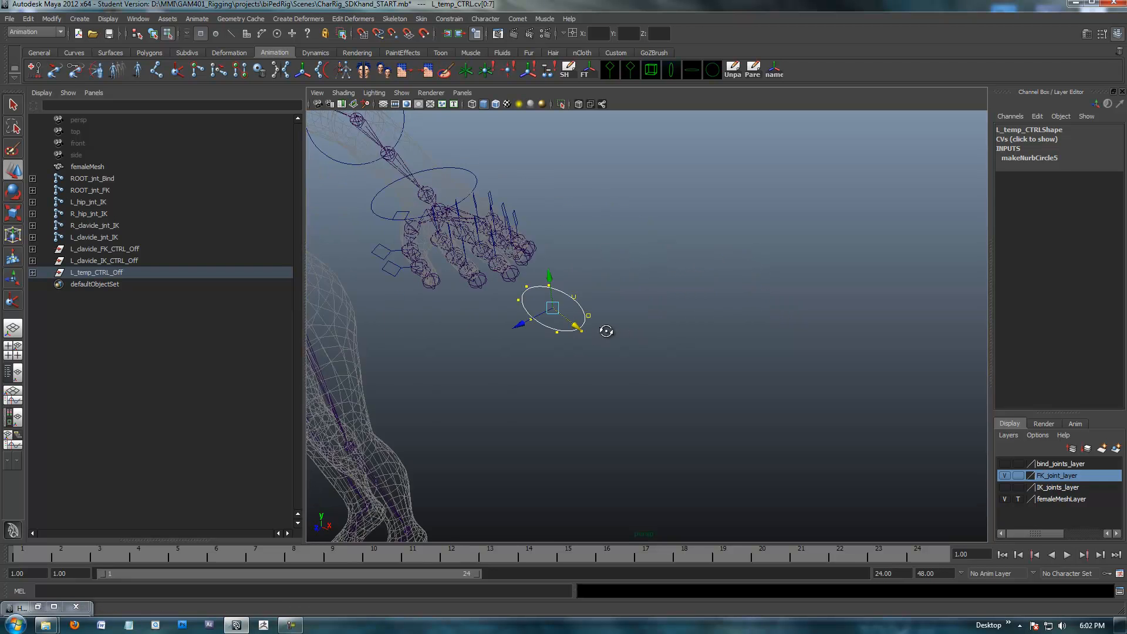
drag(561, 316, 690, 305)
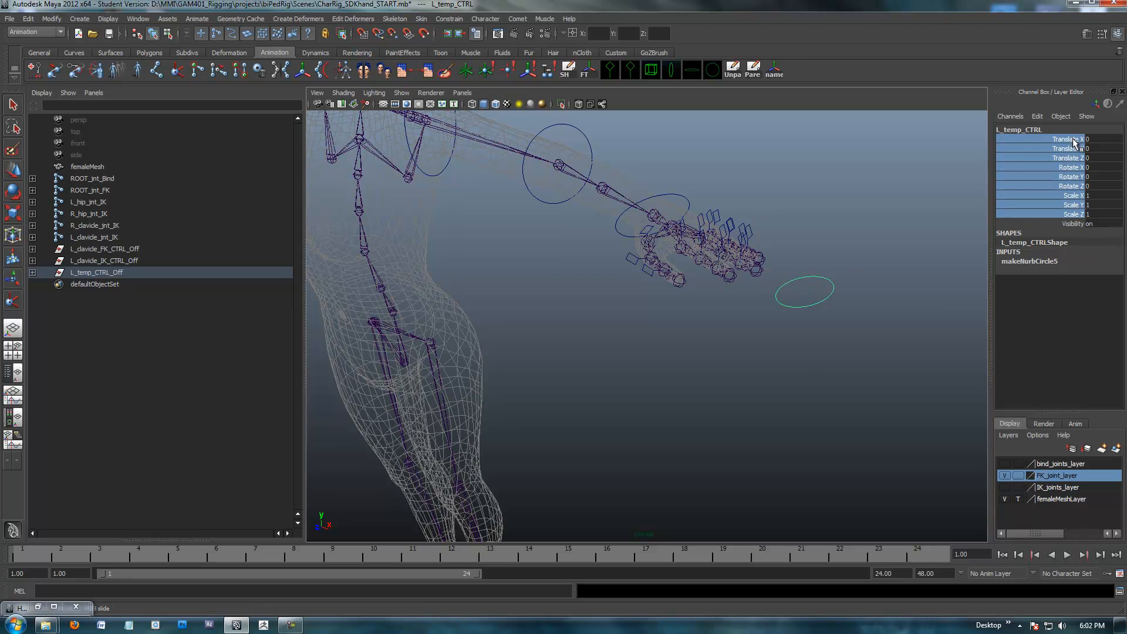
mouse_move(969, 239)
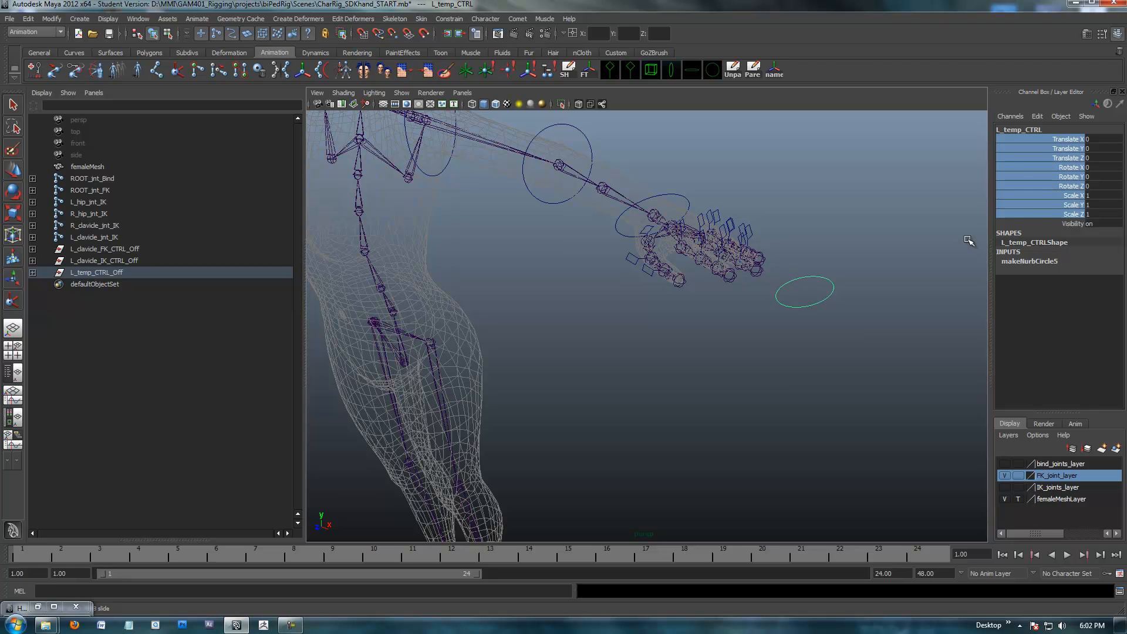
- Lock and hide L_temp_CTRL's translate, rotate and scale channels, leaving Visibility
right_click(1071, 138)
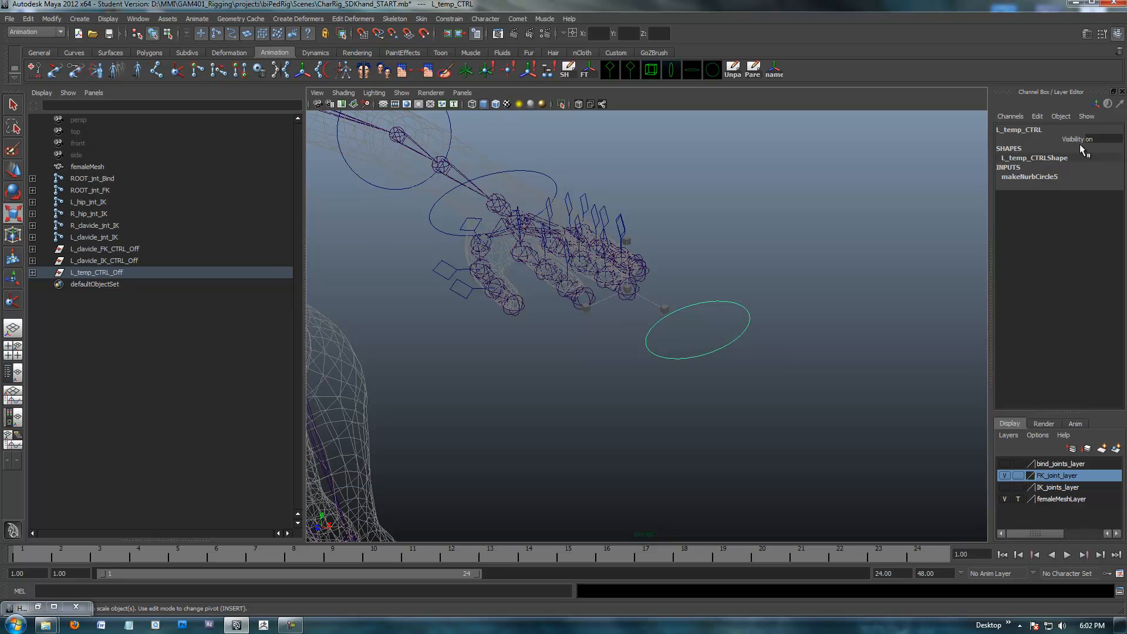
mouse_move(1074, 143)
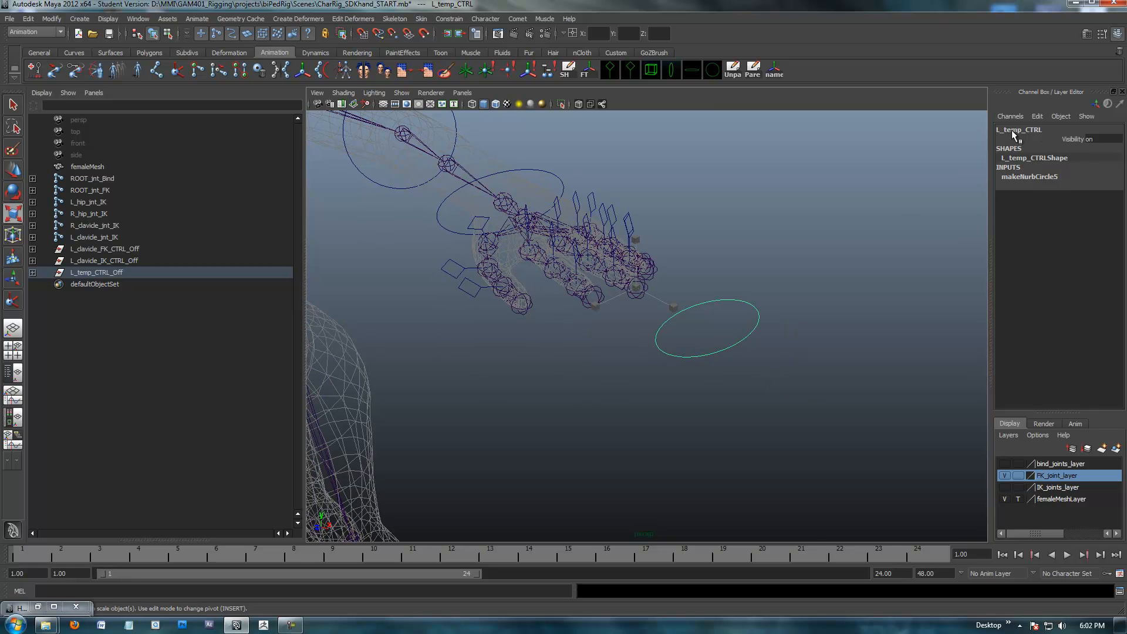
- Start a new custom attribute on the hand control with long name indexCurl
click(1036, 116)
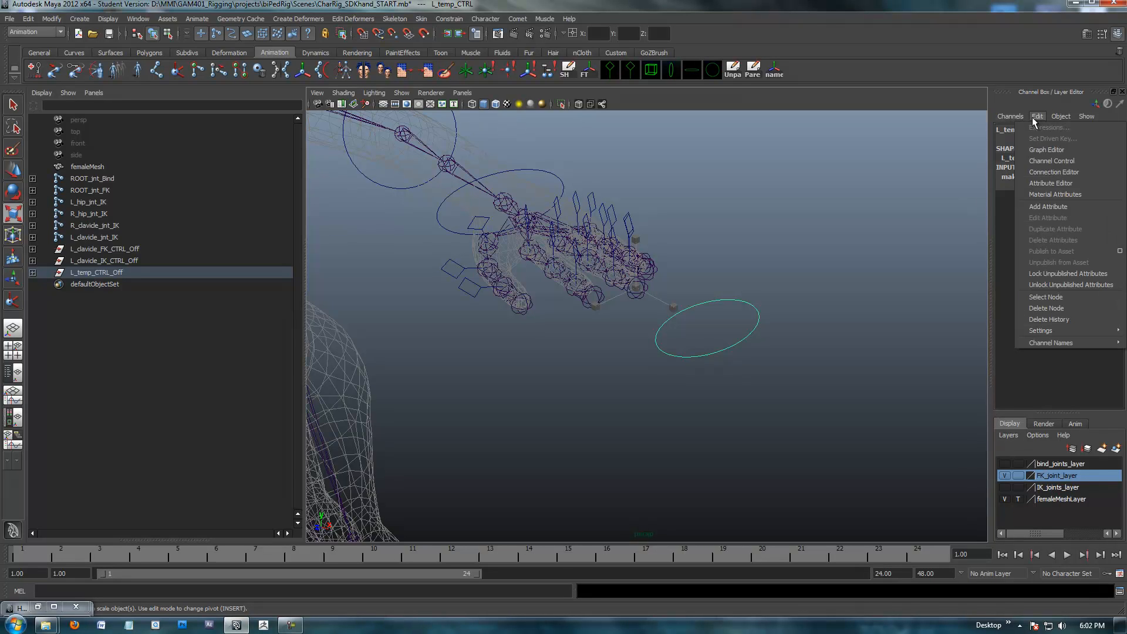
mouse_move(1048, 207)
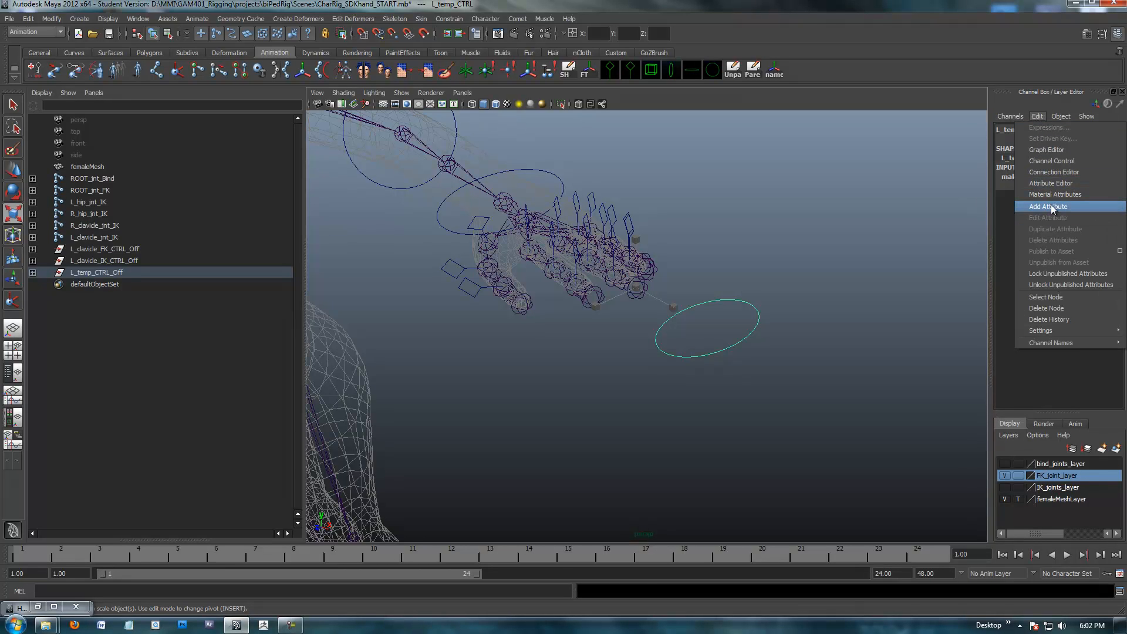
click(1049, 207)
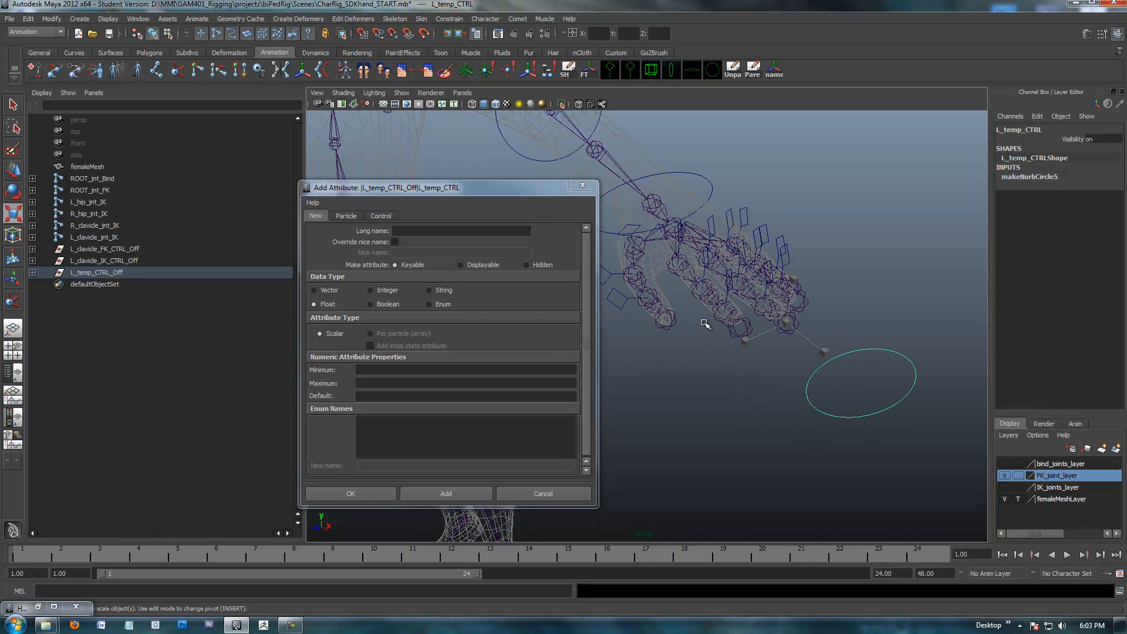
click(461, 230)
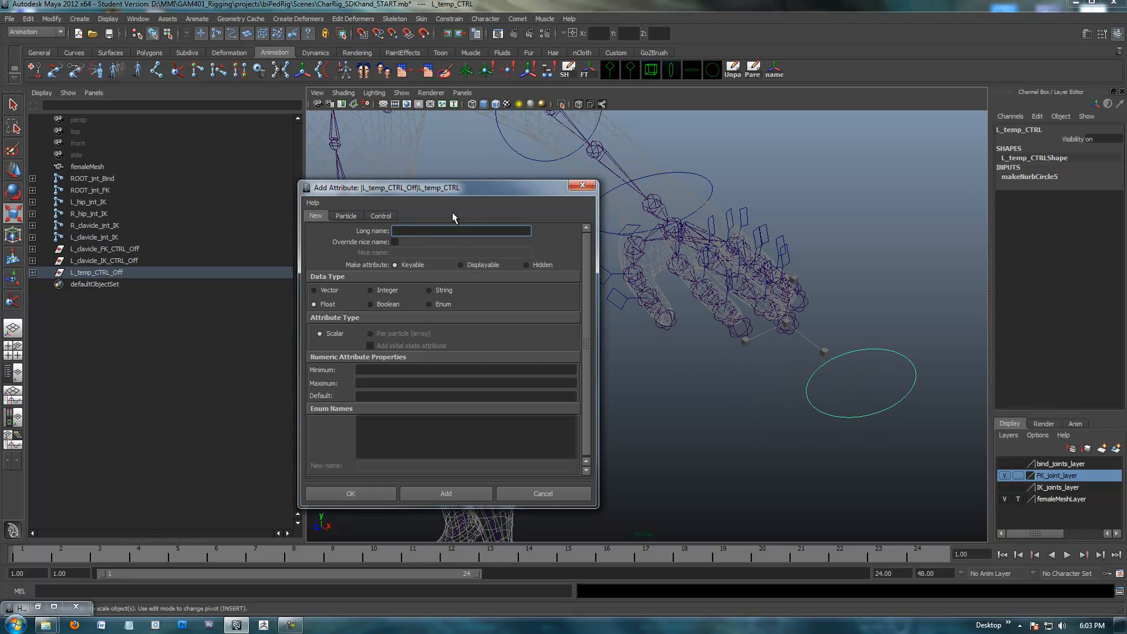
drag(453, 188, 480, 178)
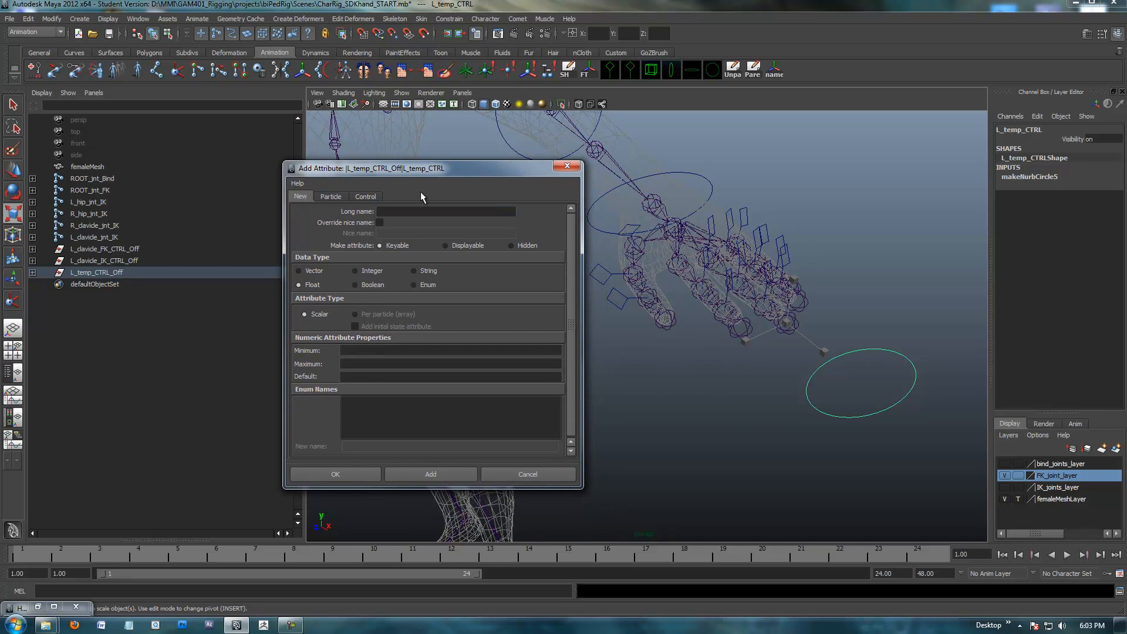
click(446, 210)
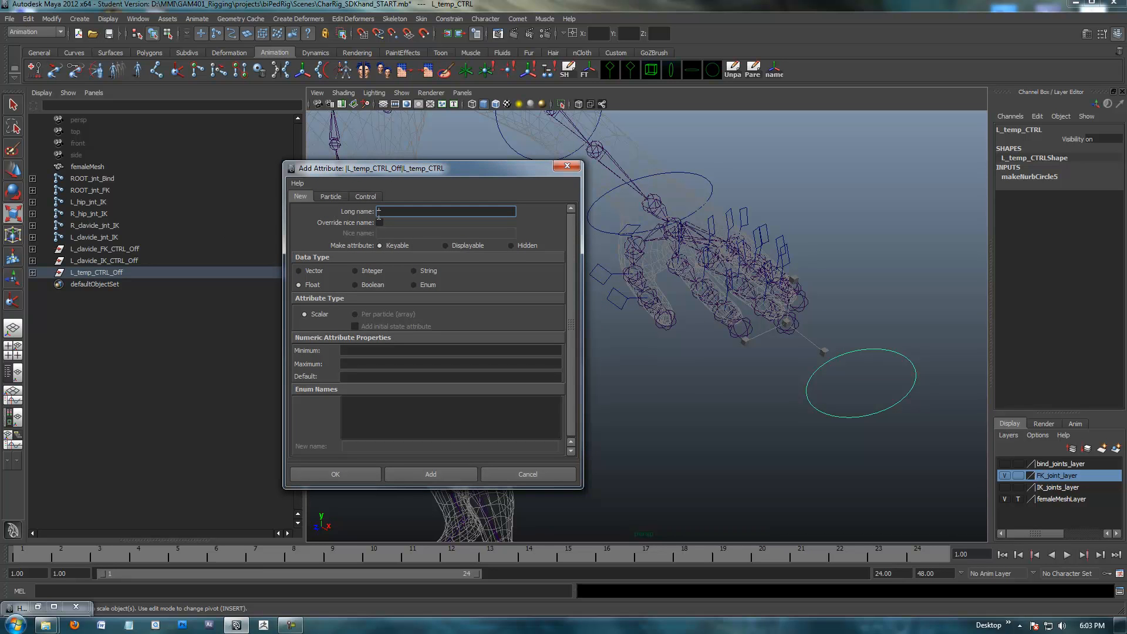
text(dex)
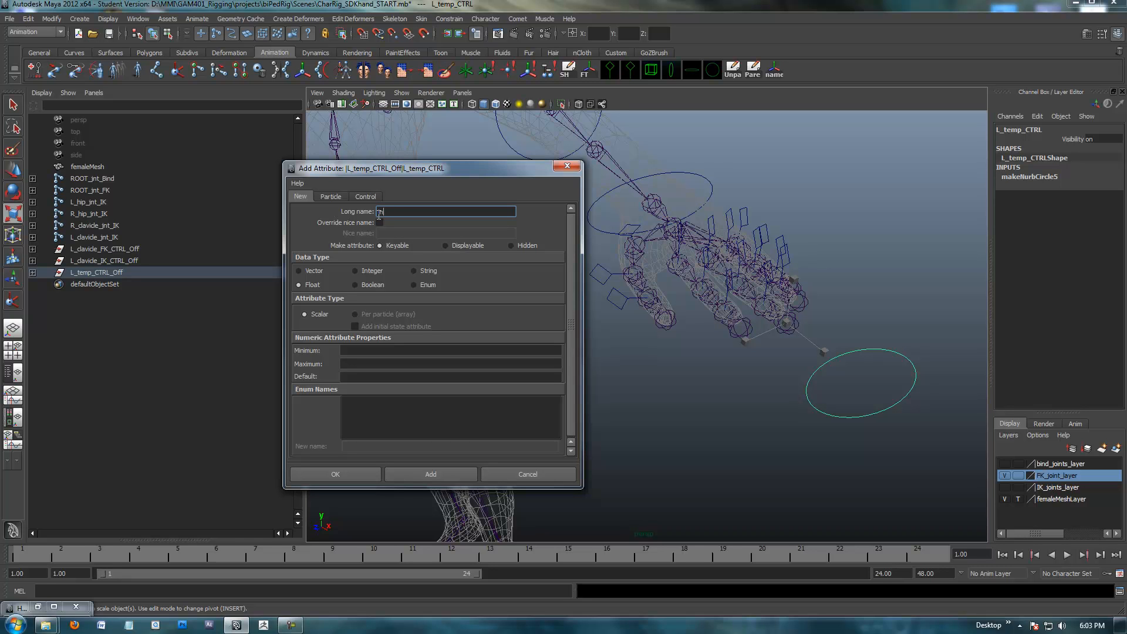
text(indexCurl)
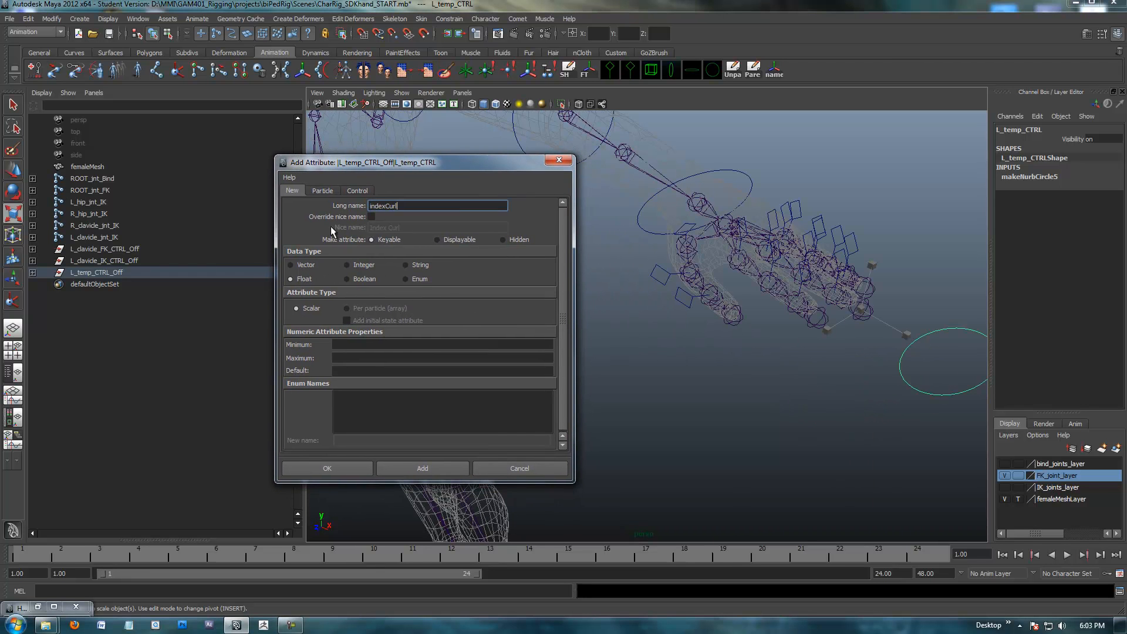
- Make indexCurl a keyable Float from -10 to 10, default 0, and add it
click(292, 264)
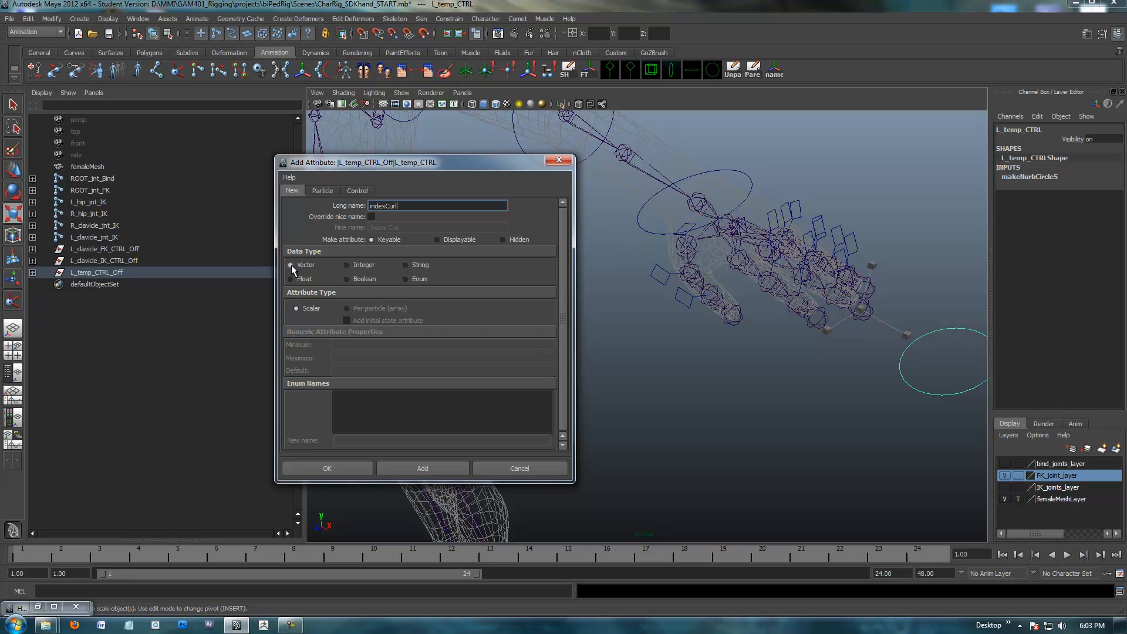
click(348, 264)
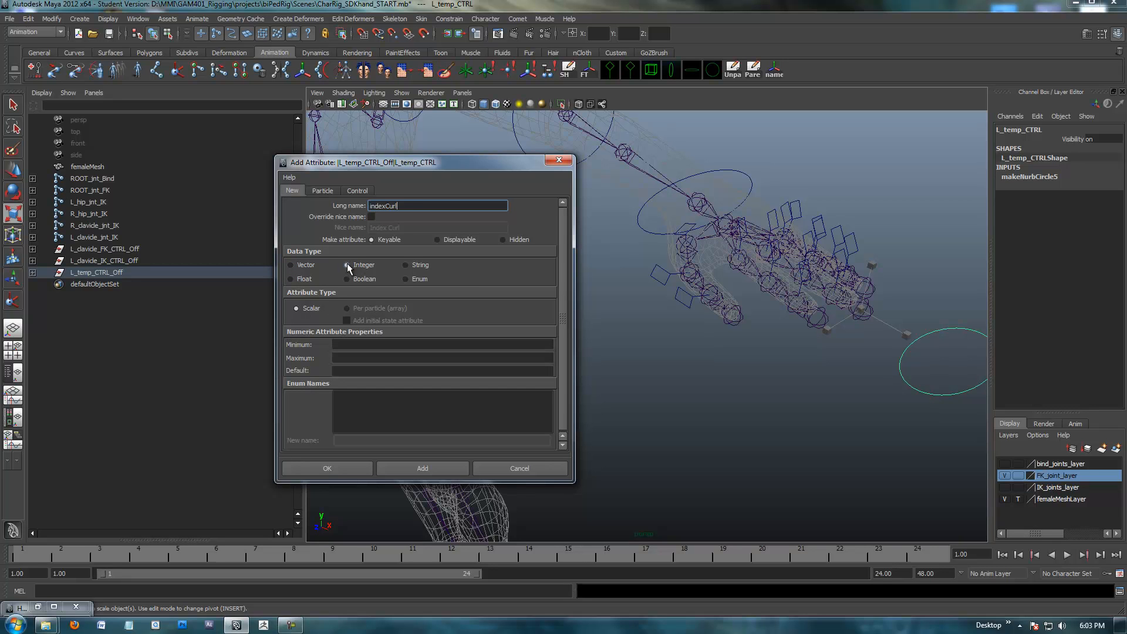
click(347, 264)
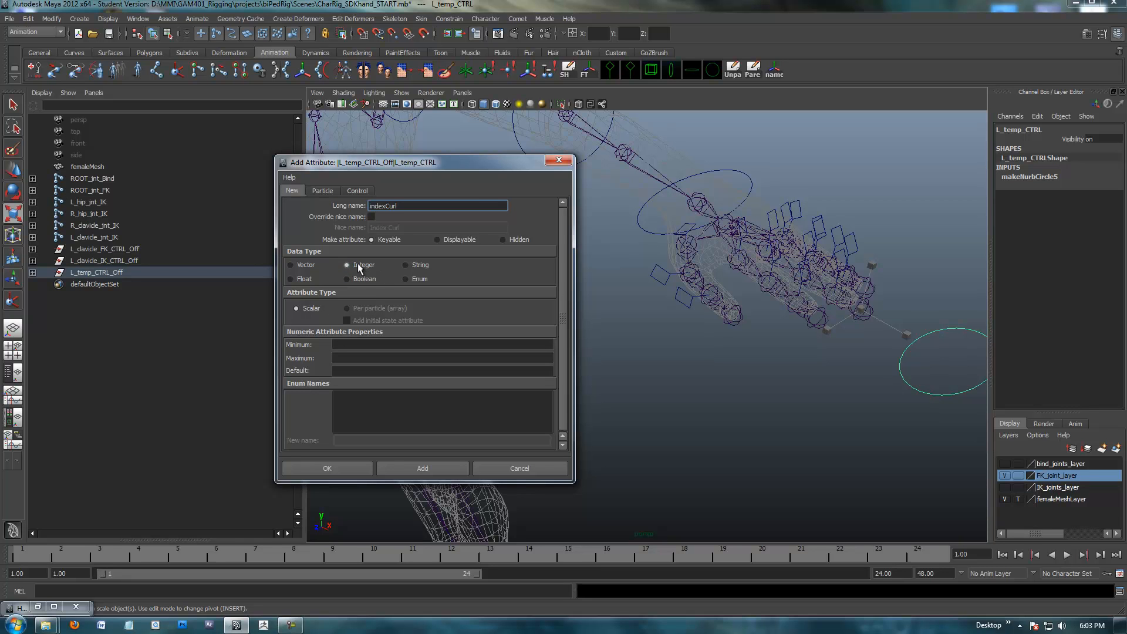
click(407, 264)
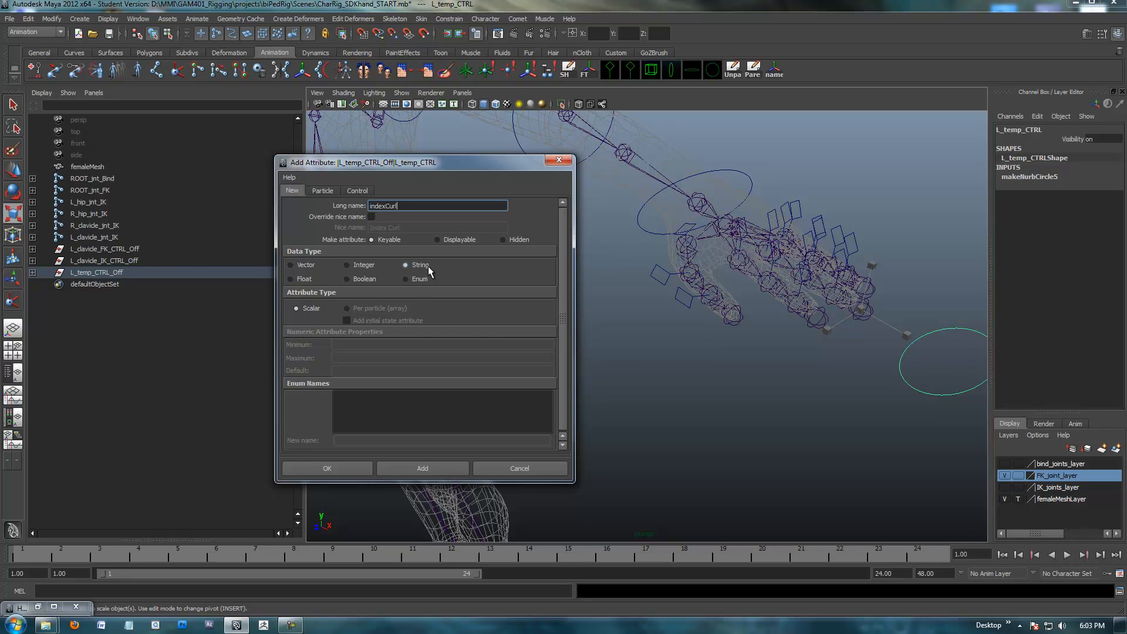
click(291, 280)
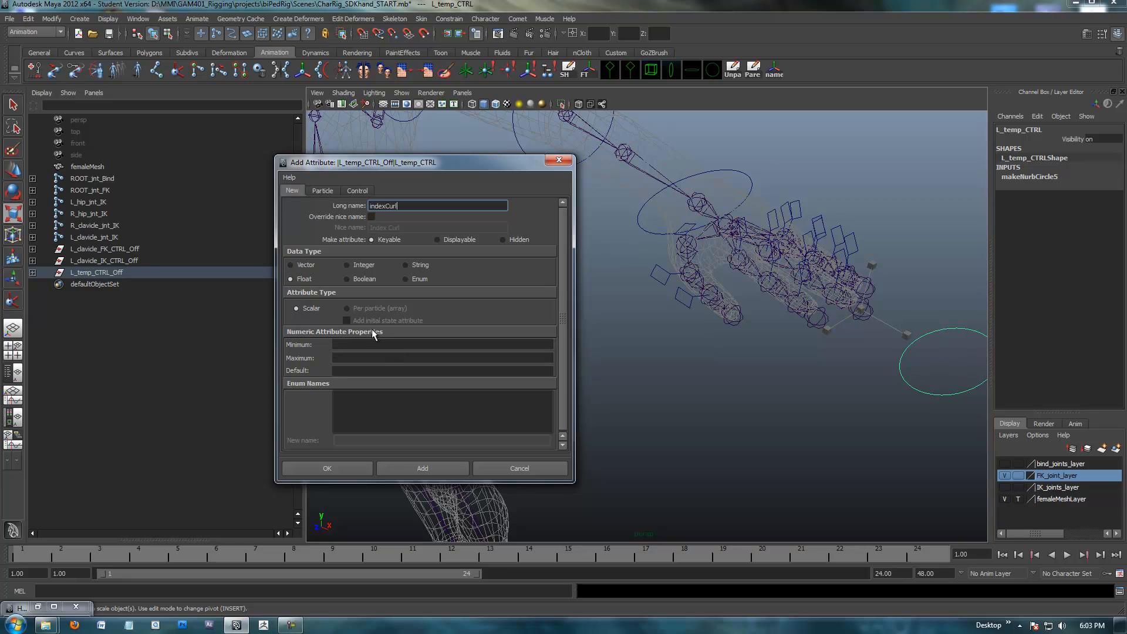
mouse_move(353, 342)
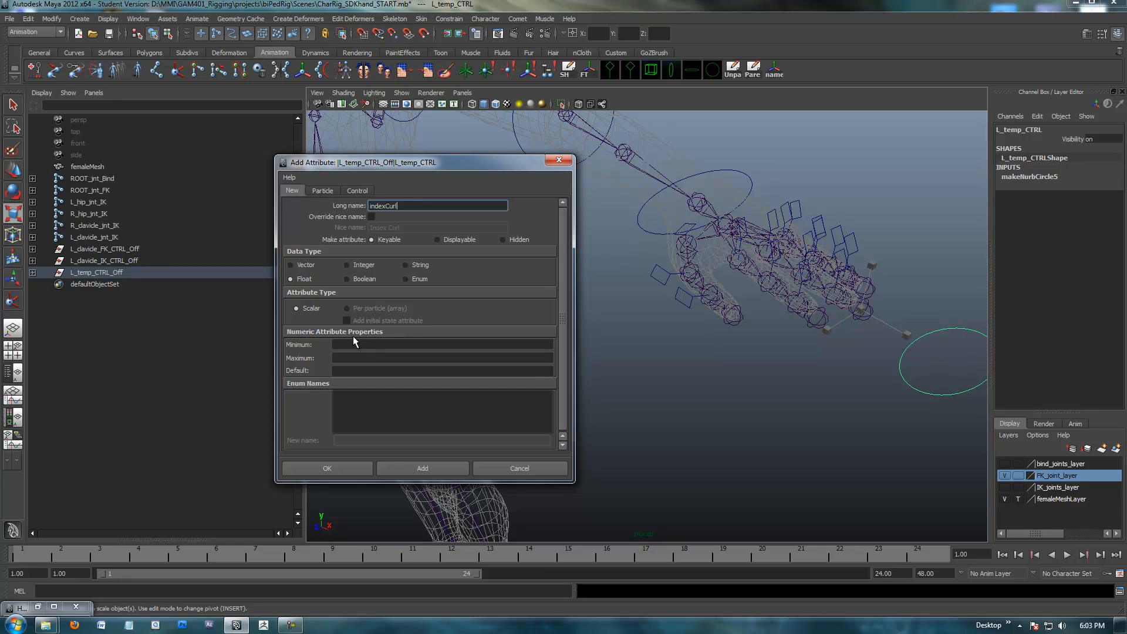
mouse_move(328, 349)
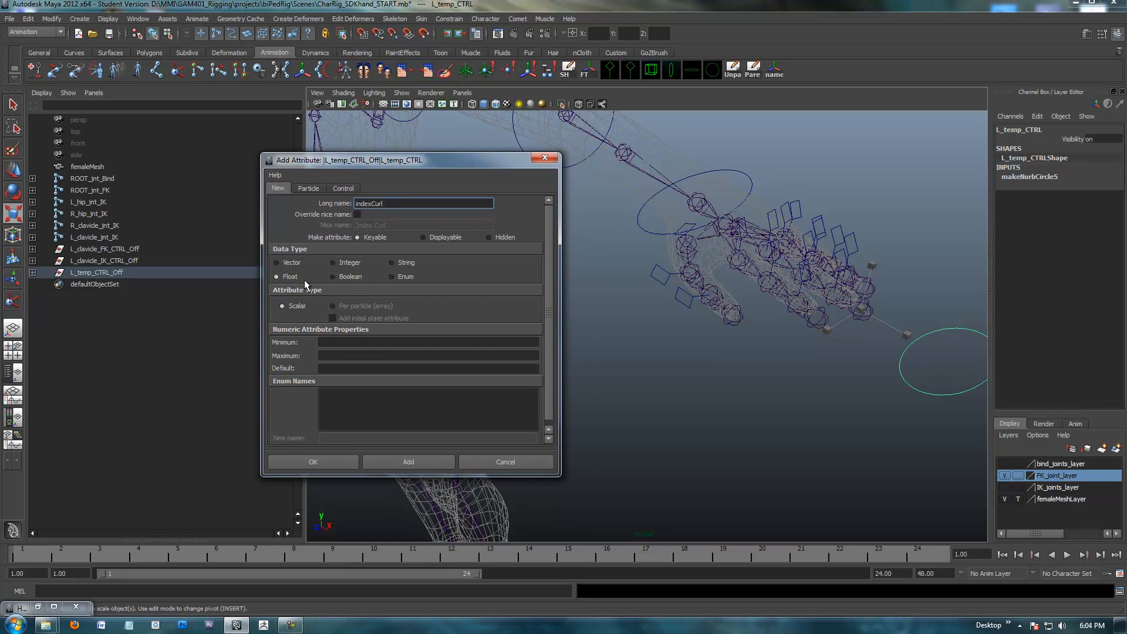
click(427, 342)
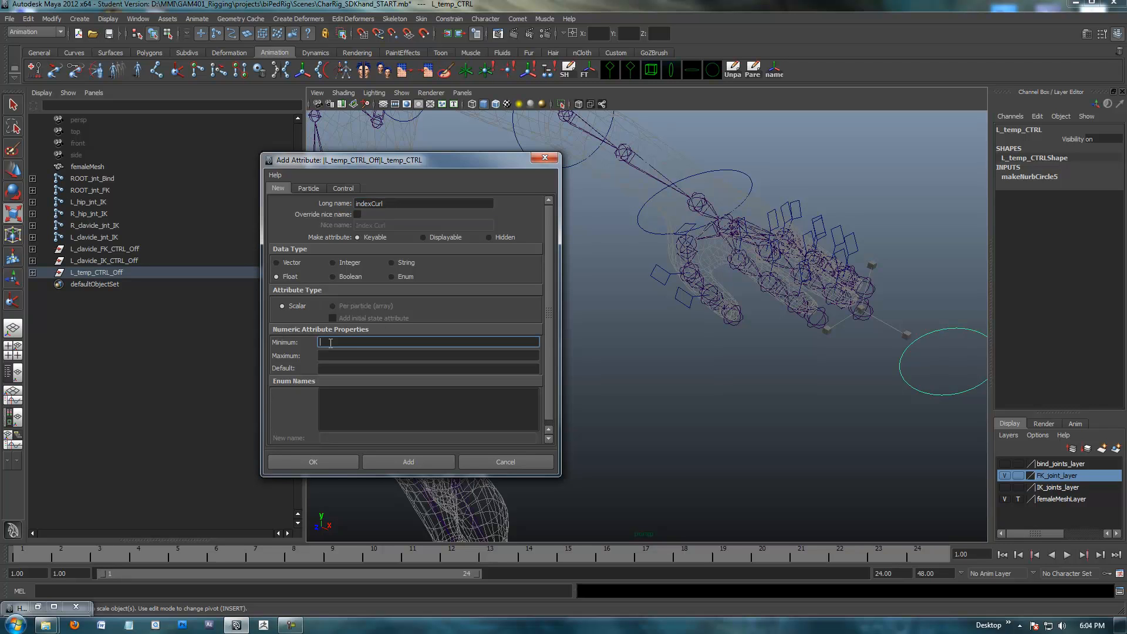
text(-10)
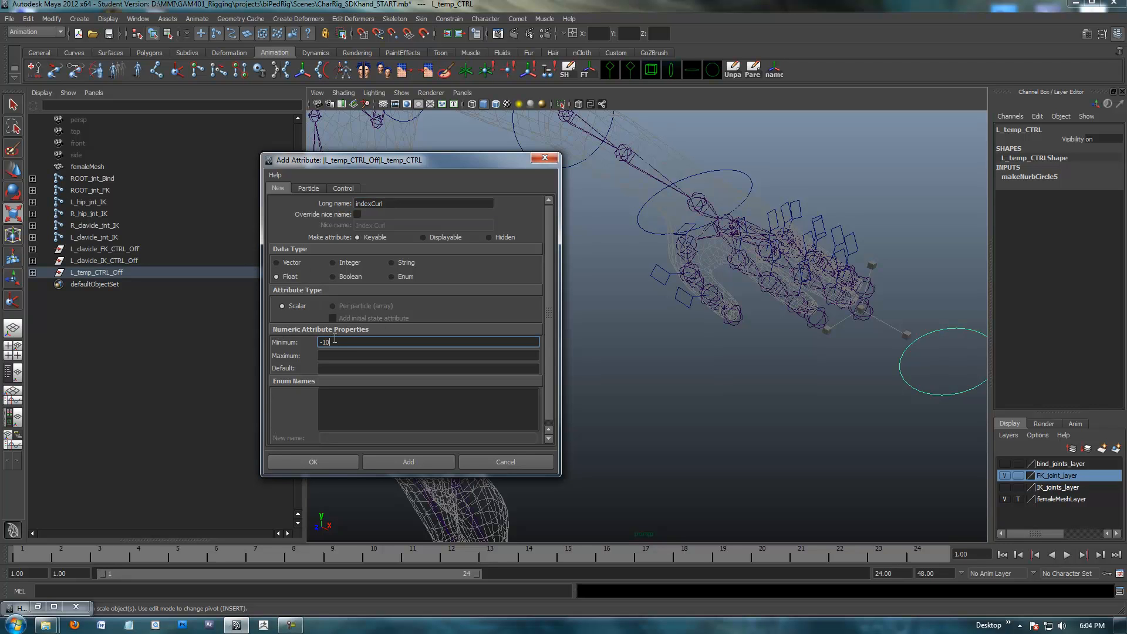
click(427, 354)
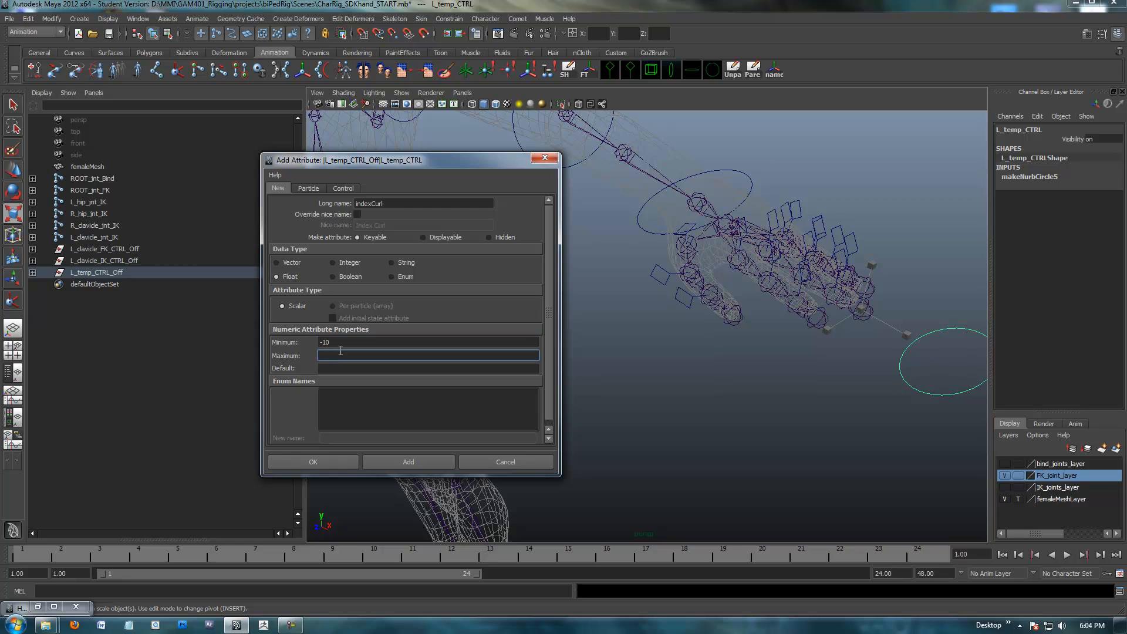
text(10)
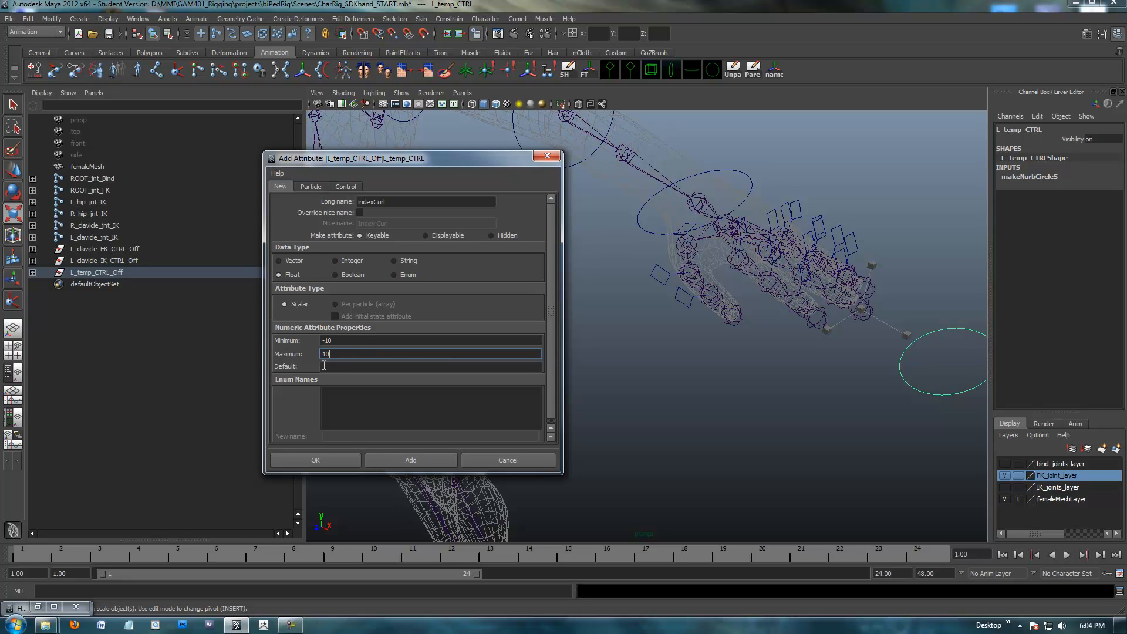
click(431, 366)
text(0)
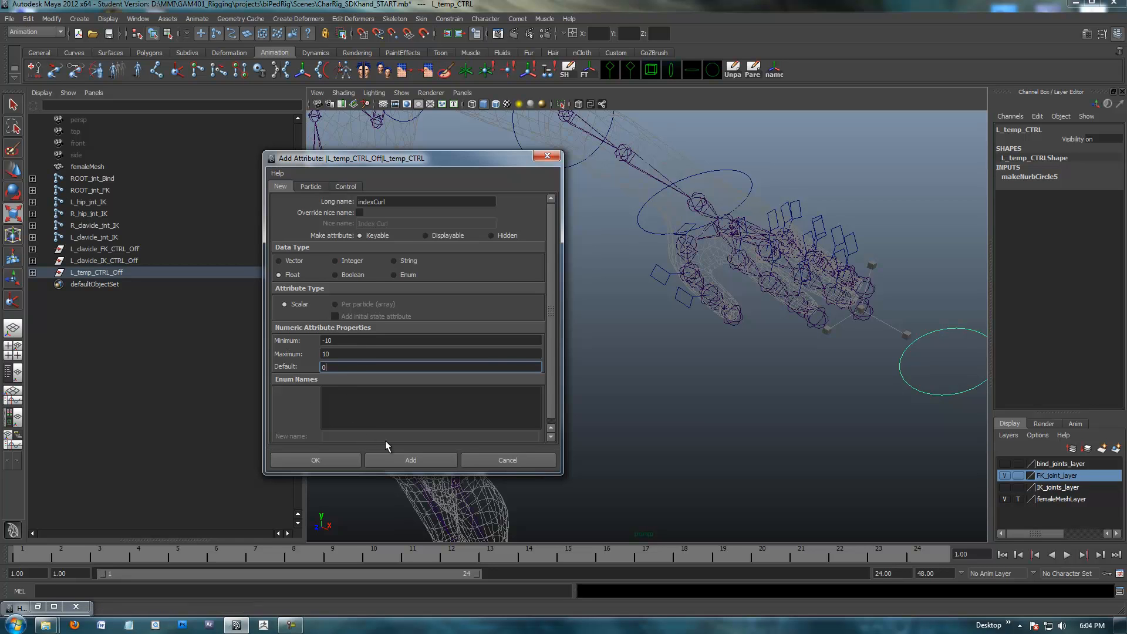
mouse_move(287, 363)
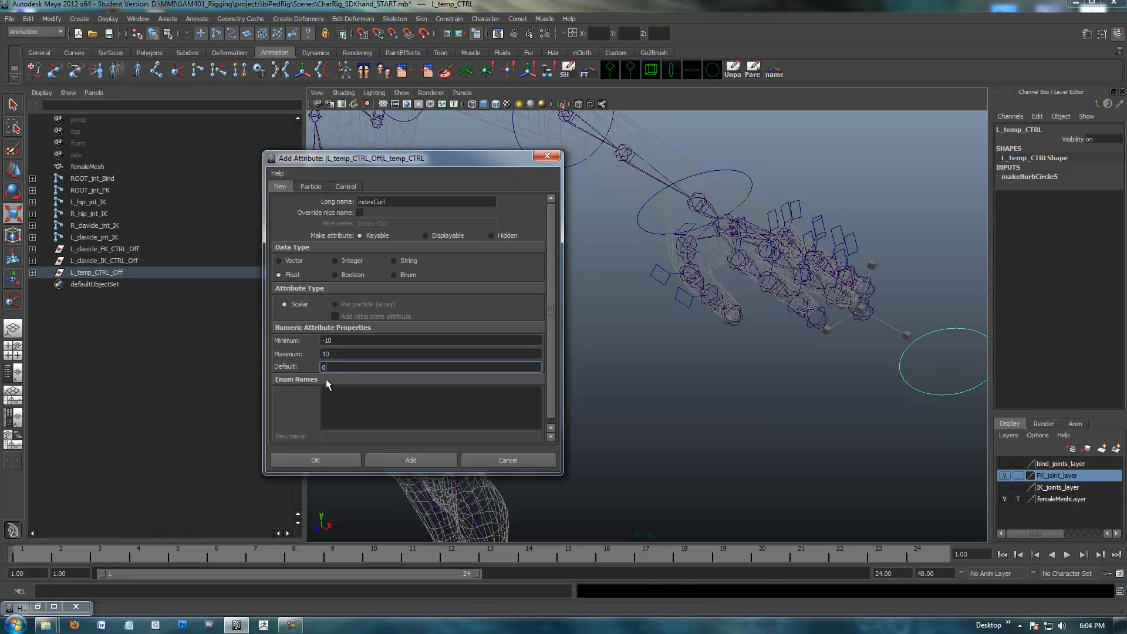
click(410, 460)
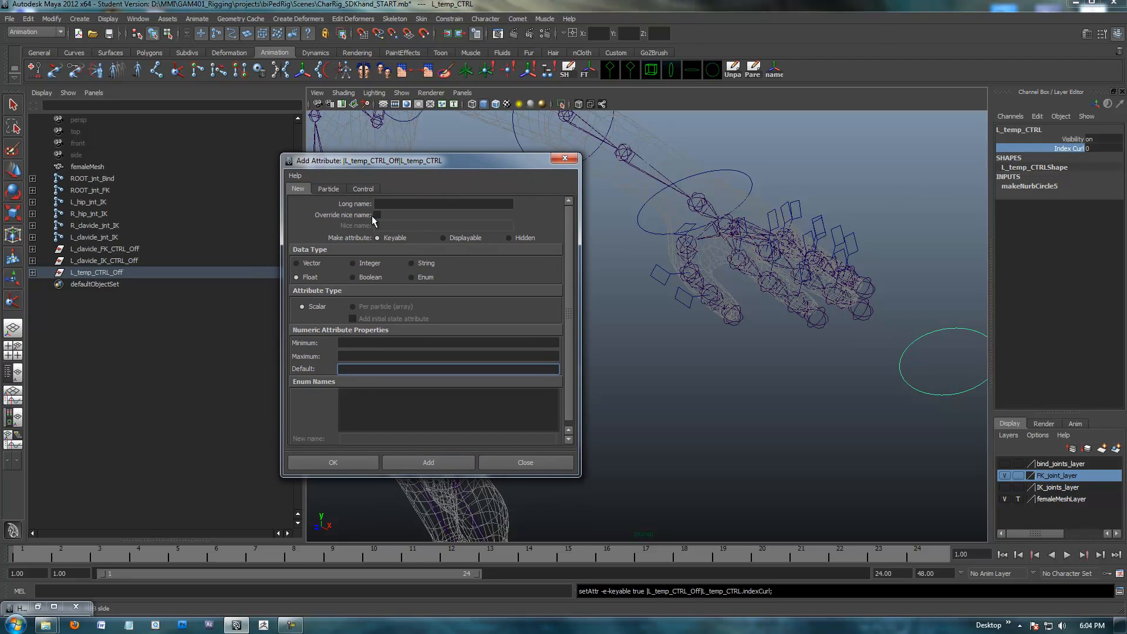
- Add a keyable Float attribute point with minimum 0, maximum 10, default 0
click(444, 203)
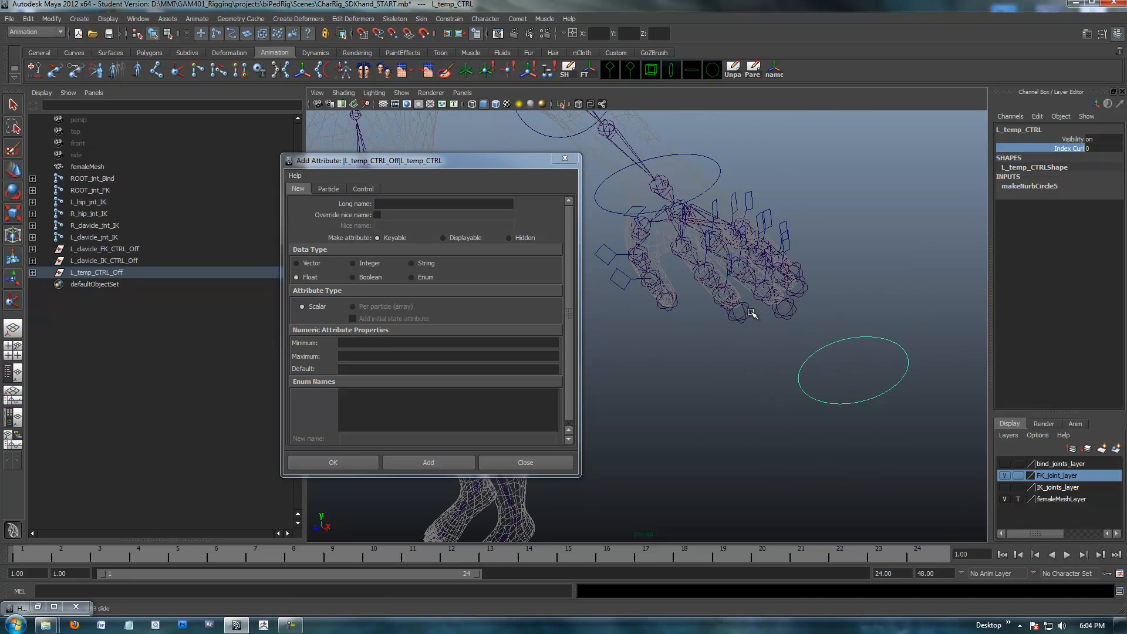
mouse_move(712, 274)
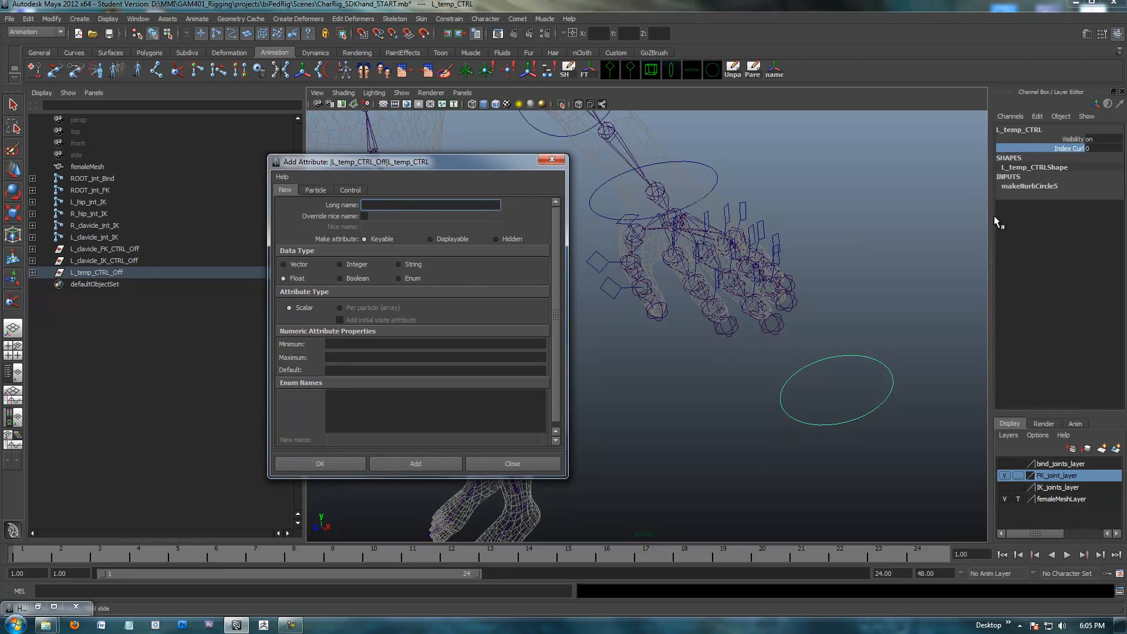
mouse_move(511, 235)
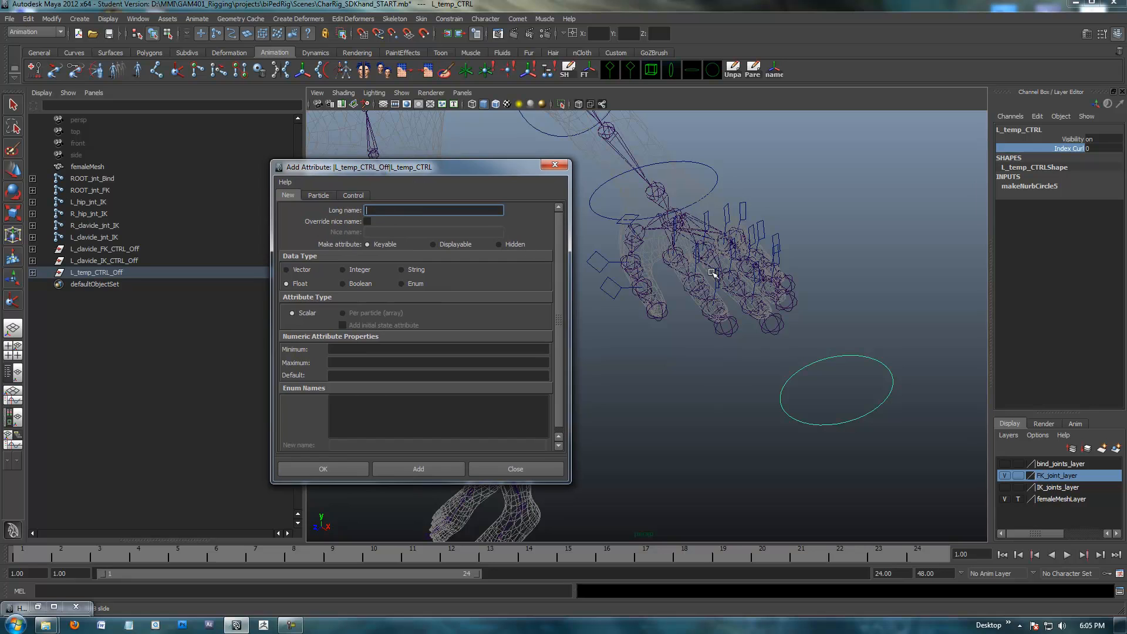
mouse_move(424, 253)
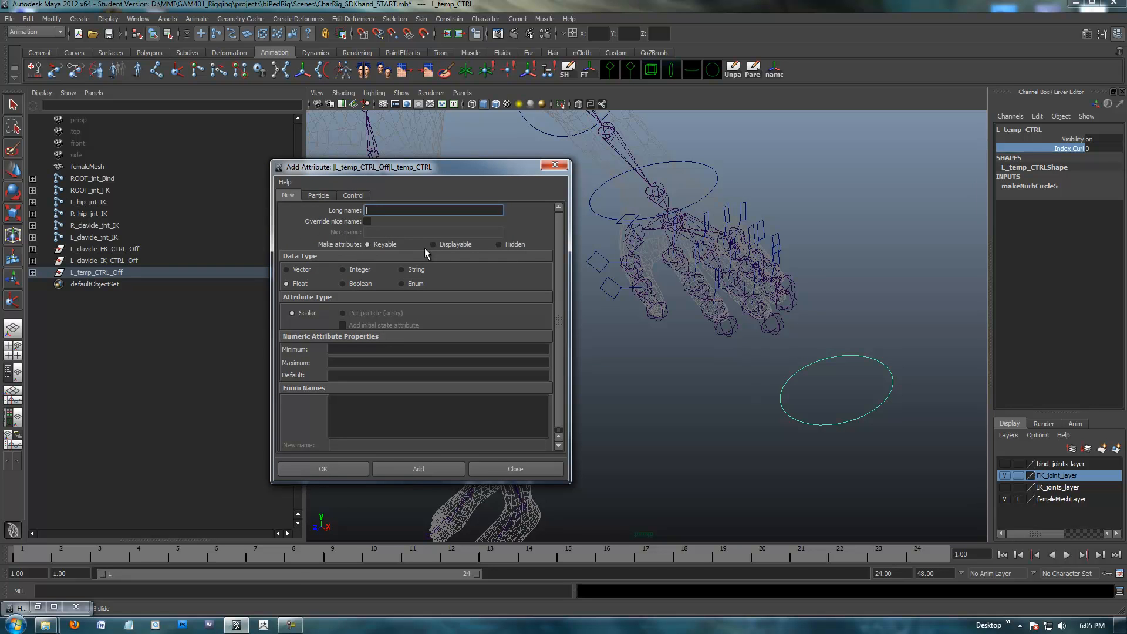
text(point)
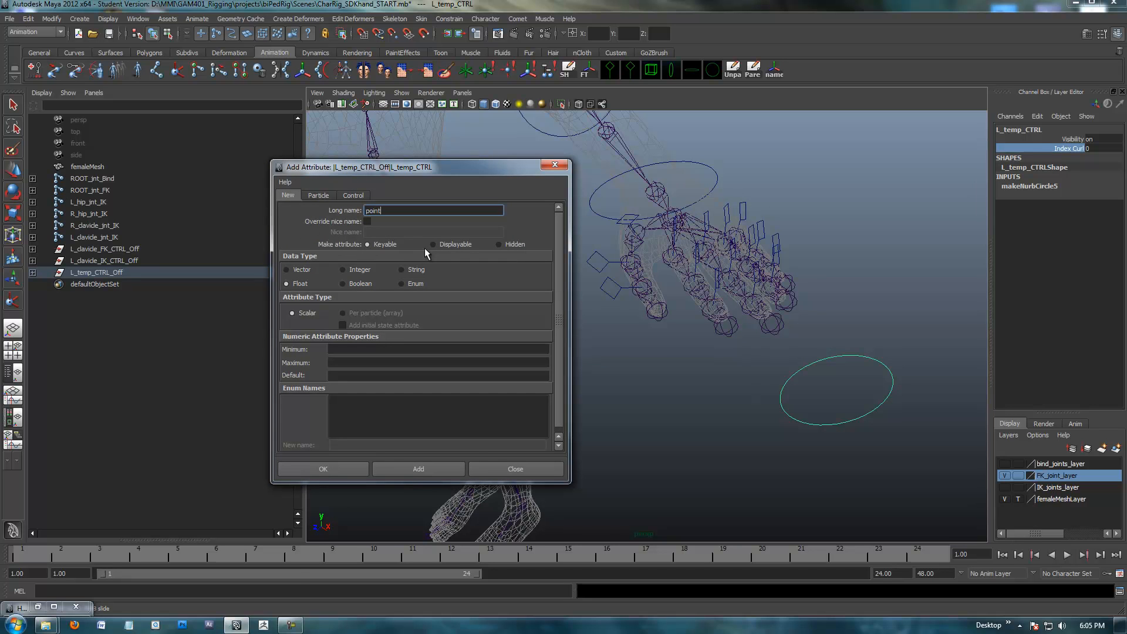
mouse_move(528, 264)
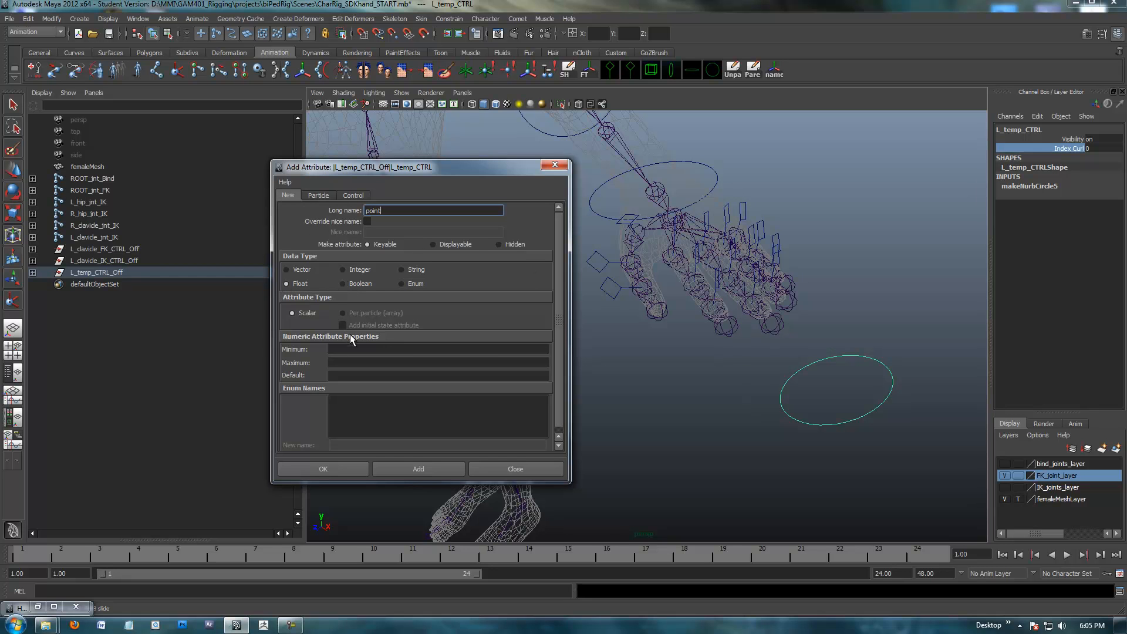
click(438, 349)
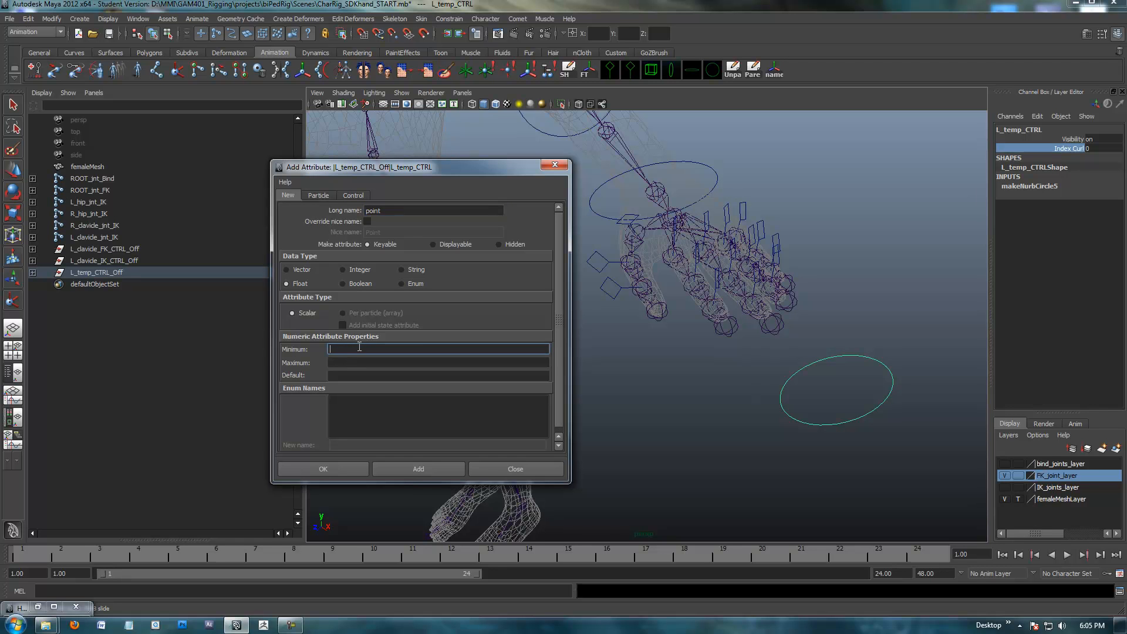
text(0)
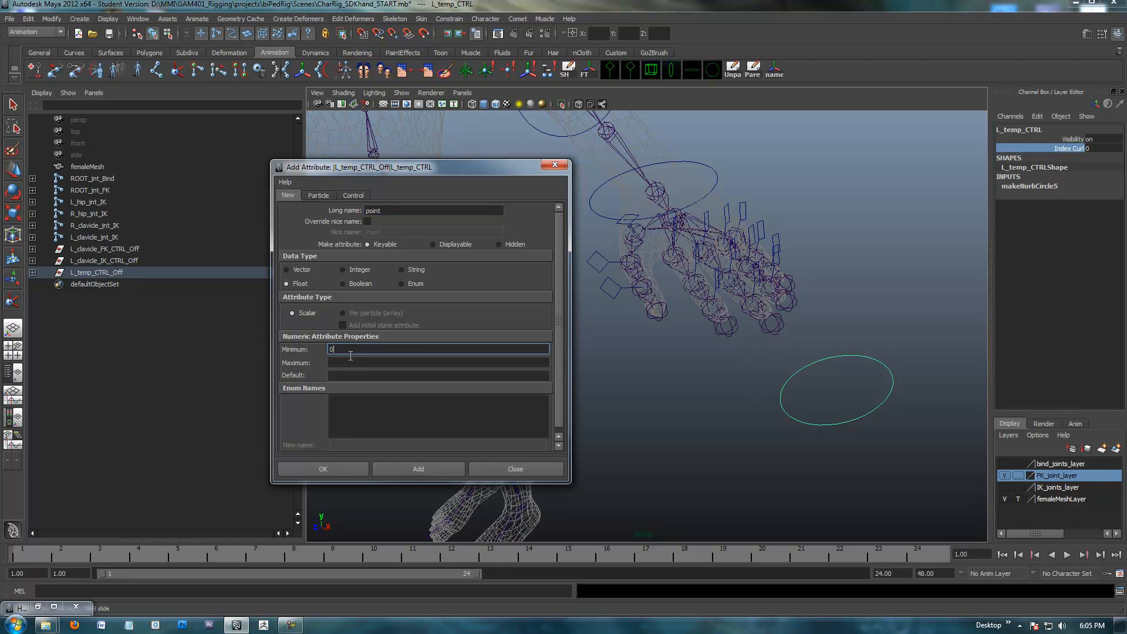
text(10)
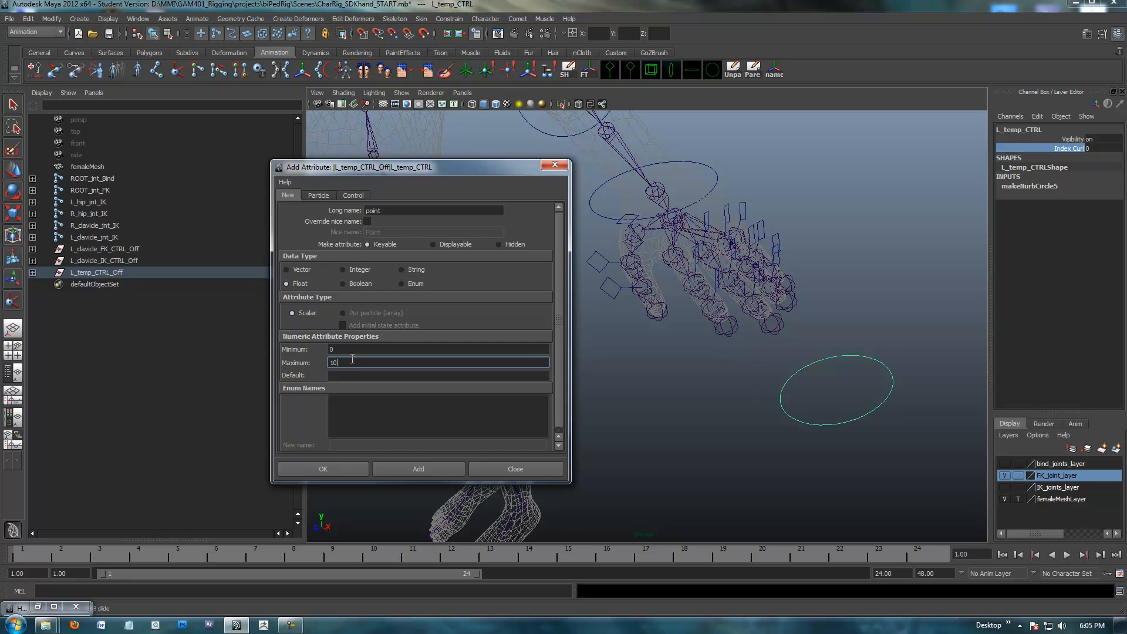
click(438, 376)
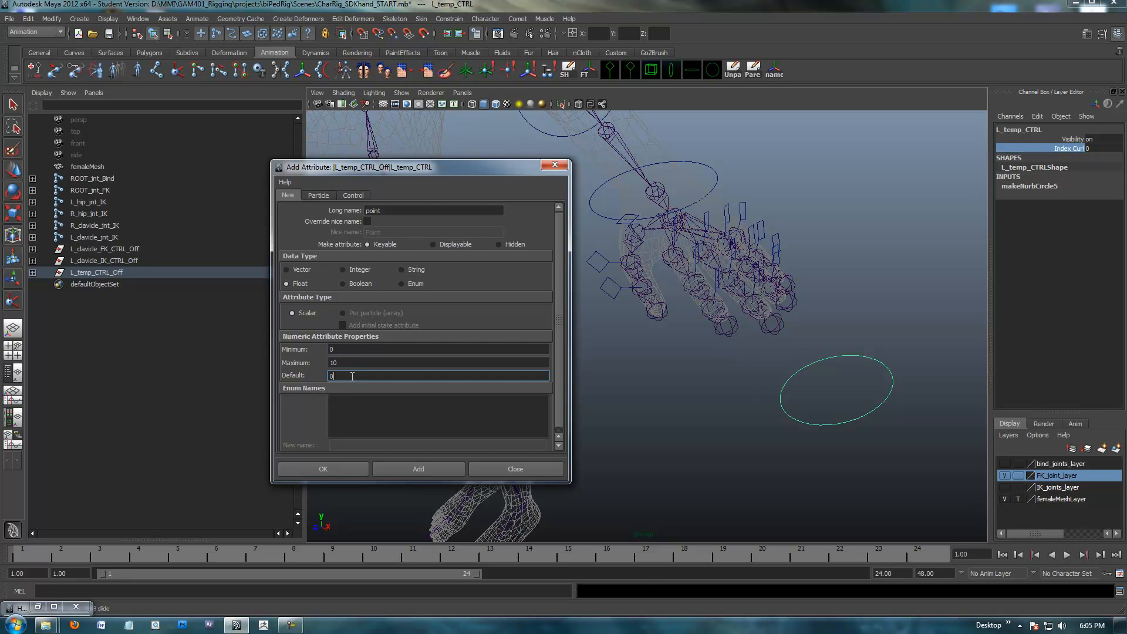
click(418, 469)
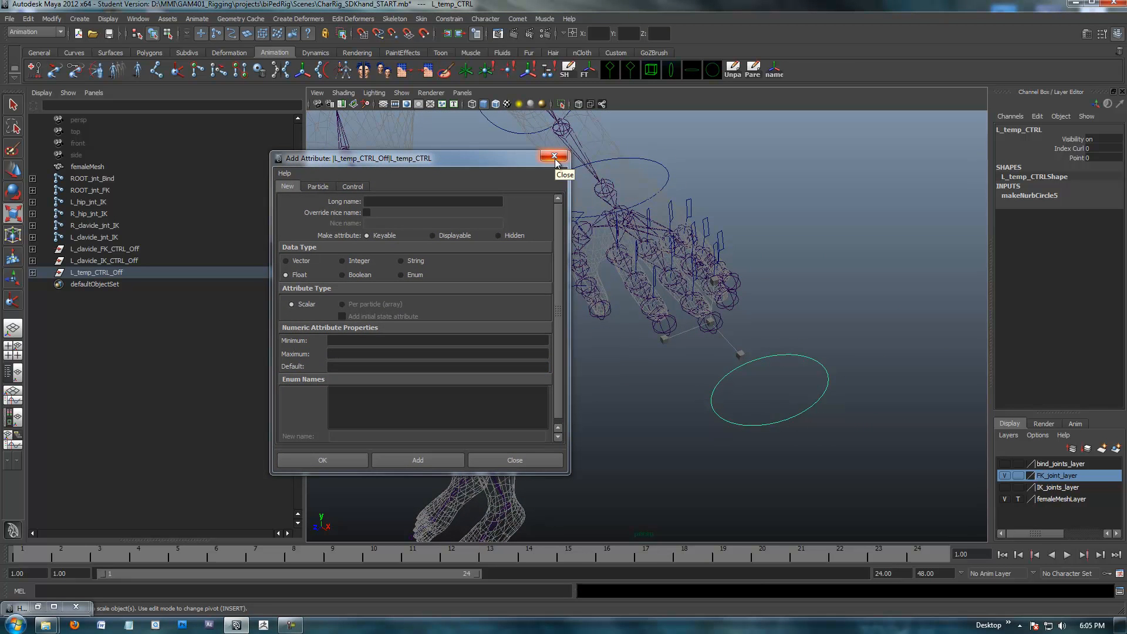
- Close the Add Attribute window and orbit the view around the hand
click(553, 157)
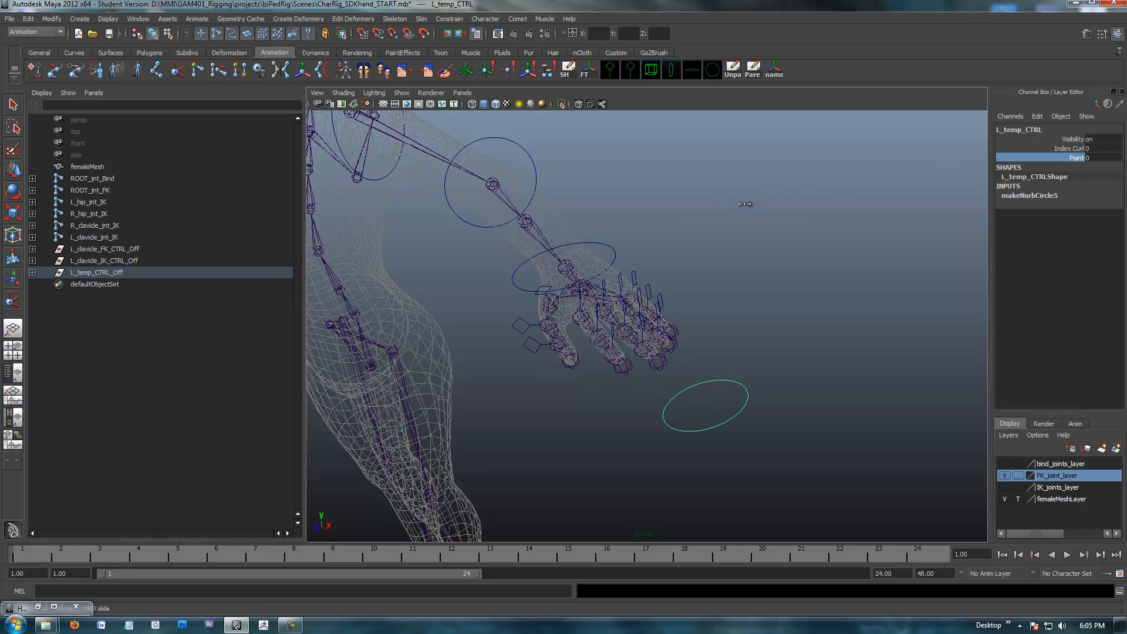
mouse_move(685, 215)
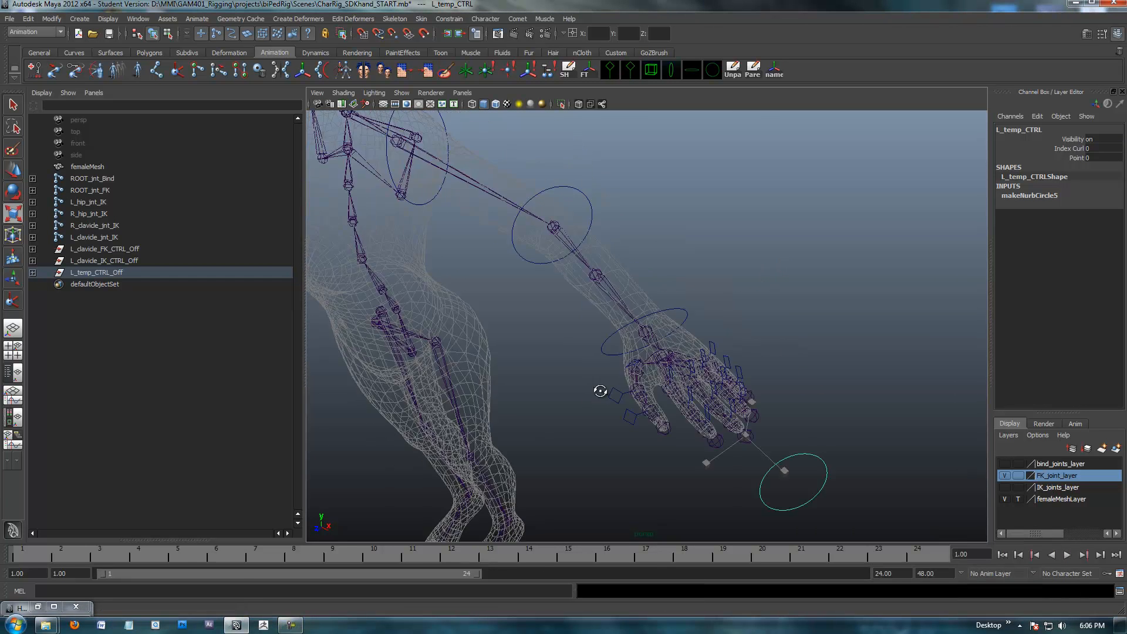
drag(600, 390, 582, 377)
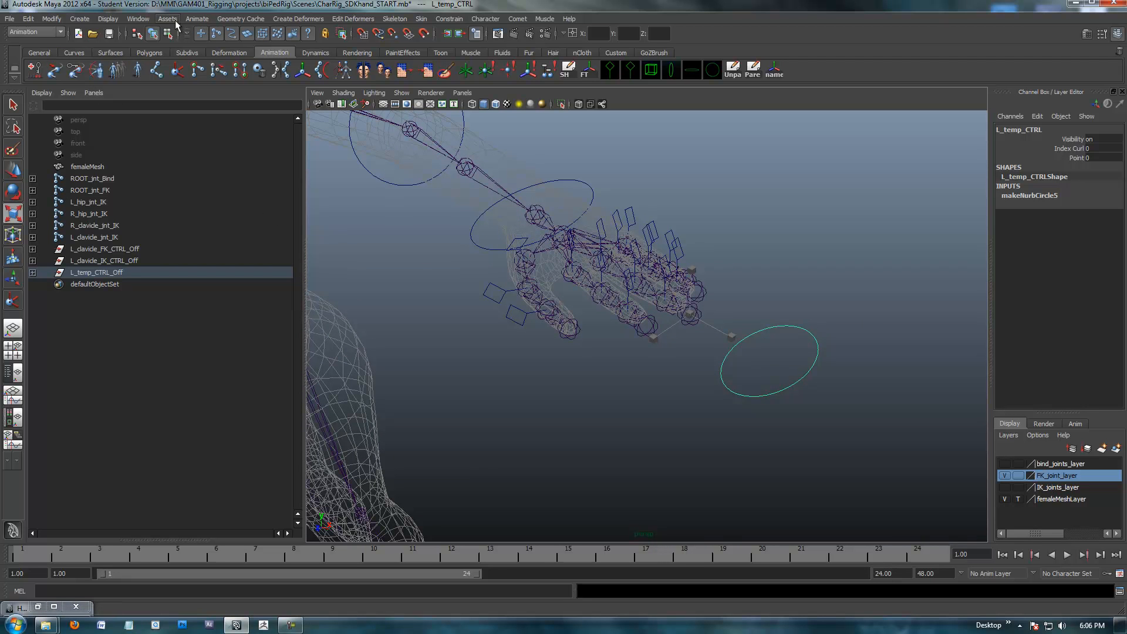
- Switch to the Animation menu set and open Animate > Set Driven Key > Set
click(61, 32)
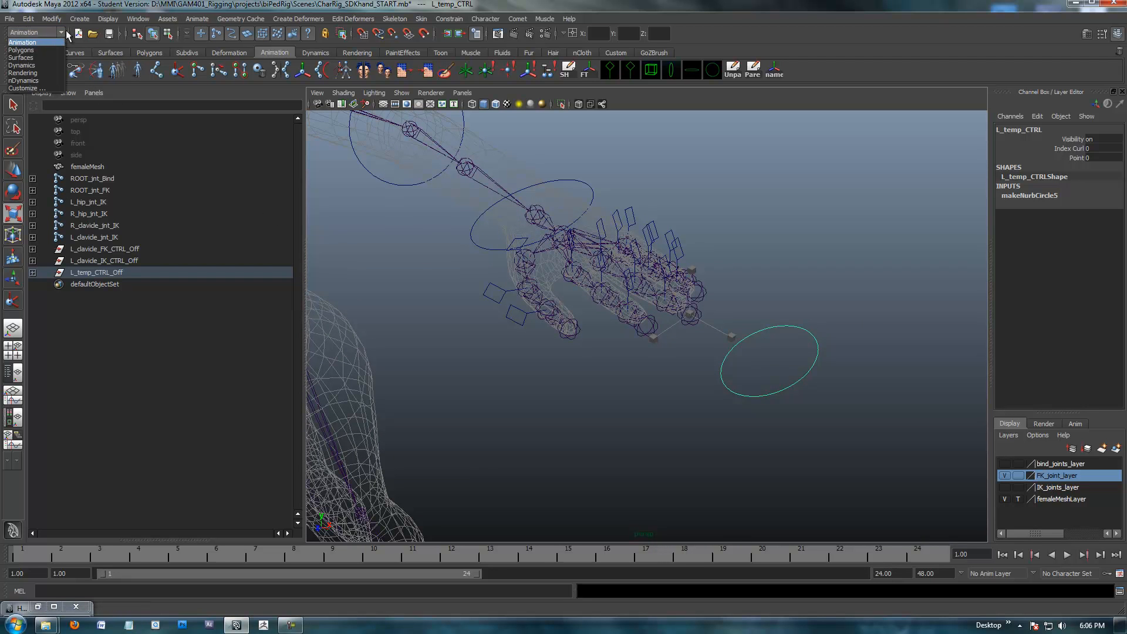
click(198, 19)
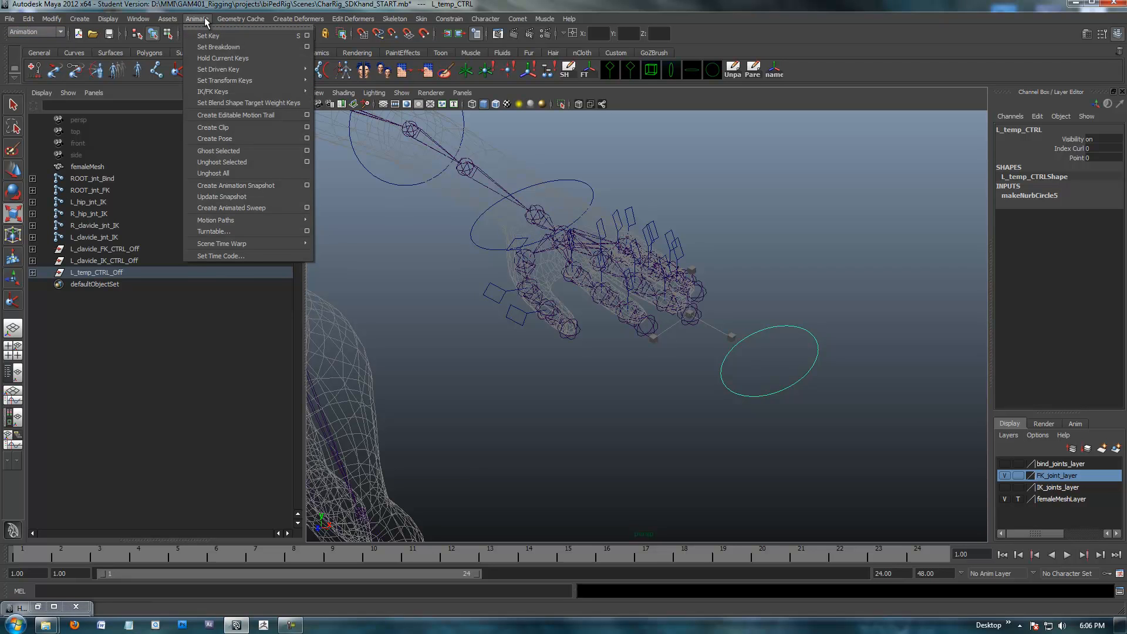
mouse_move(238, 70)
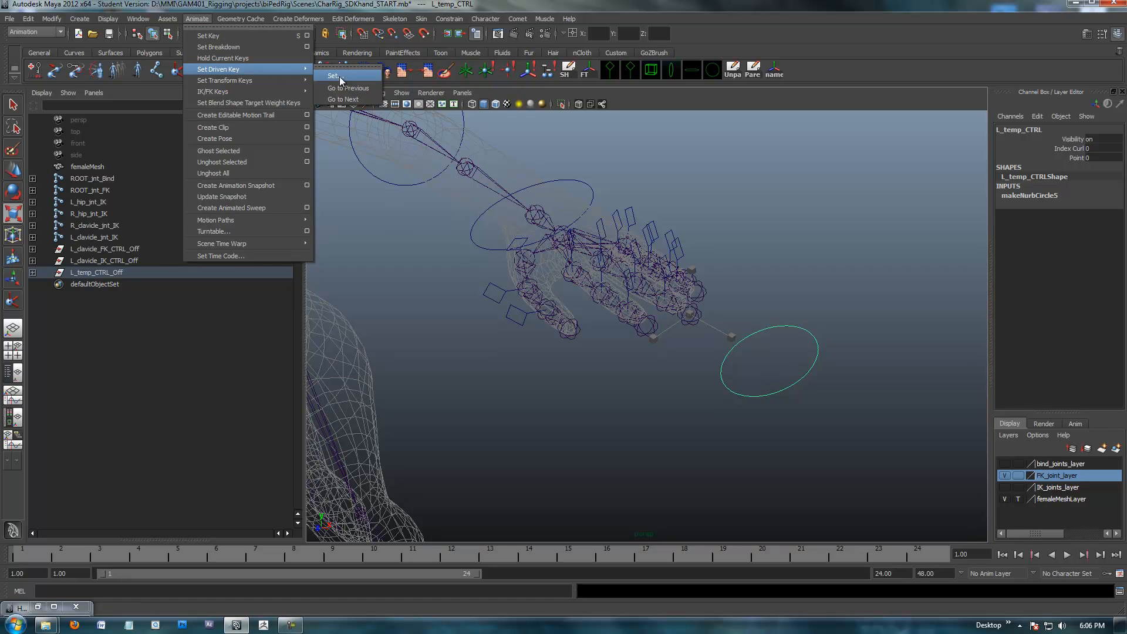
click(332, 76)
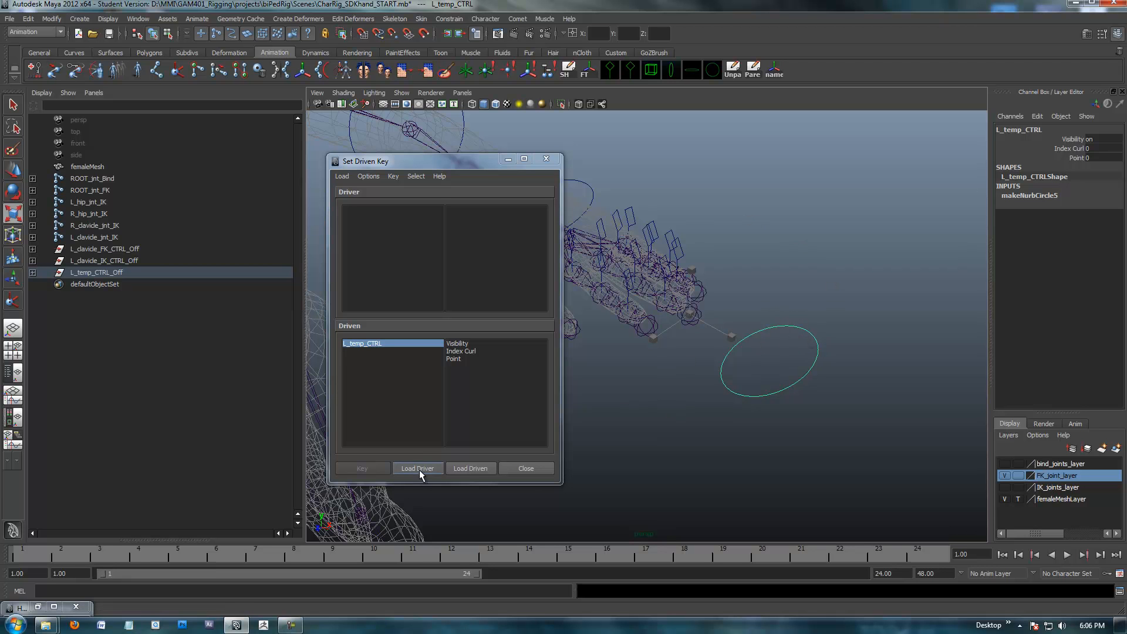
- Load L_temp_CTRL as driver and expand L_clavicle_FK_CTRL_Off down to the finger controls in the Outliner
click(417, 469)
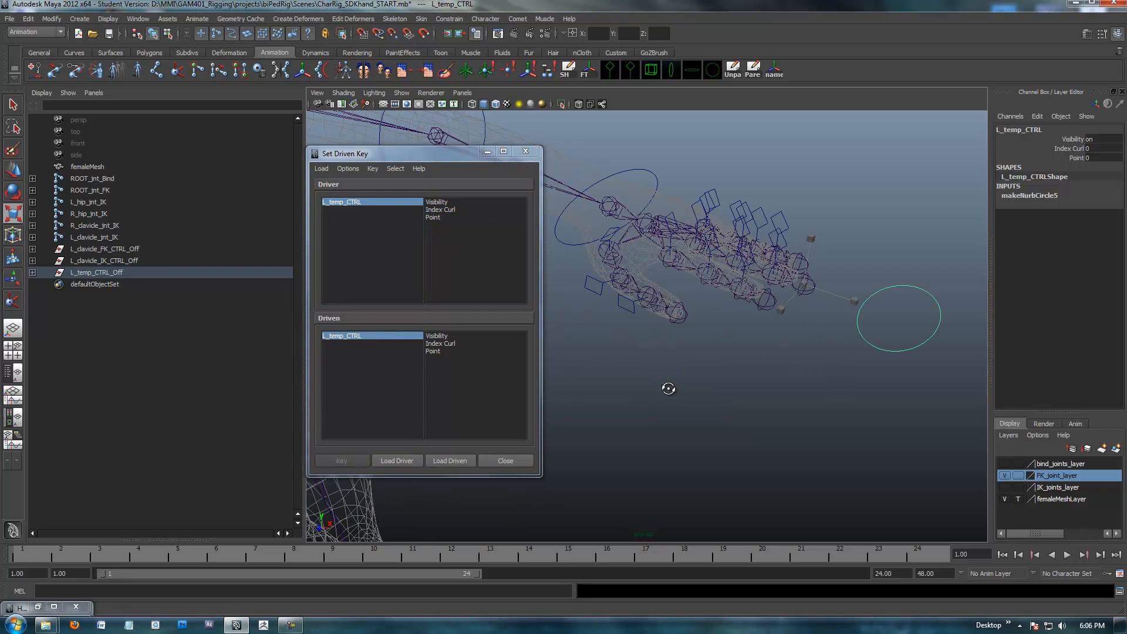
drag(668, 388, 650, 359)
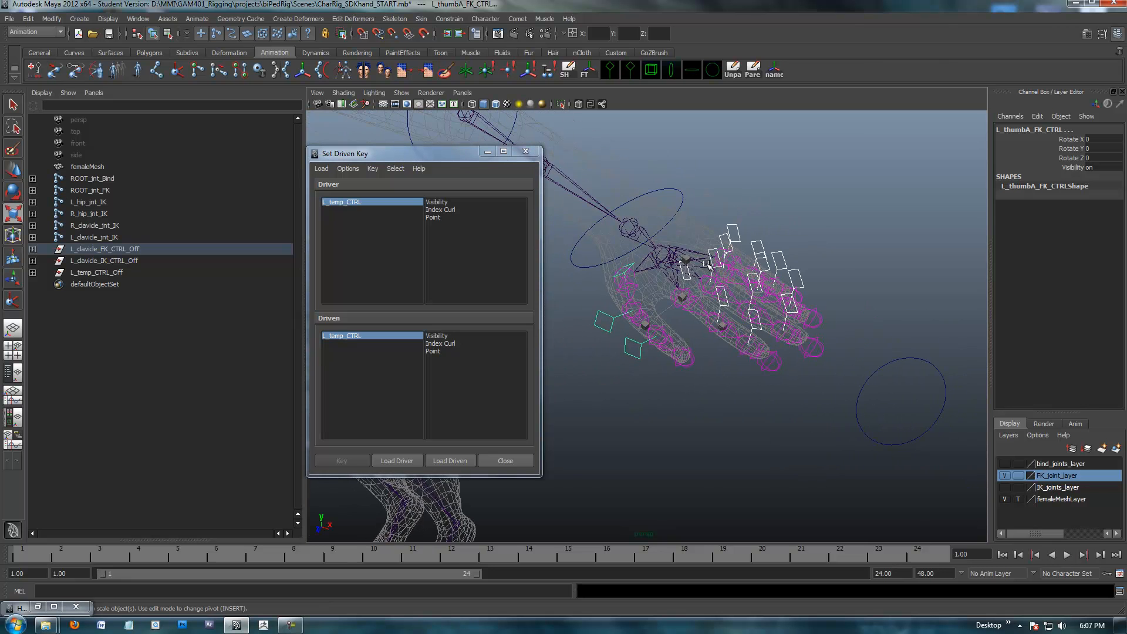
click(33, 249)
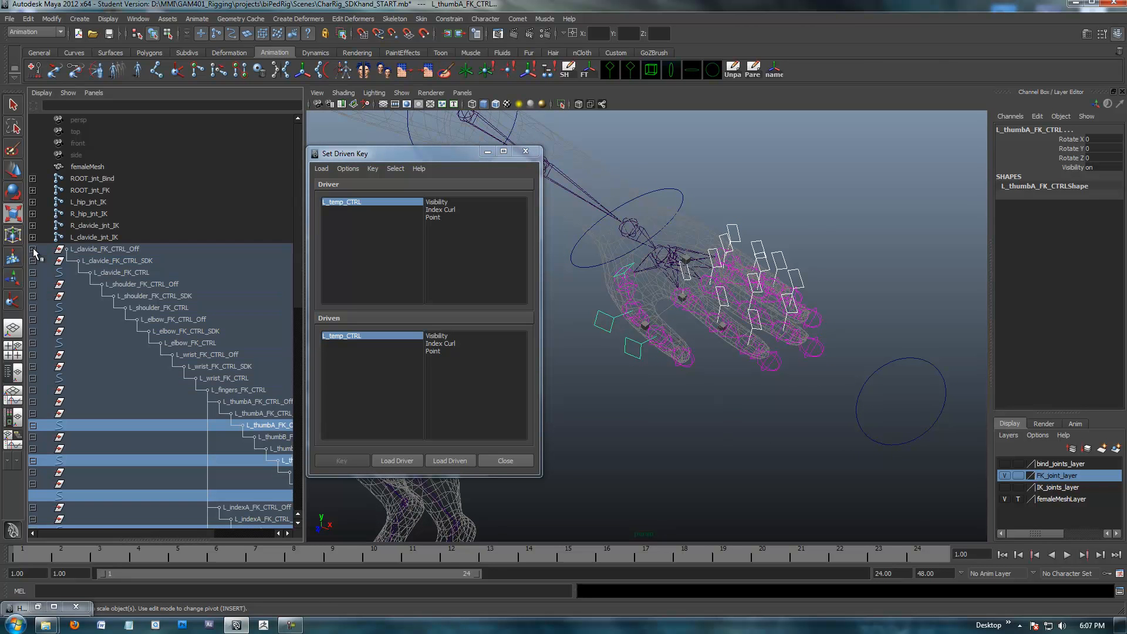
scroll(down, 3)
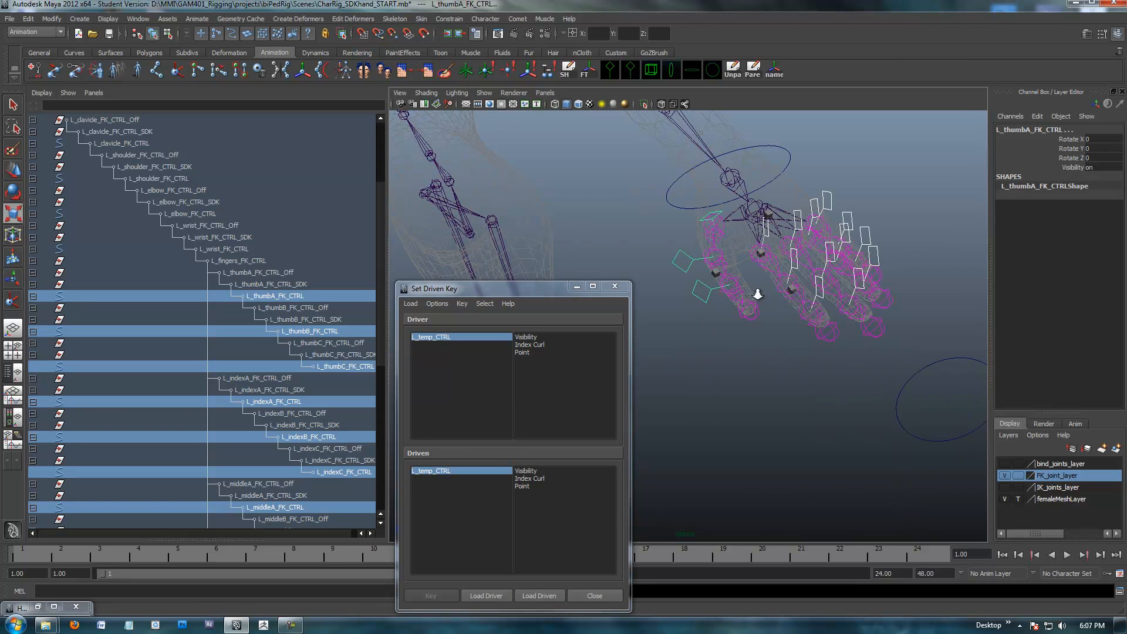
drag(503, 288, 535, 197)
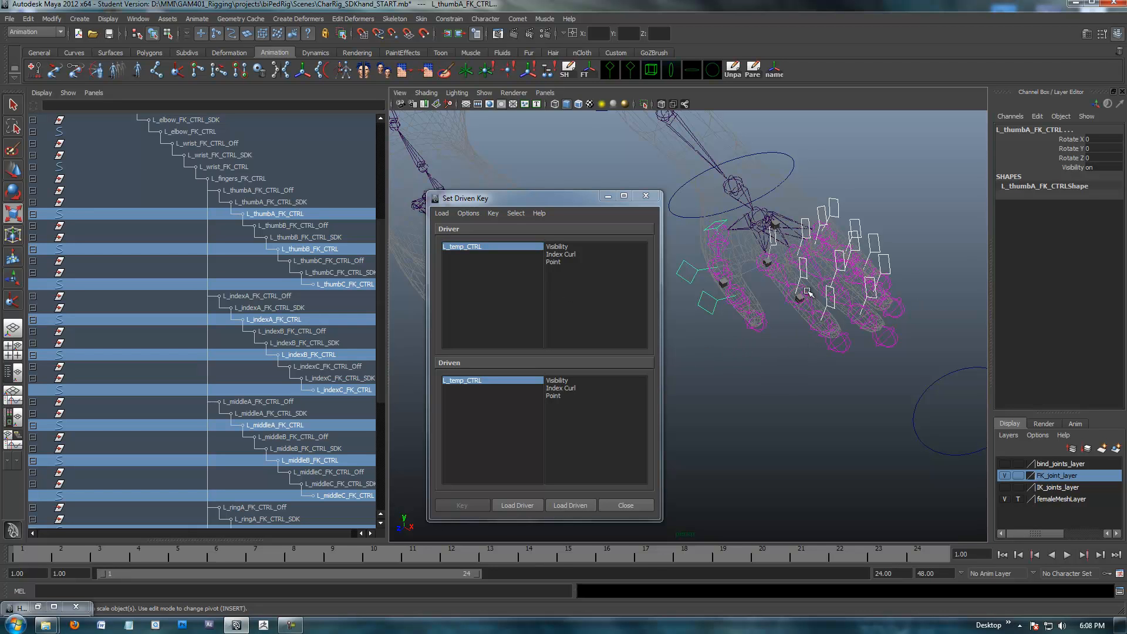
mouse_move(769, 329)
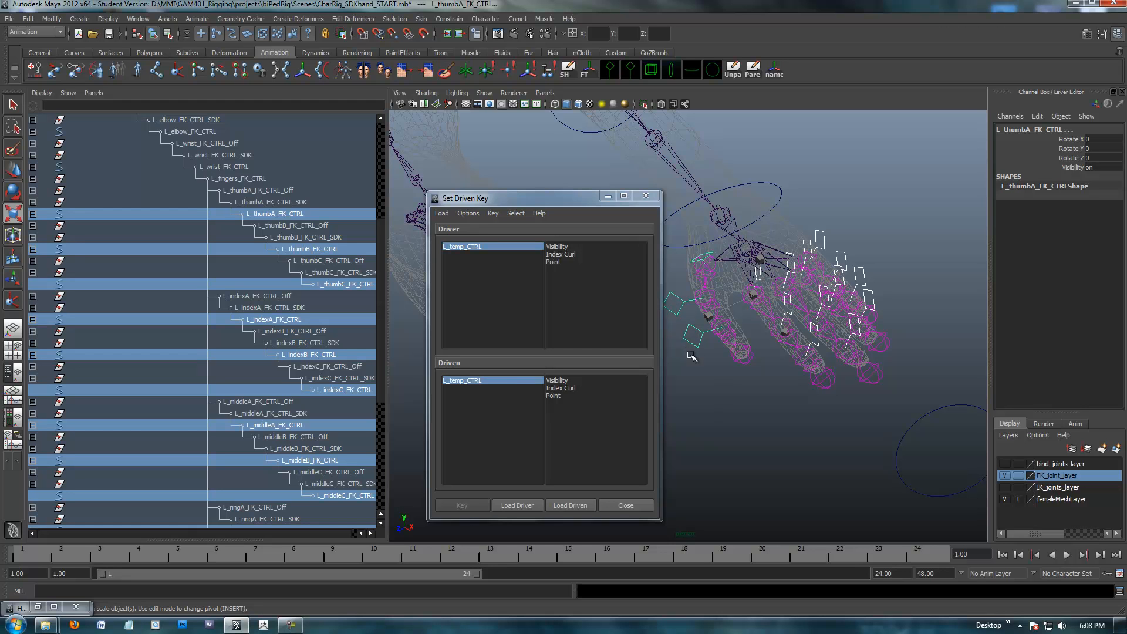
mouse_move(768, 403)
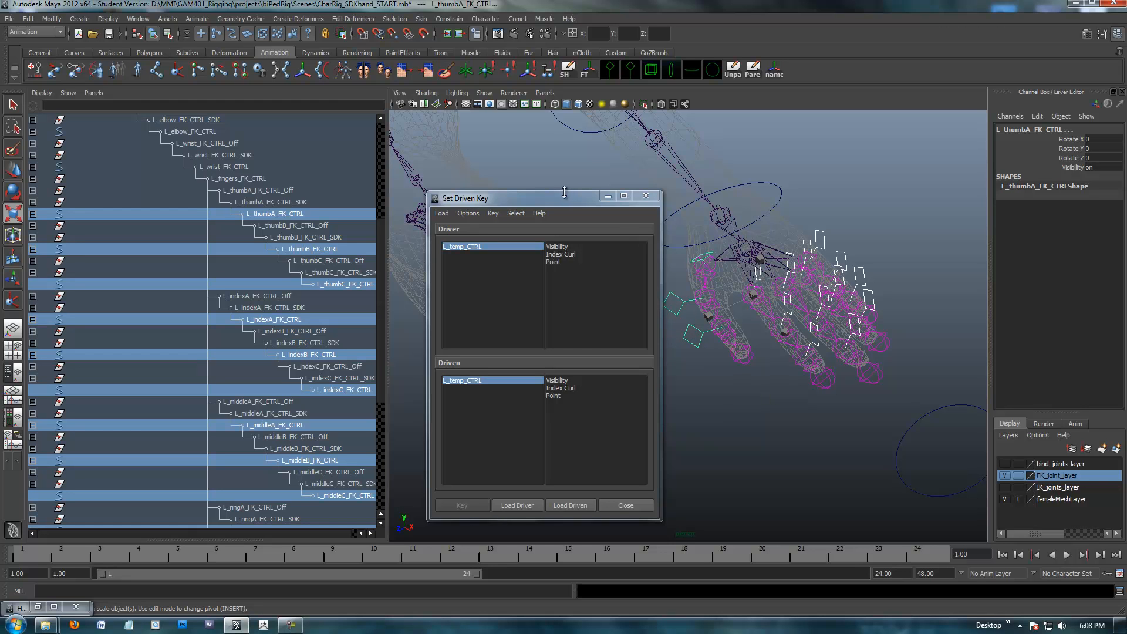
drag(565, 197, 528, 168)
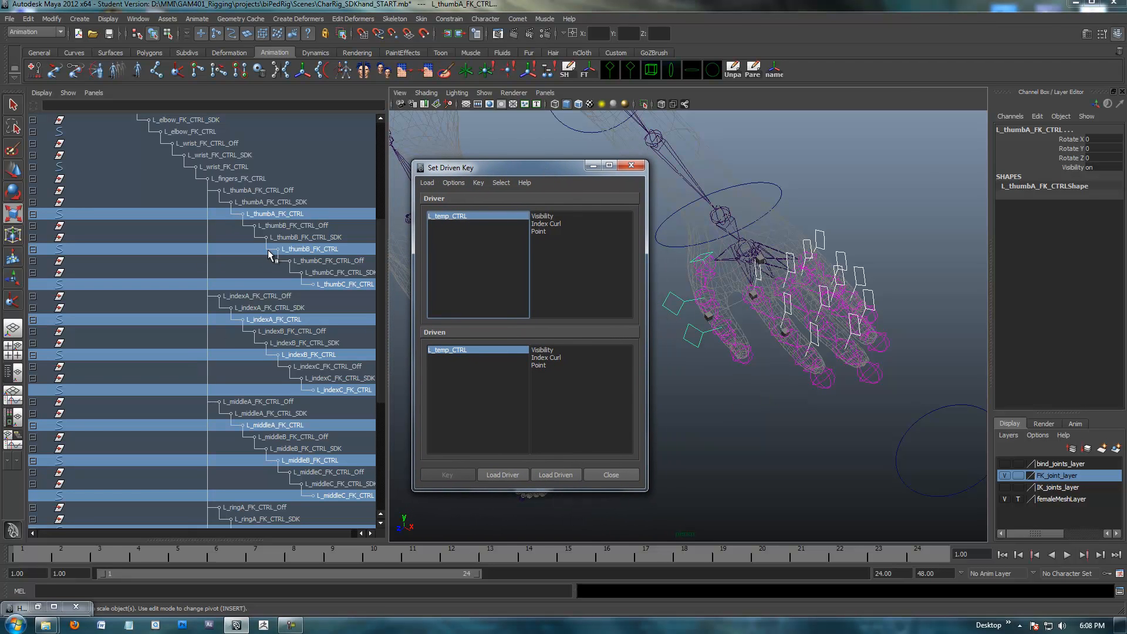
mouse_move(264, 229)
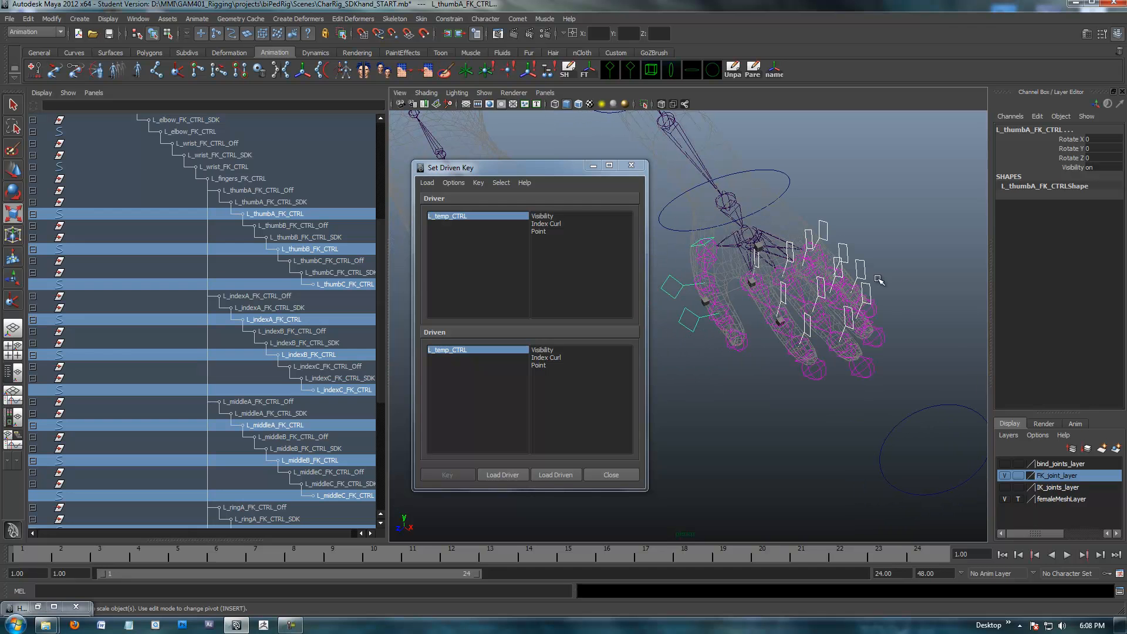
mouse_move(511, 162)
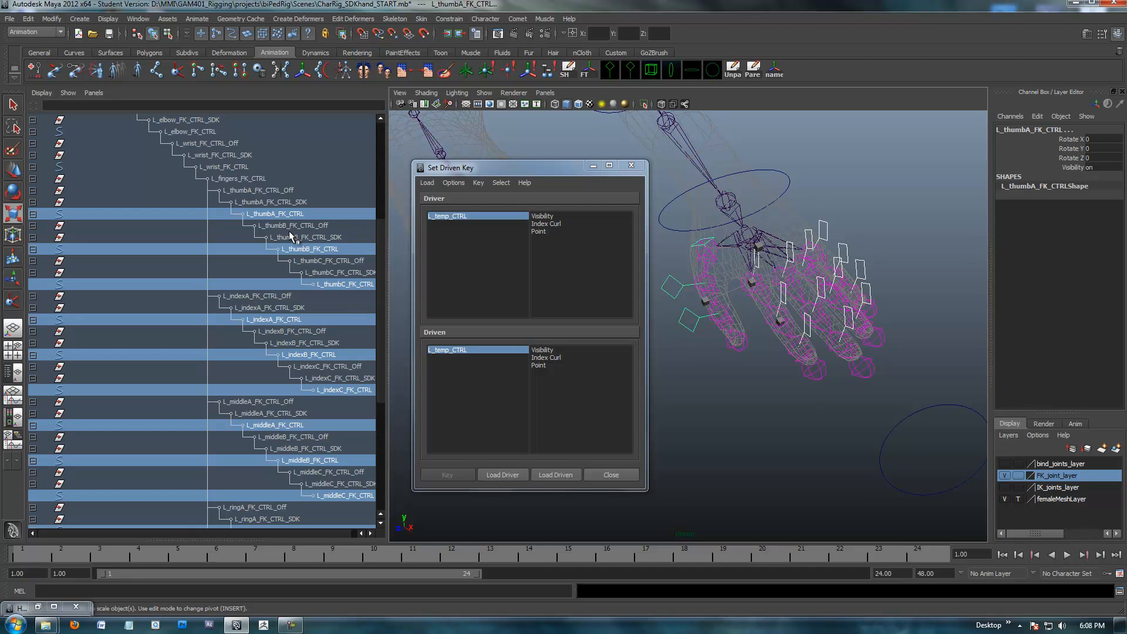
mouse_move(931, 247)
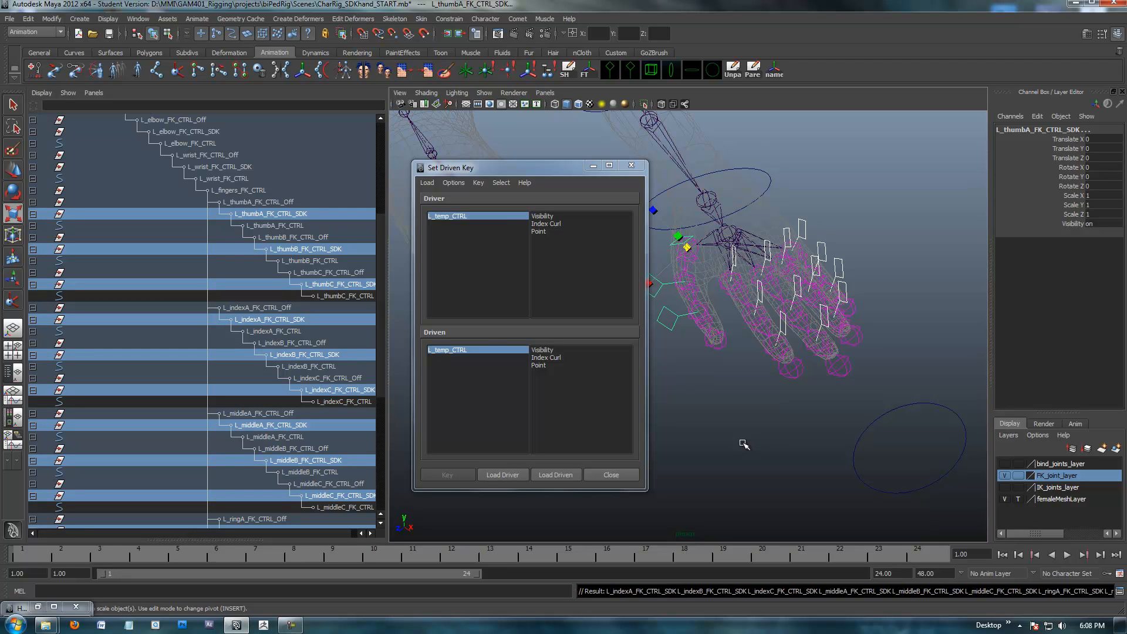
mouse_move(279, 236)
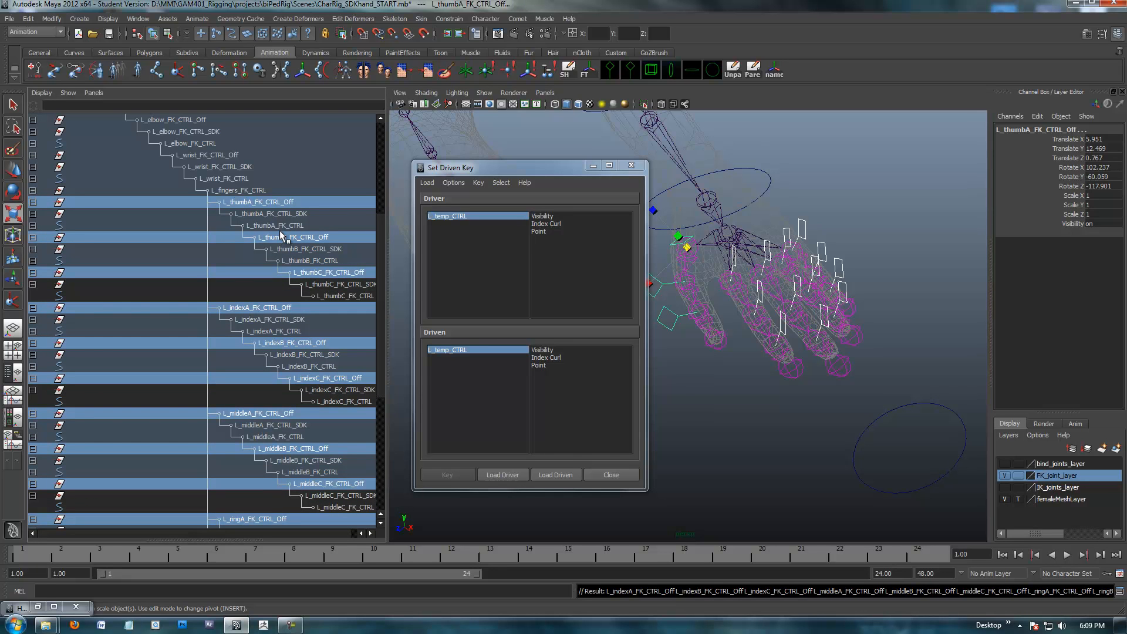
mouse_move(1090, 132)
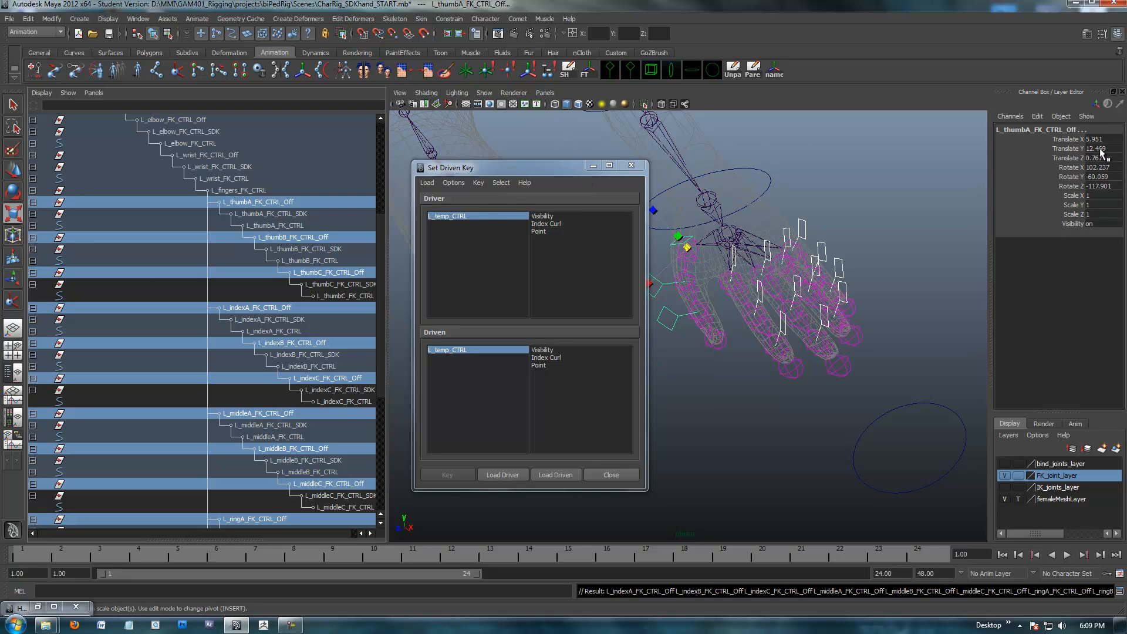
mouse_move(395, 232)
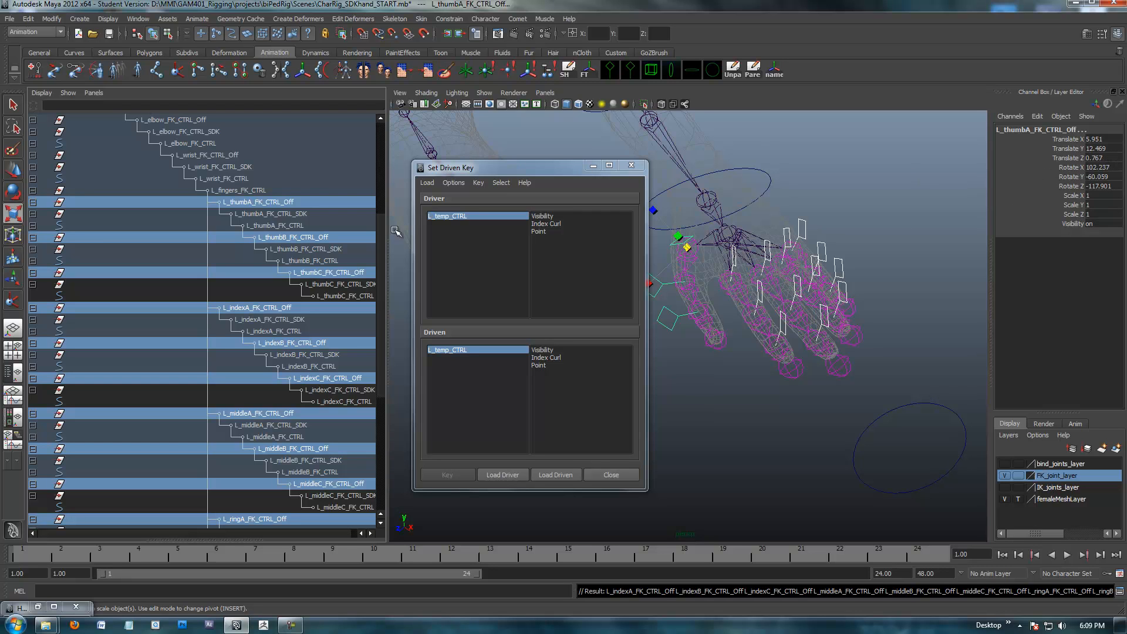
mouse_move(325, 248)
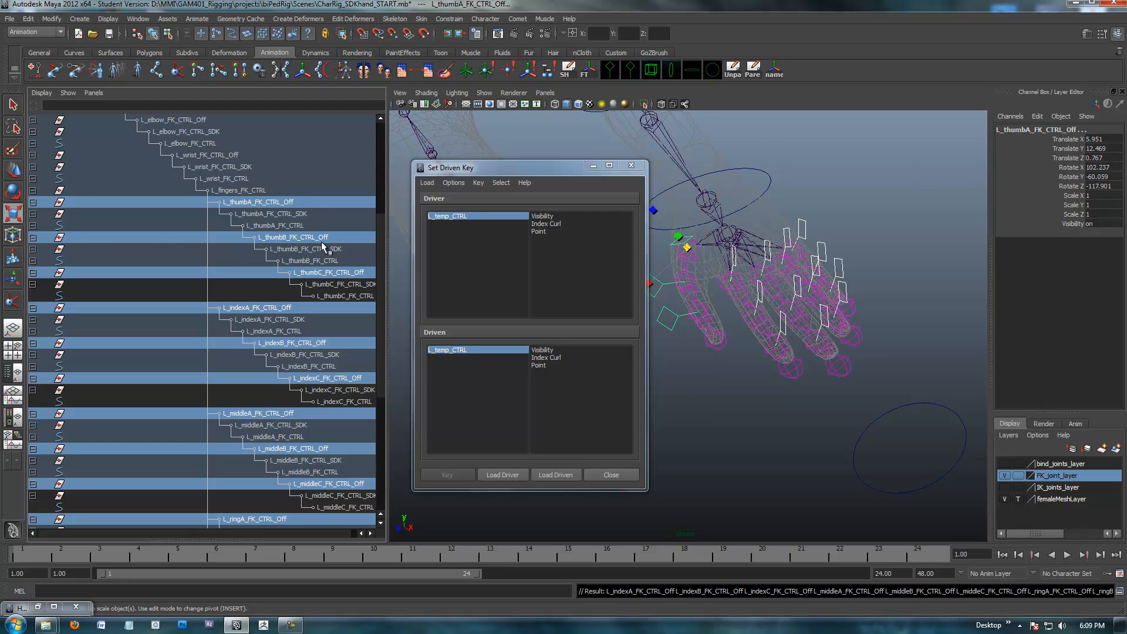
mouse_move(275, 220)
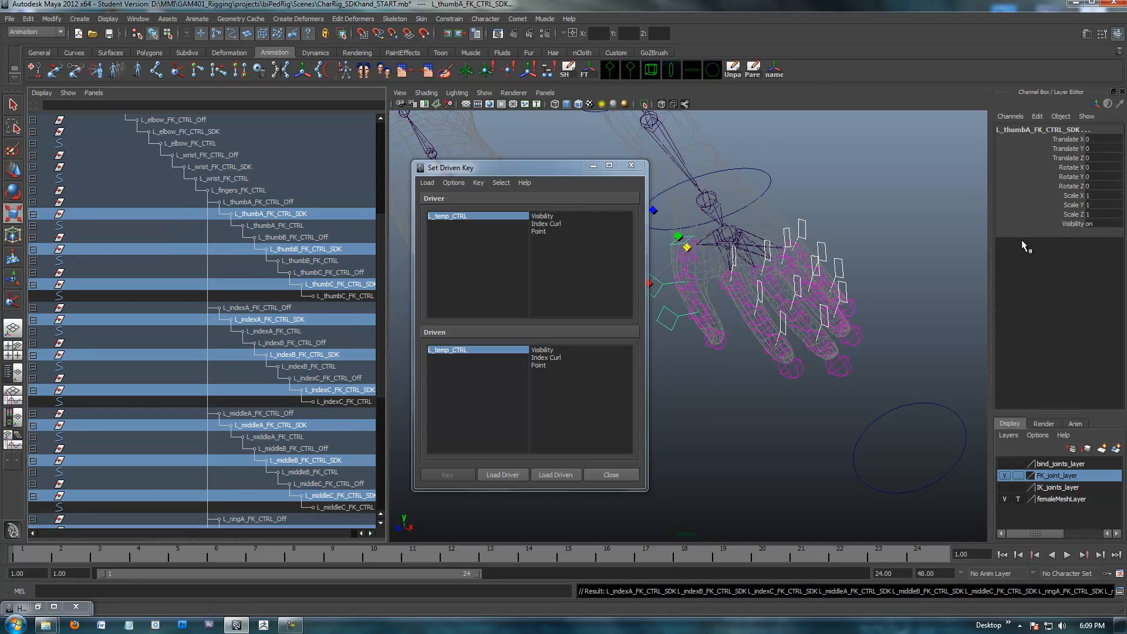
mouse_move(1019, 249)
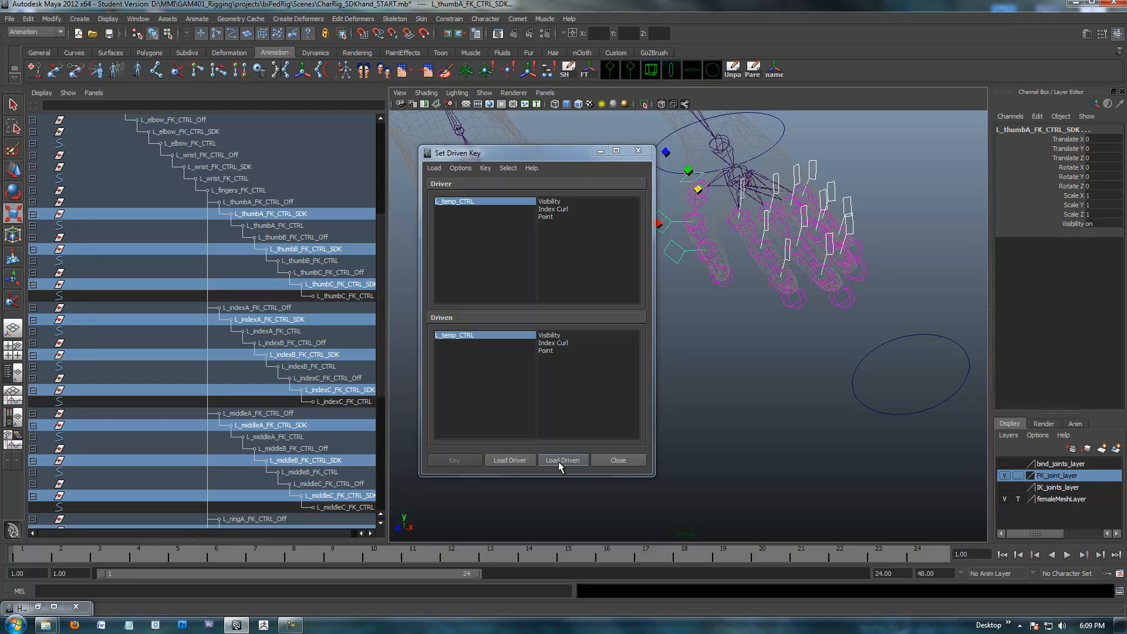
- Load the finger SDK nodes as driven, select them all and choose Rotate Z
click(562, 460)
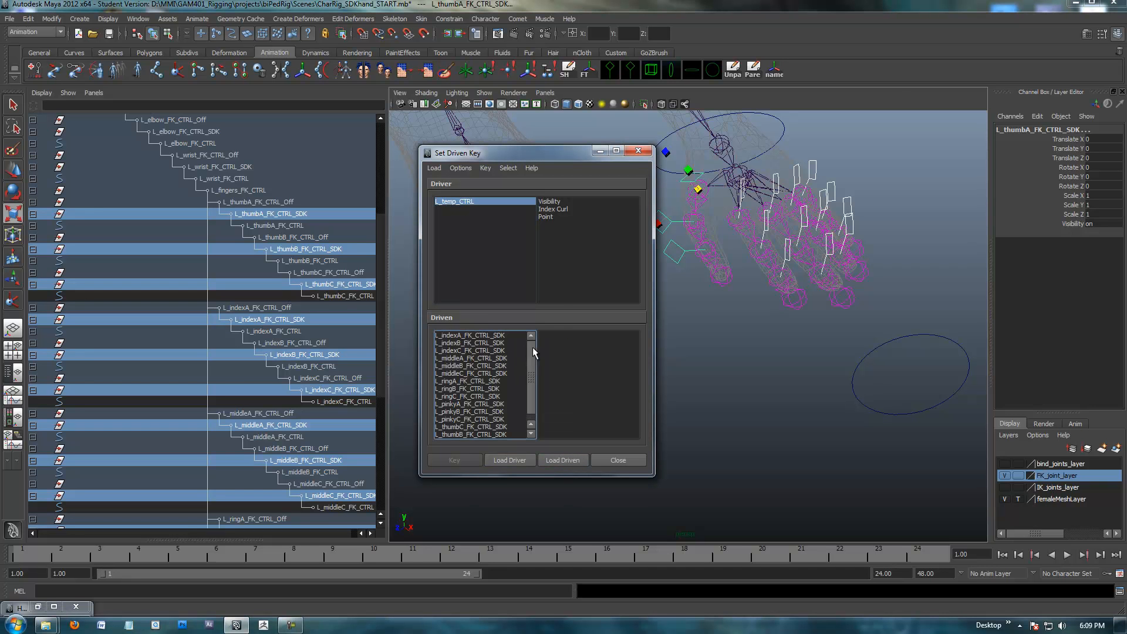
mouse_move(609, 220)
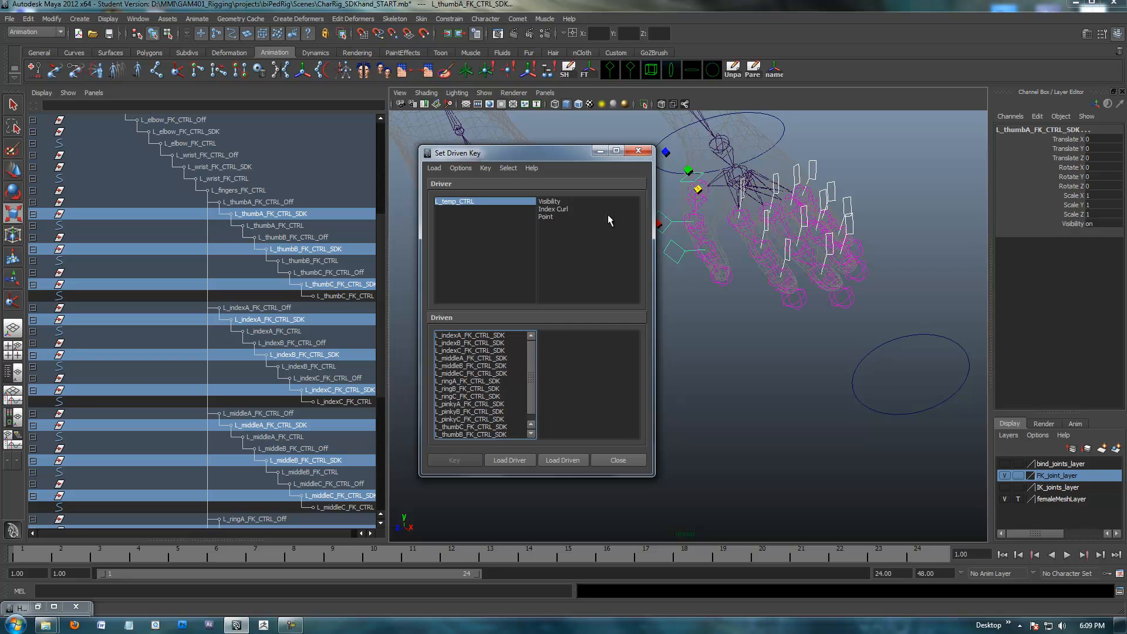
drag(536, 152, 535, 144)
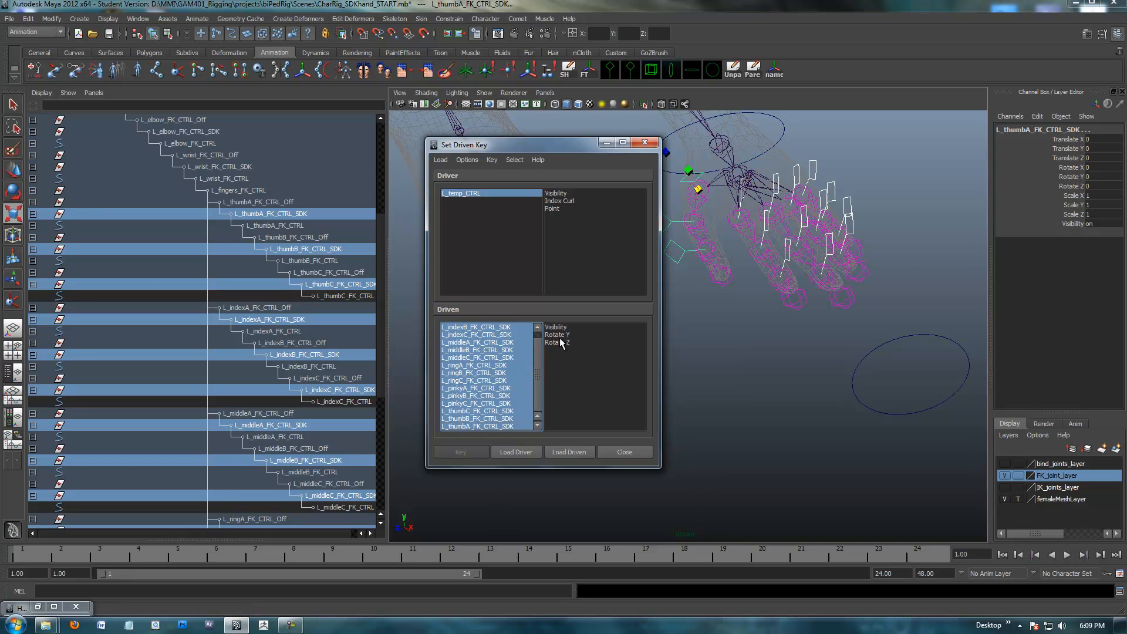
mouse_move(557, 347)
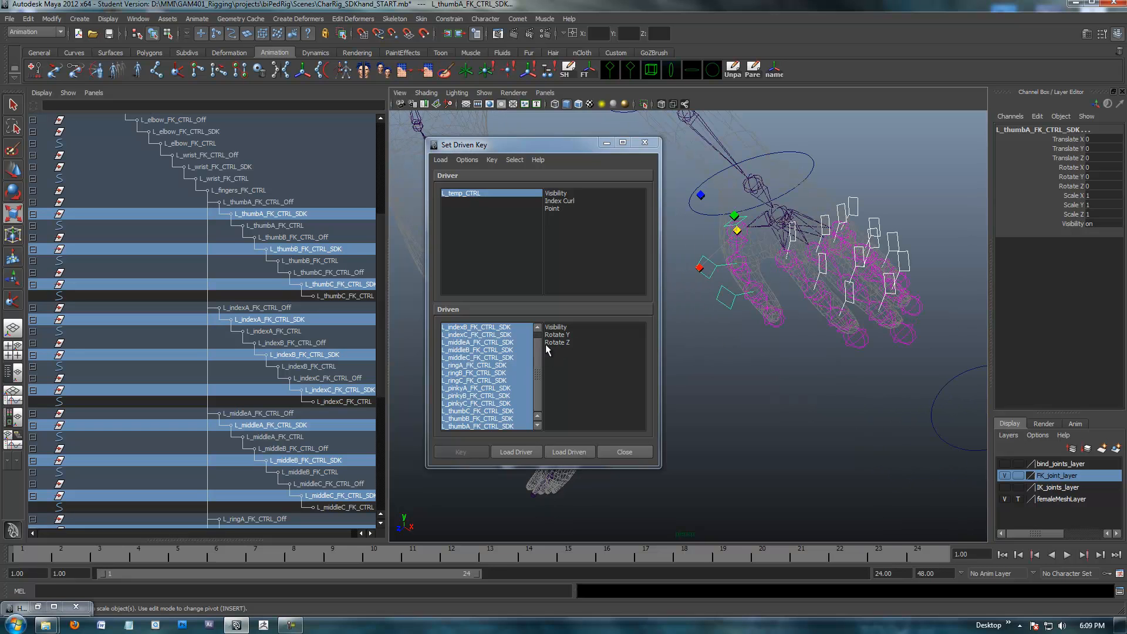
click(556, 342)
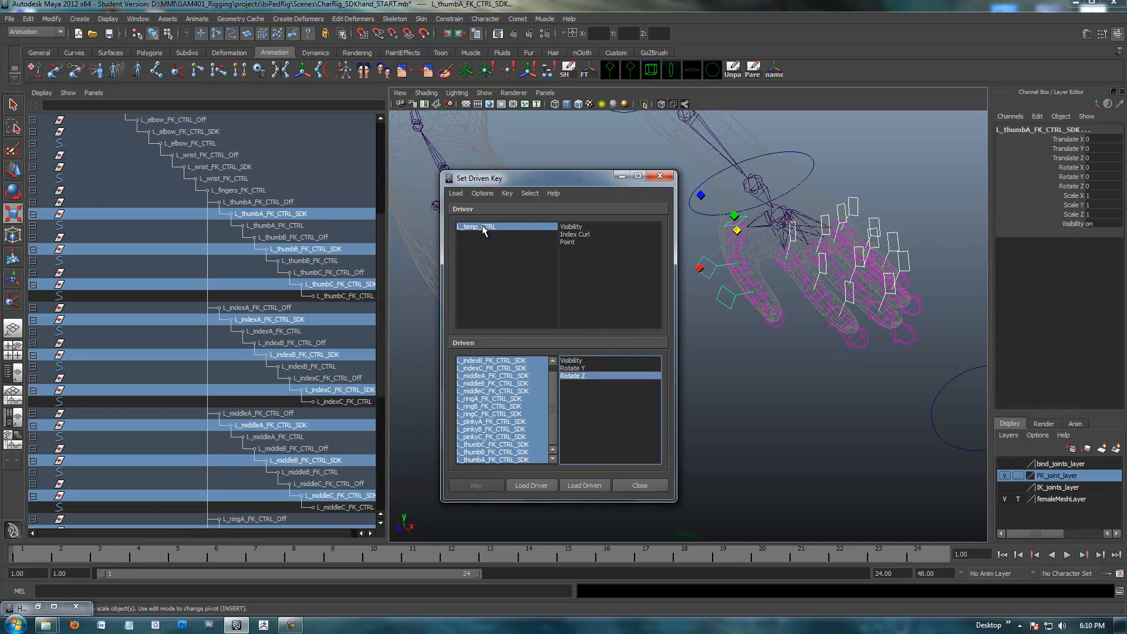
mouse_move(492, 220)
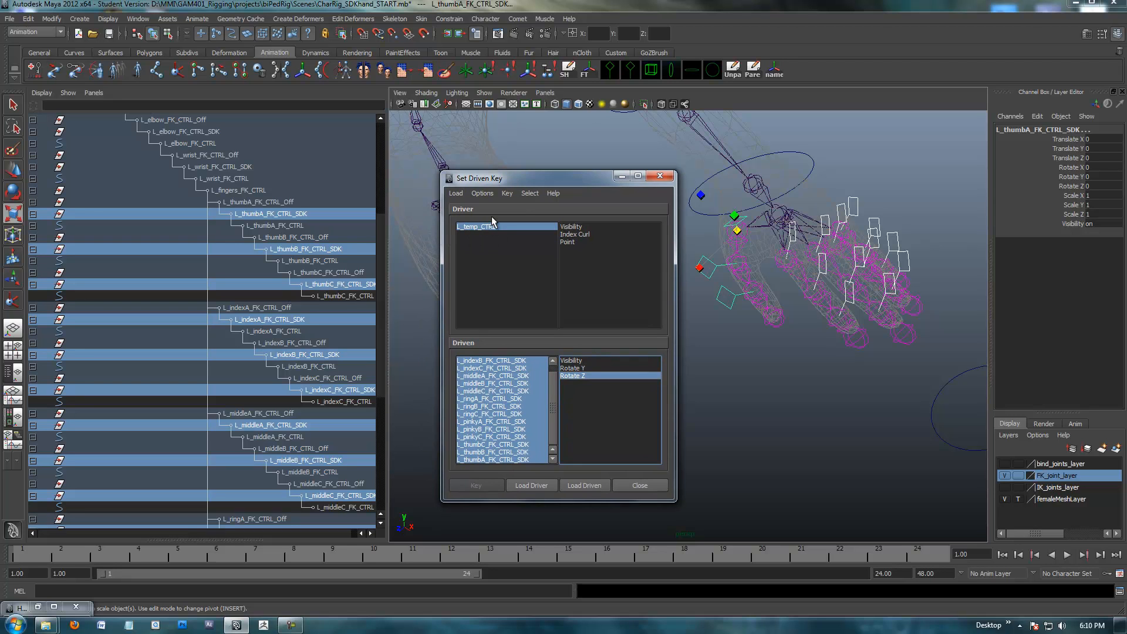
- Choose Point as the driving attribute and select L_temp_CTRL with its Point value at 0
drag(479, 177, 479, 166)
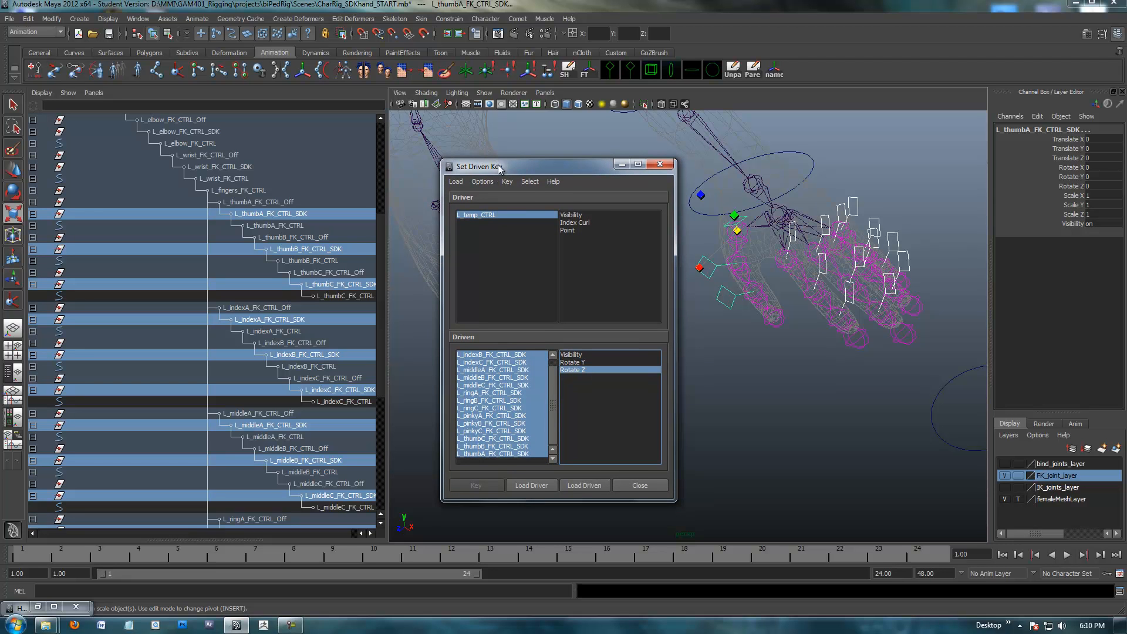
drag(478, 165, 468, 169)
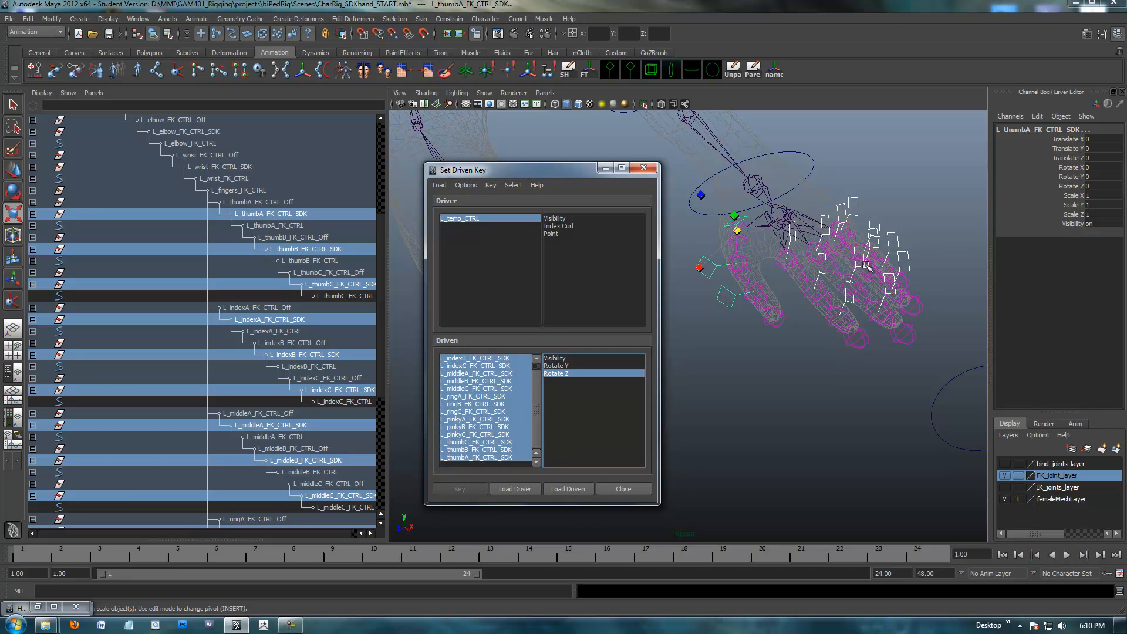
click(551, 234)
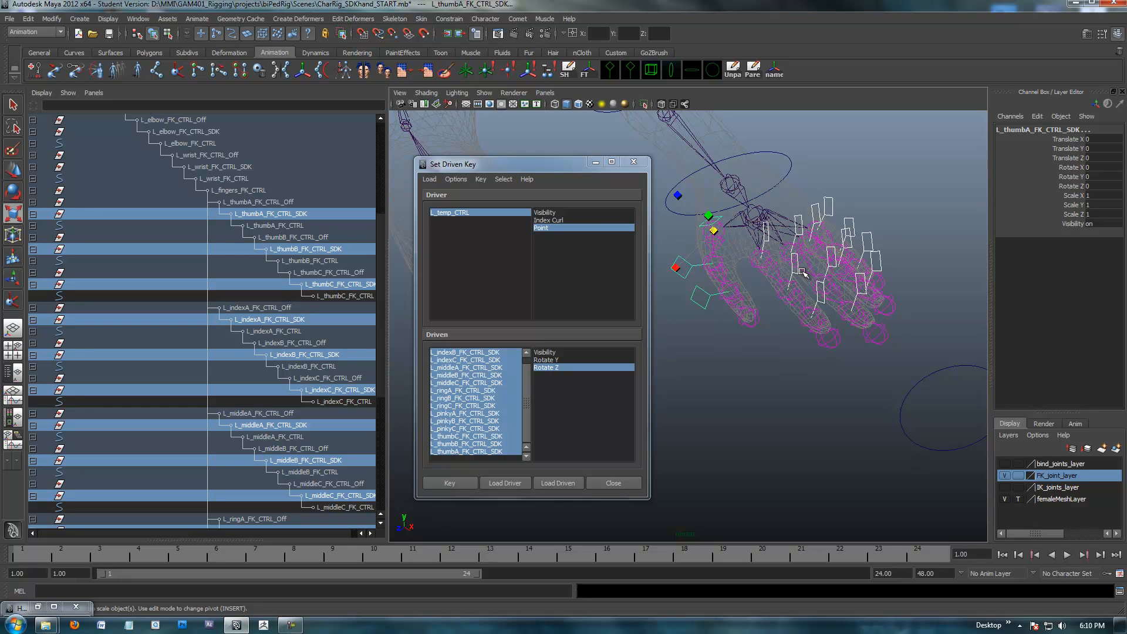
mouse_move(544, 430)
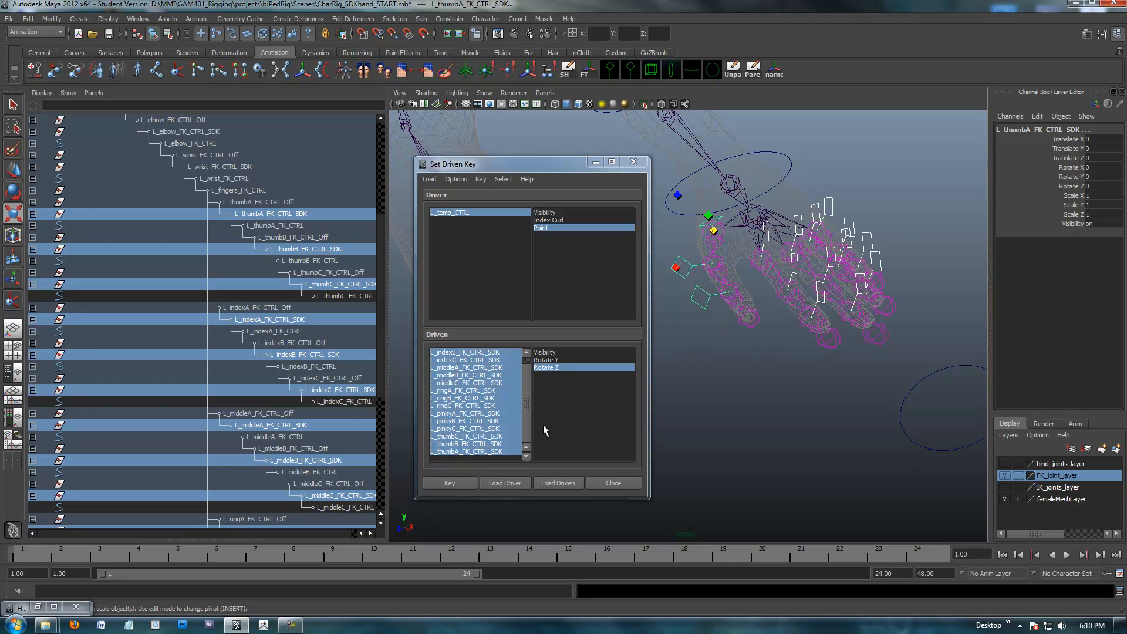
scroll(down, 3)
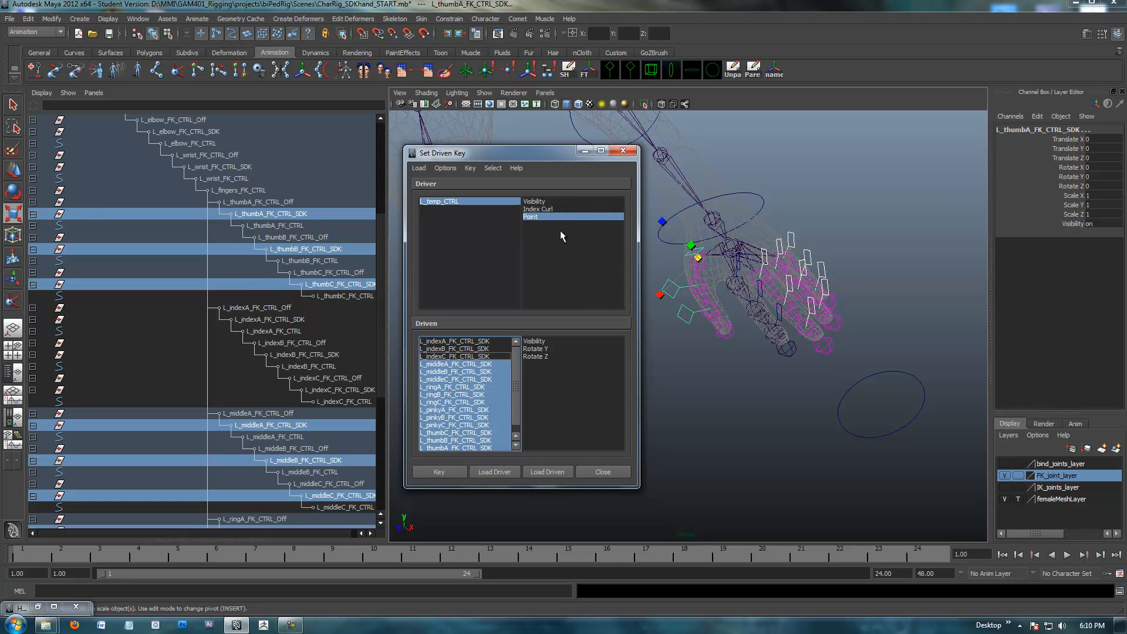
drag(442, 153, 454, 144)
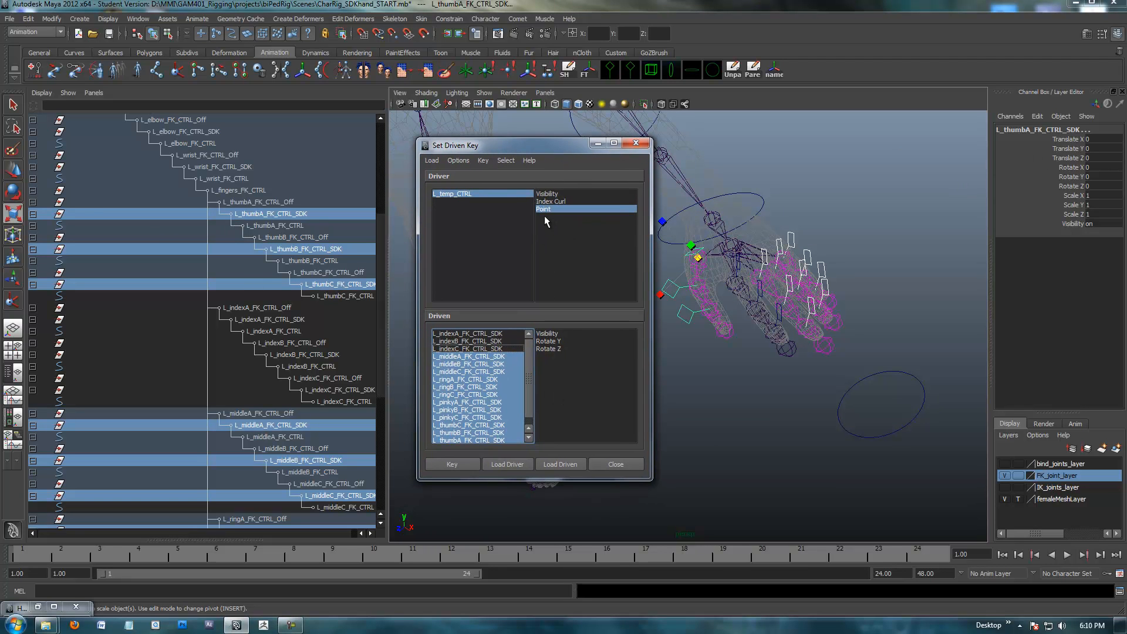
click(451, 193)
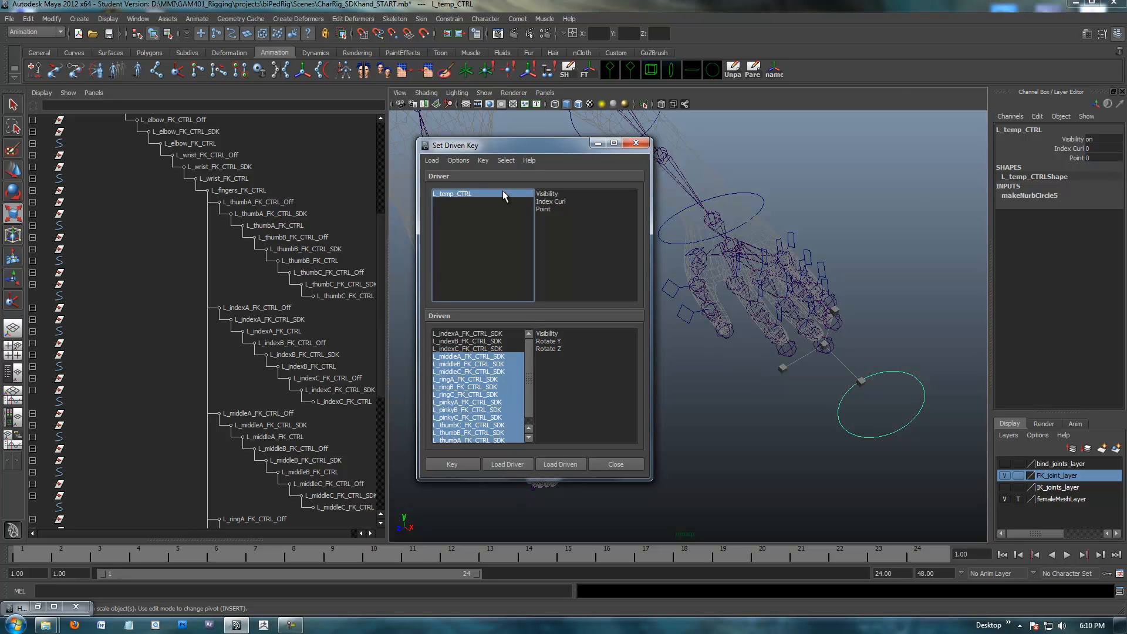
- Key the indexA, indexB and indexC SDK nodes' Rotate Z at the rest pose for Point 0
click(548, 348)
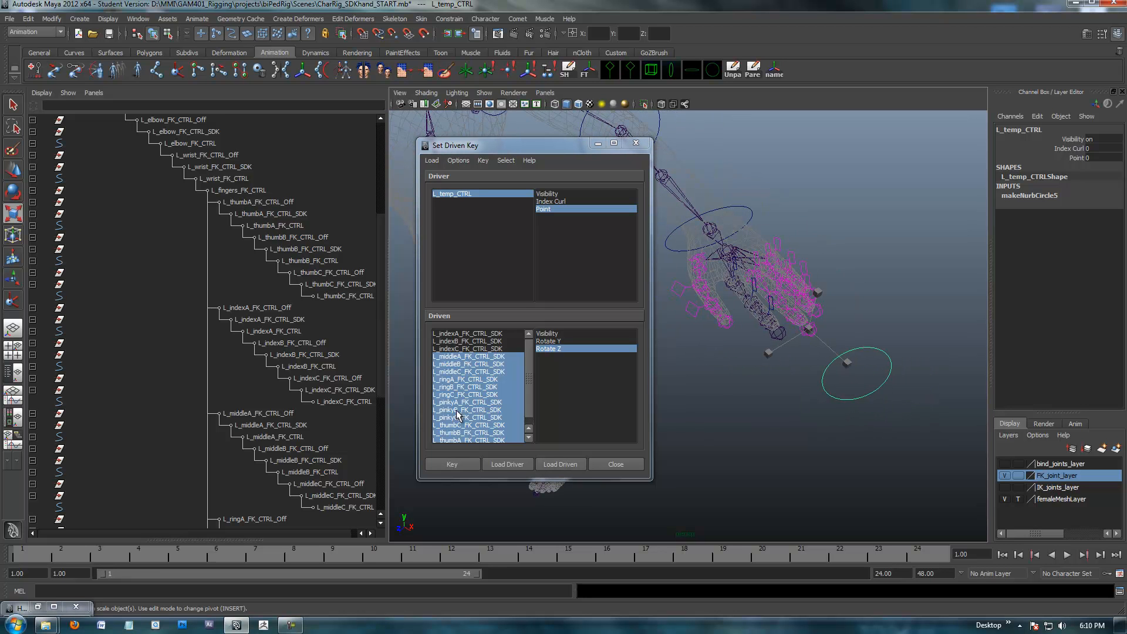
click(469, 349)
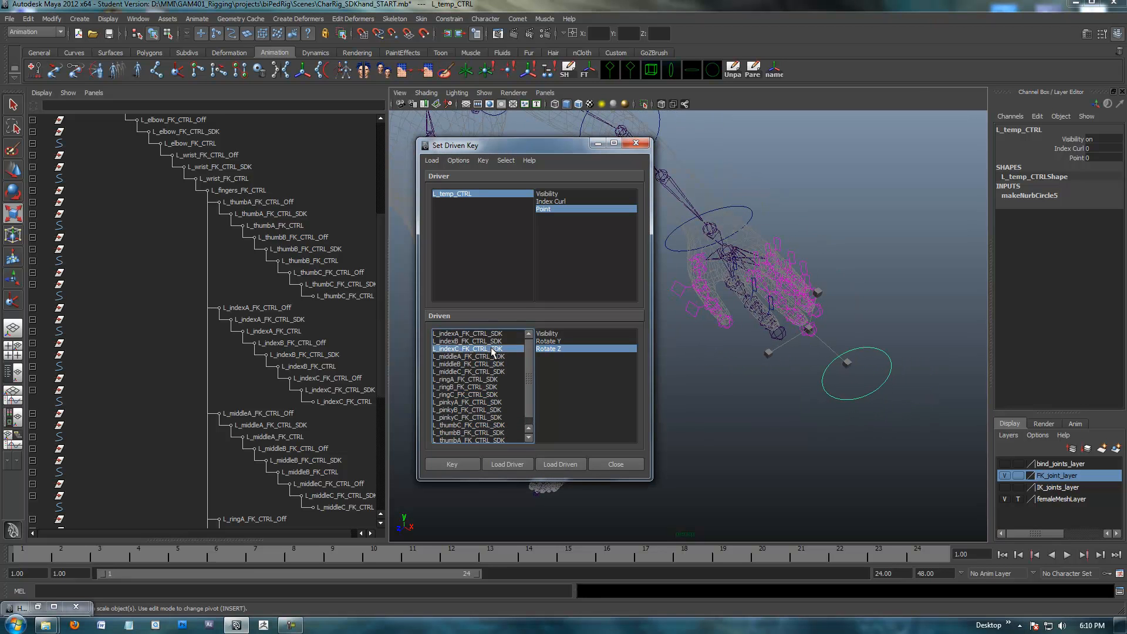
click(468, 340)
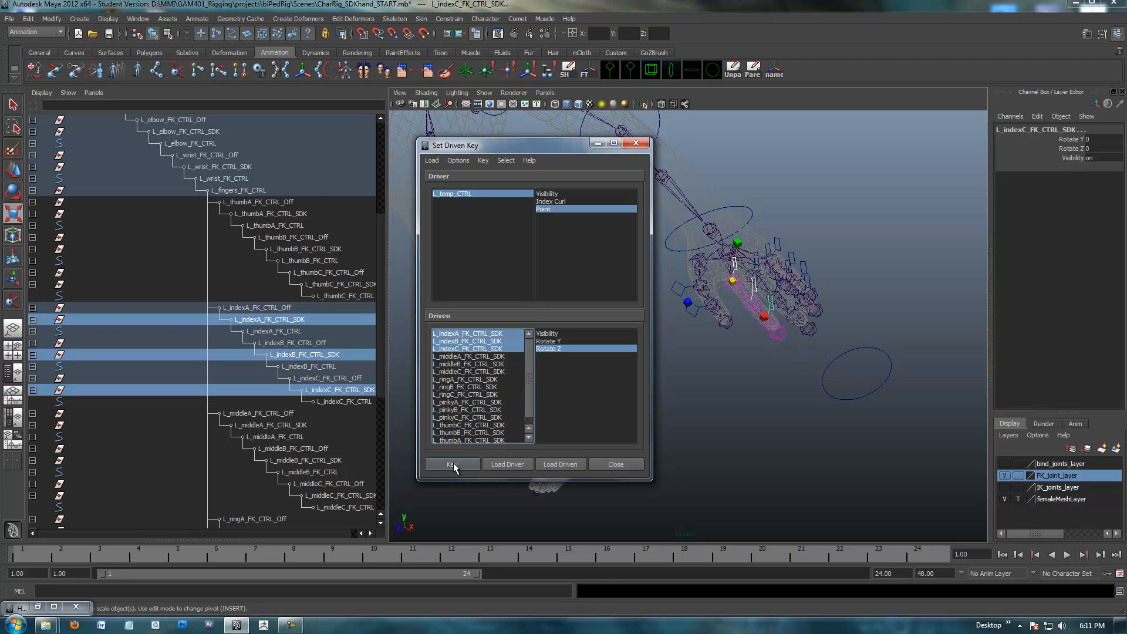
click(450, 464)
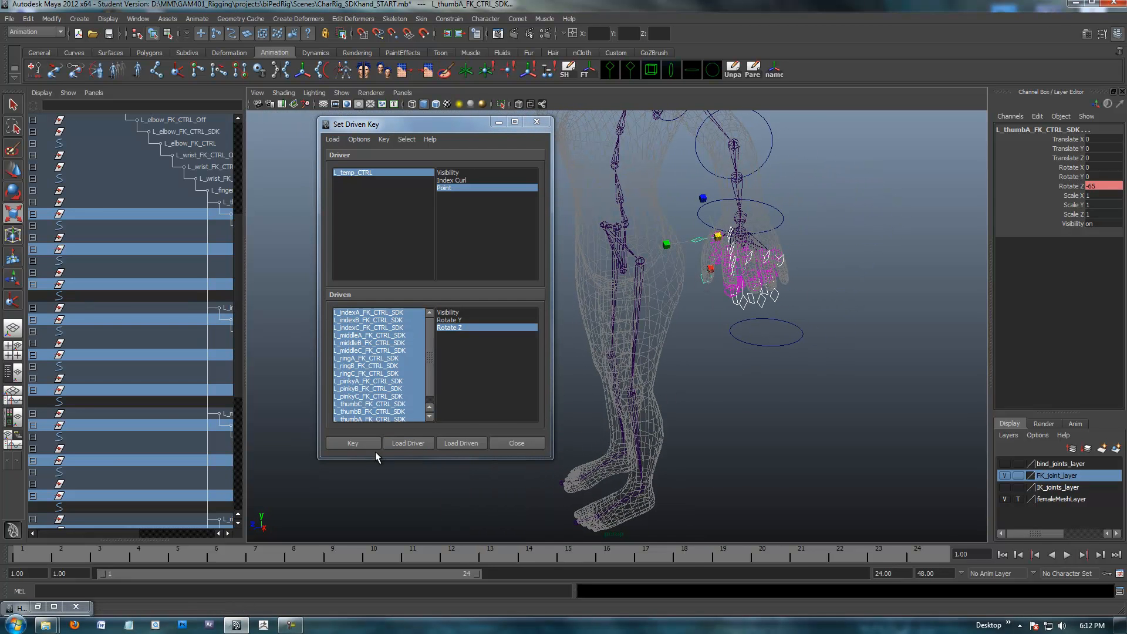
- Key the curled finger pose, Rotate Z -65, against the driver's Point value
click(353, 443)
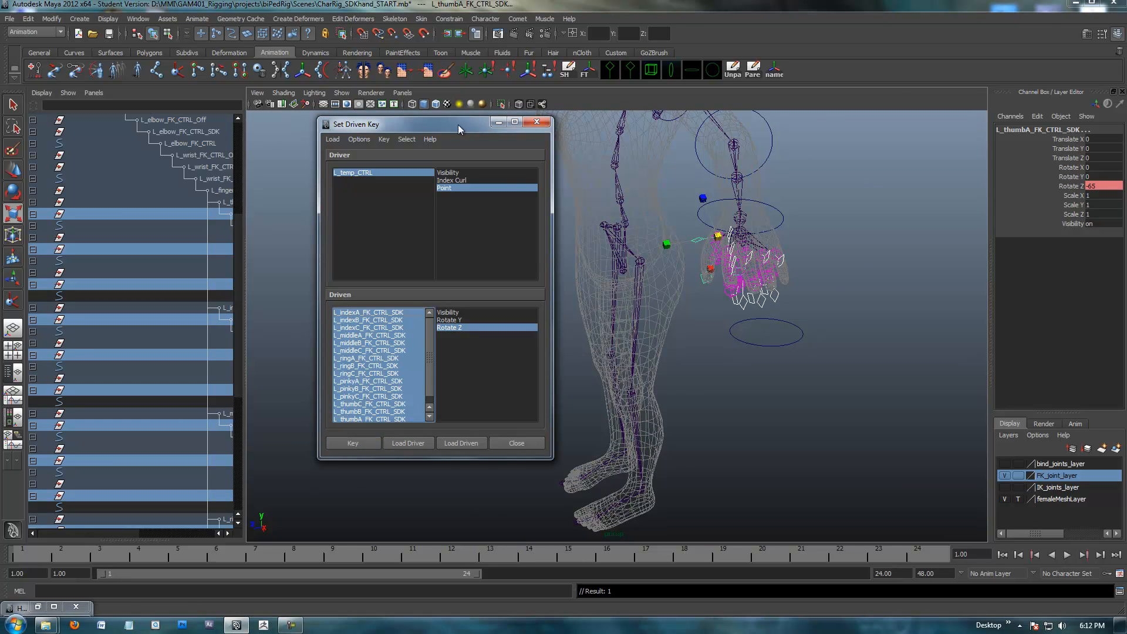